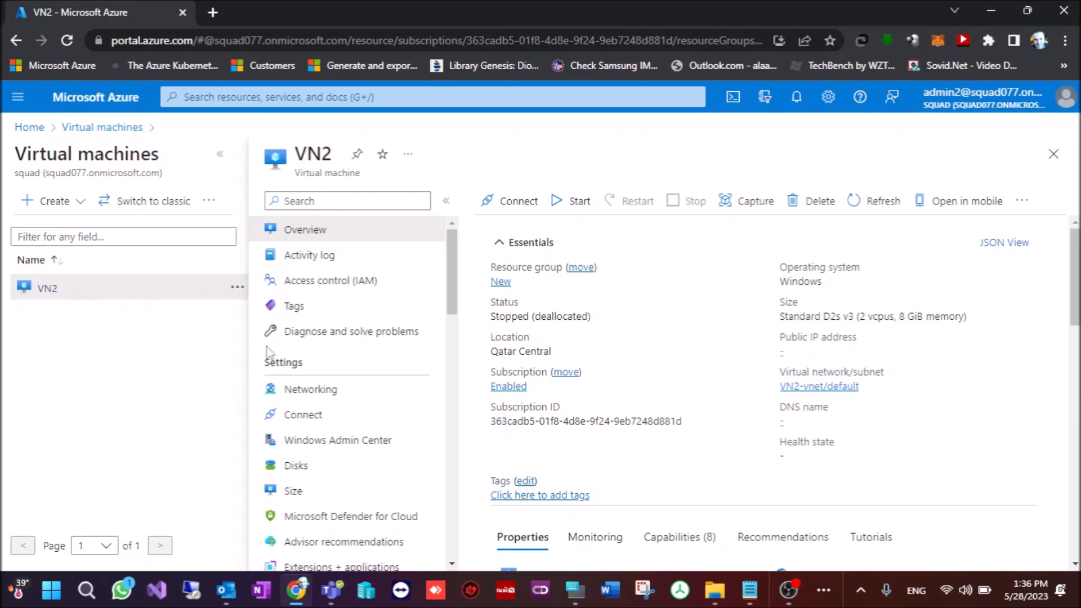
{"action": "mouse_move", "coordinate": [244, 355]}
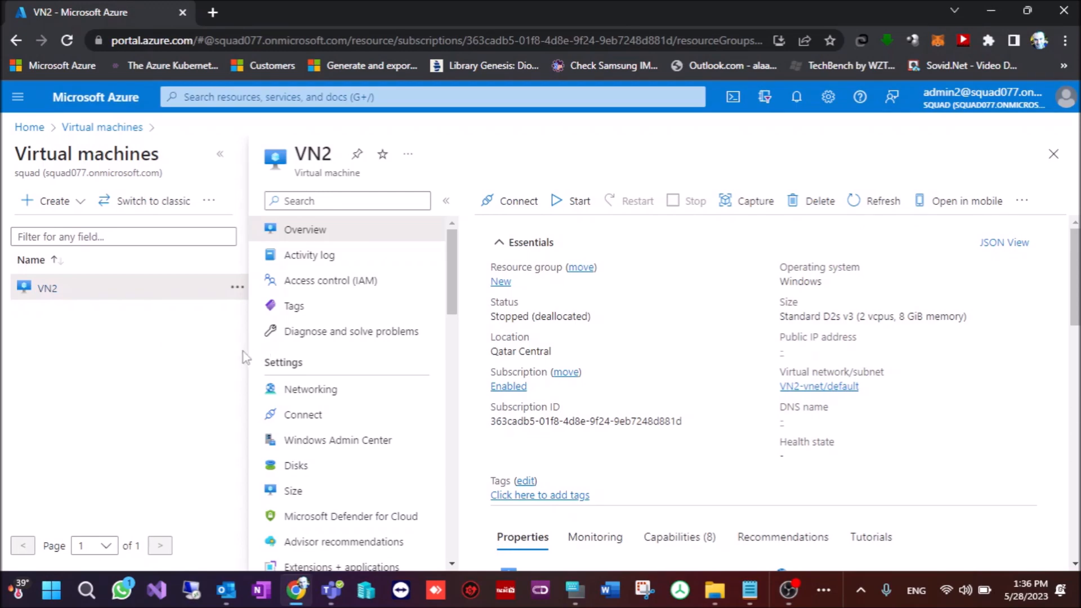
{"action": "mouse_move", "coordinate": [210, 372]}
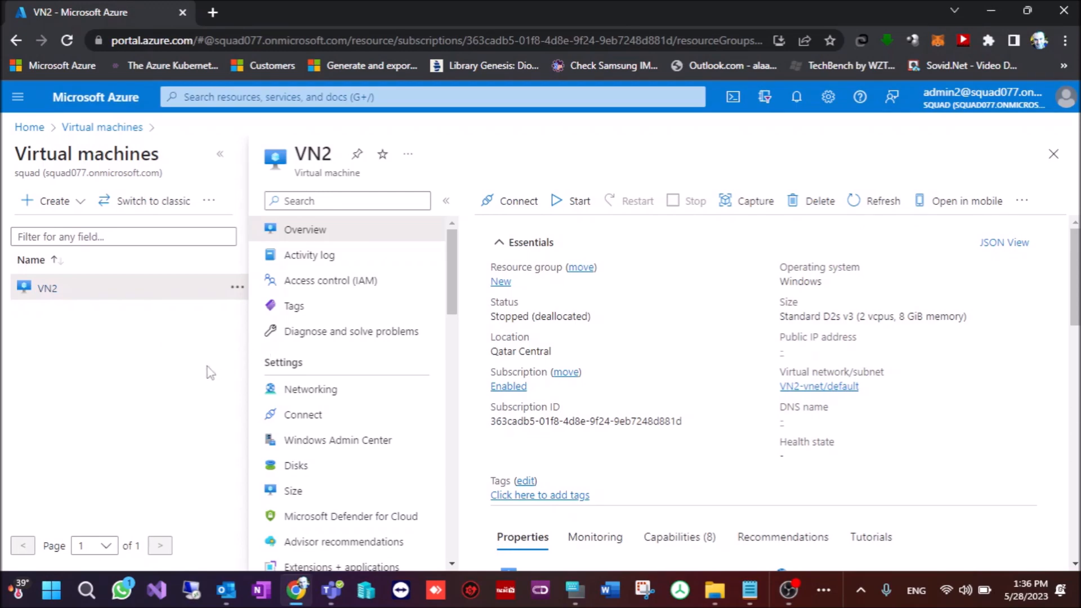
- Start the stopped VN2 virtual machine so its status shows Running
{"action": "left_click", "coordinate": [571, 201]}
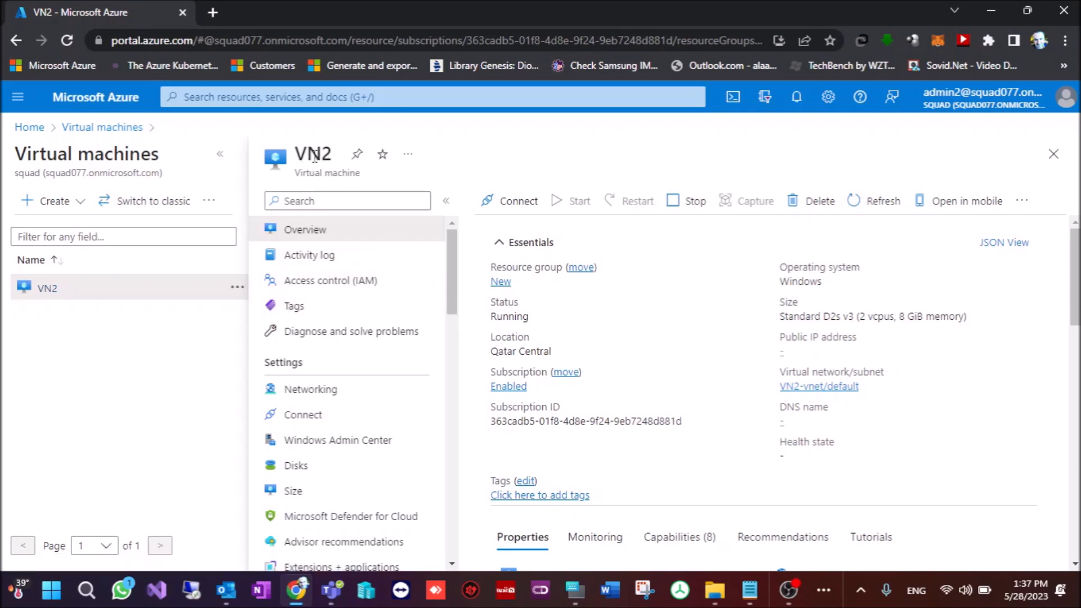
- Review VN2's Disks page: a 127 GiB OS disk and three premium SSD data disks
{"action": "scroll", "scroll_direction": "down", "scroll_amount": 3}
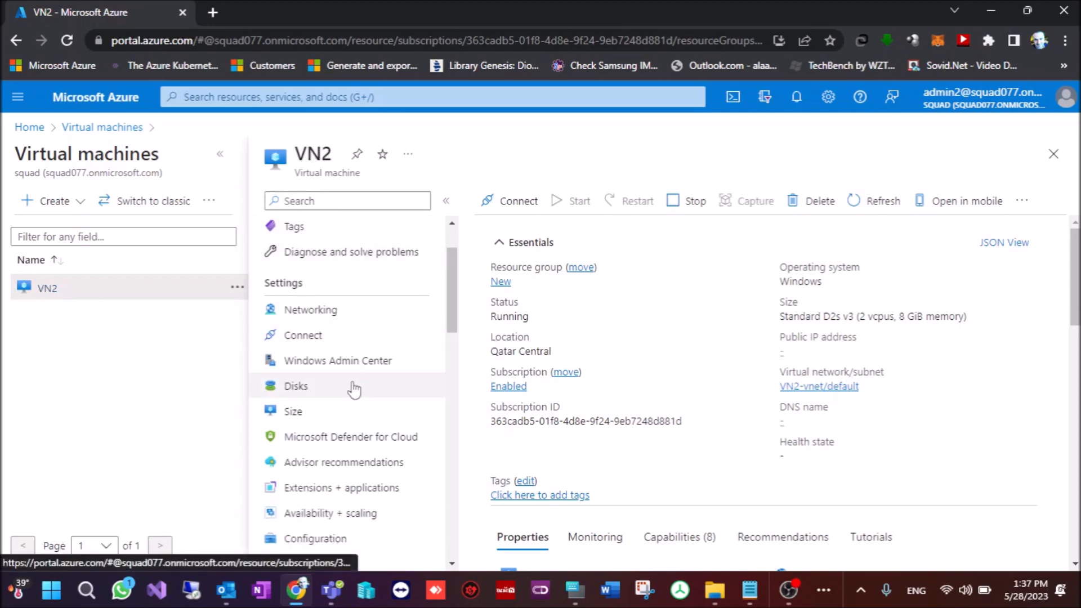
{"action": "left_click", "coordinate": [295, 386]}
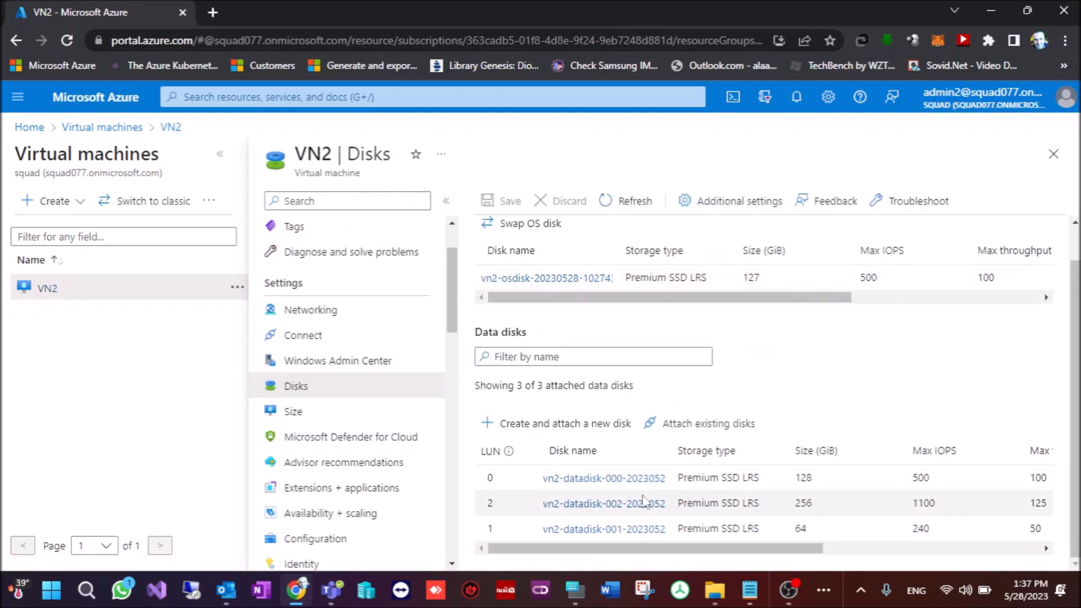
{"action": "scroll", "scroll_direction": "right", "scroll_amount": 3}
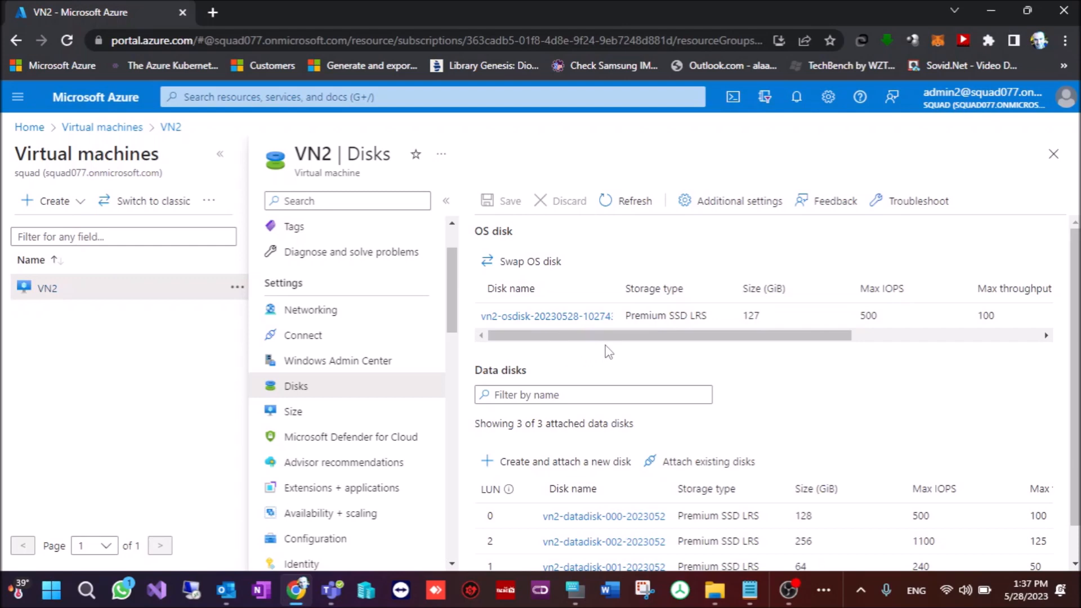
{"action": "scroll", "scroll_direction": "down", "scroll_amount": 3}
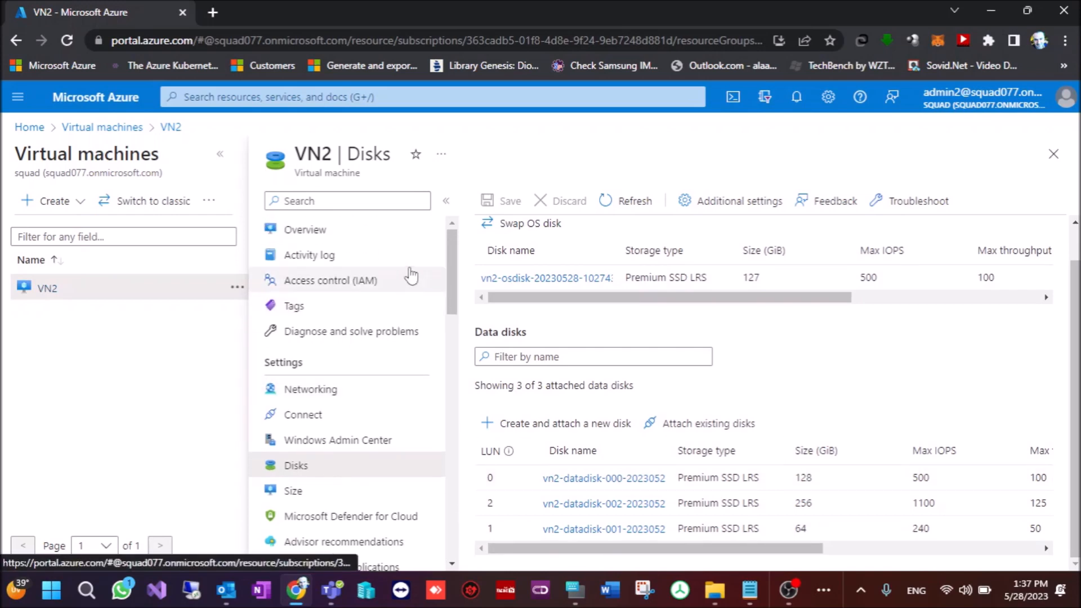
{"action": "mouse_move", "coordinate": [415, 251]}
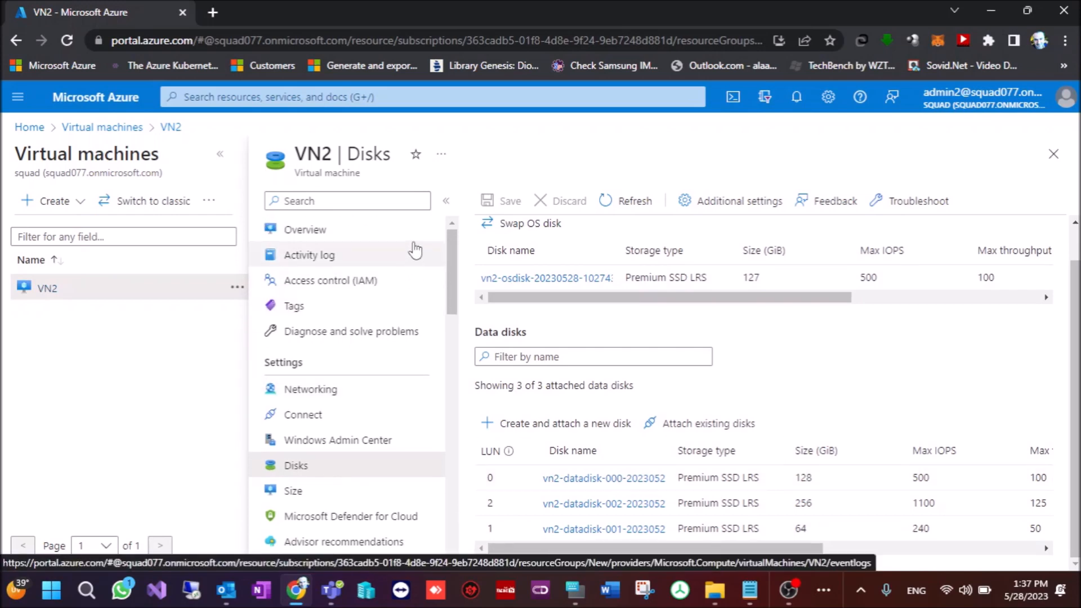
{"action": "scroll", "scroll_direction": "down", "scroll_amount": 3}
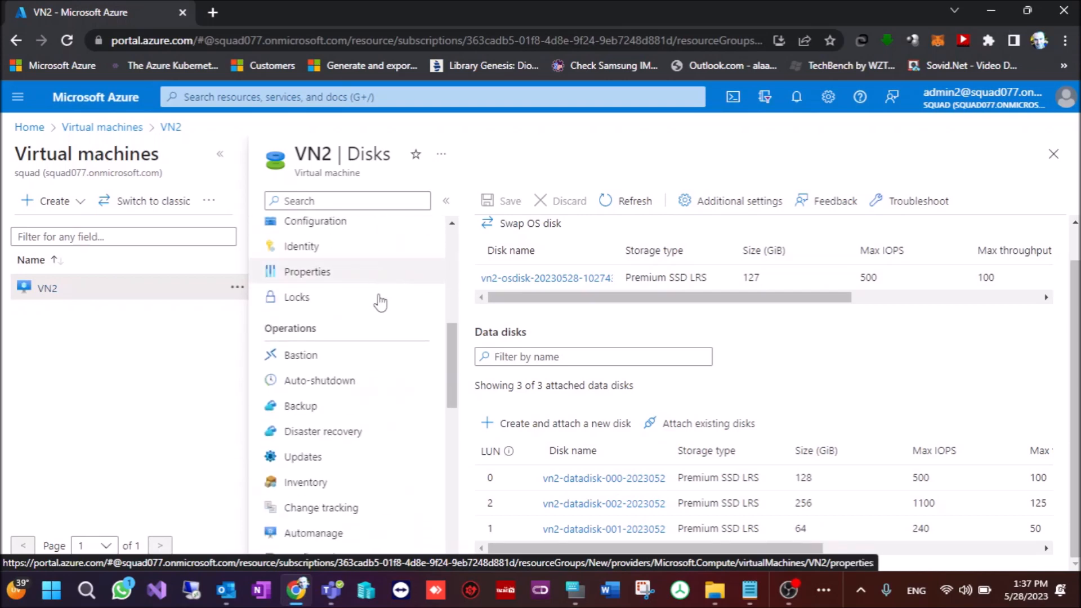
- Open VN2's Backup overview for vault RSV and select the oldest restore point date
{"action": "left_click", "coordinate": [300, 406]}
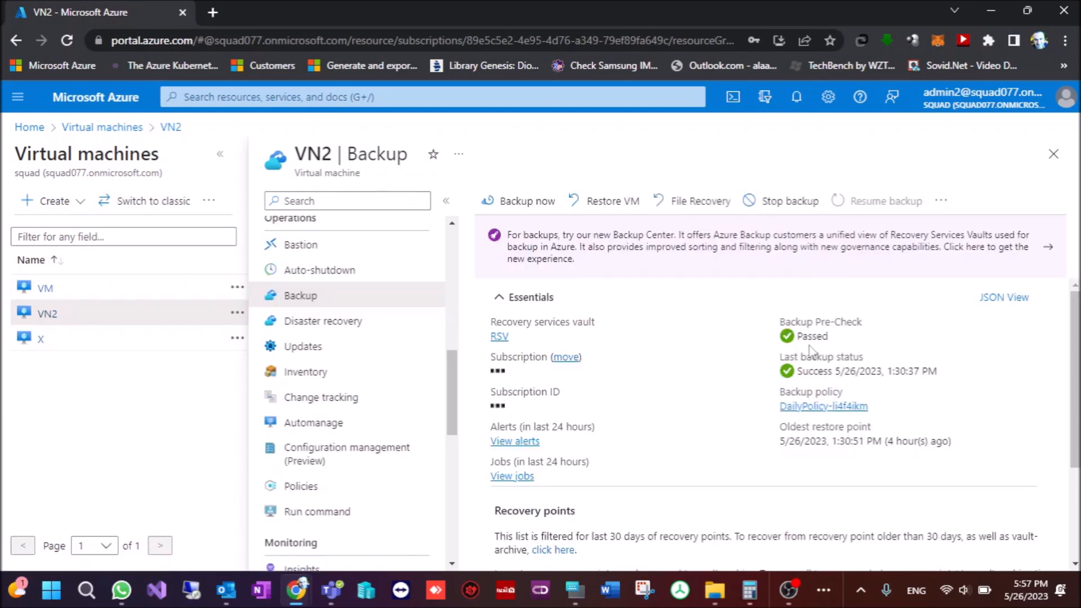
{"action": "mouse_move", "coordinate": [999, 352]}
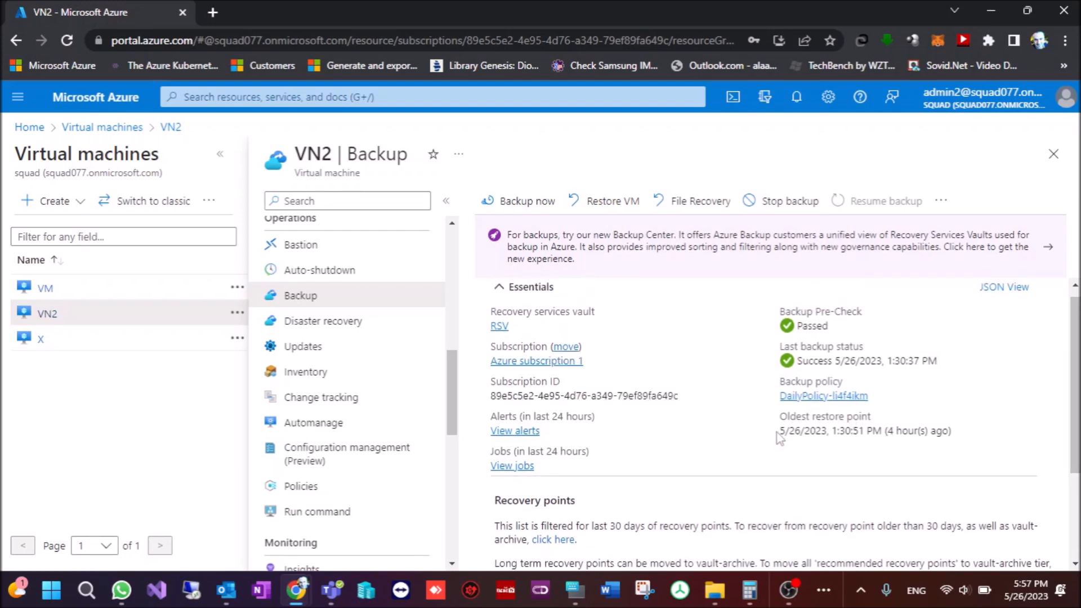
{"action": "triple_click", "coordinate": [865, 431]}
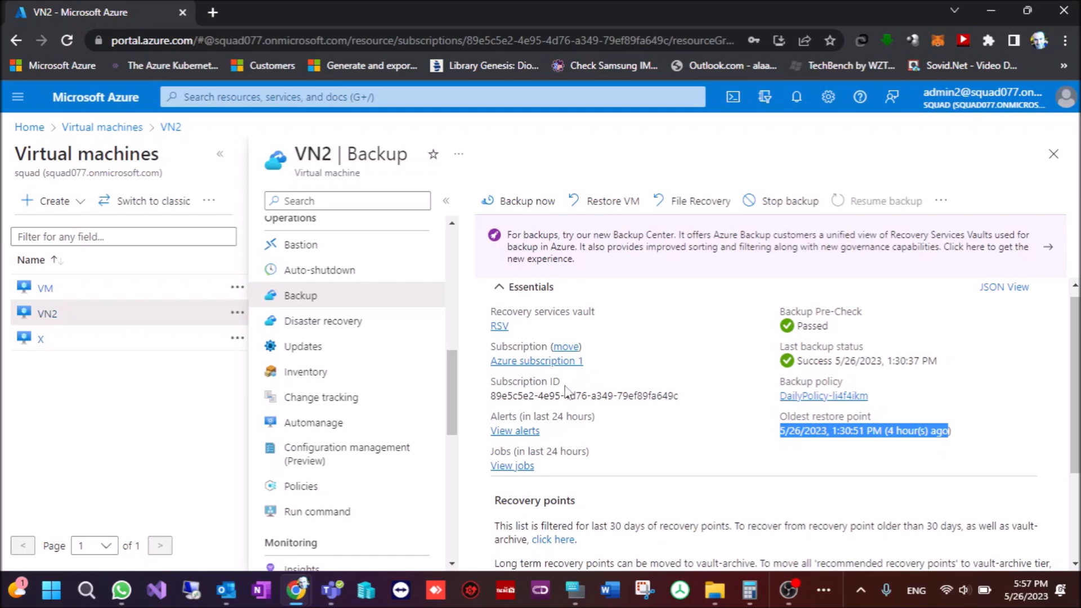
{"action": "mouse_move", "coordinate": [636, 416]}
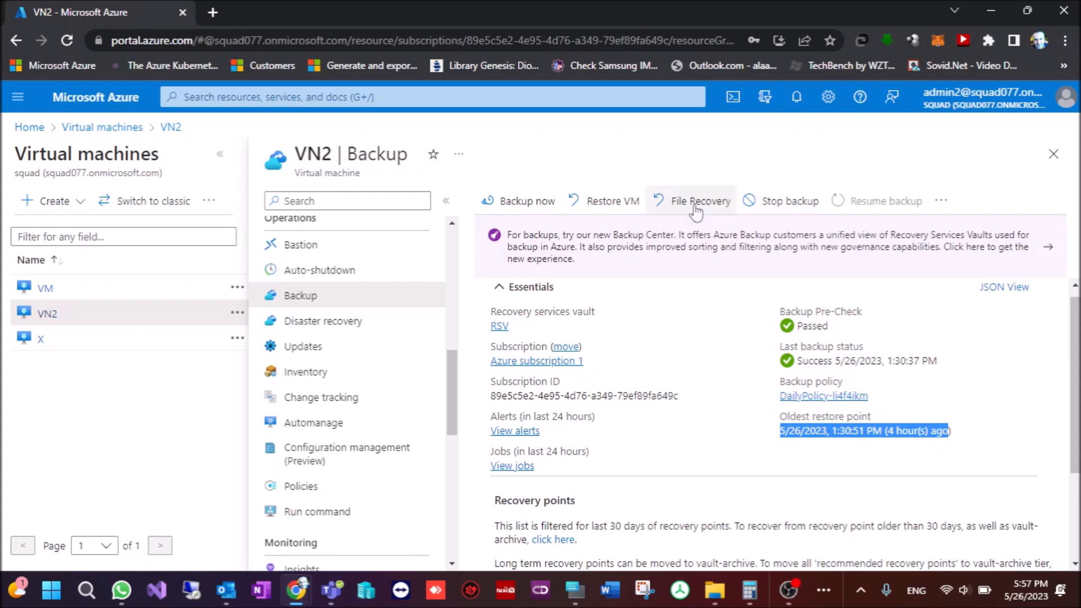
{"action": "mouse_move", "coordinate": [733, 104]}
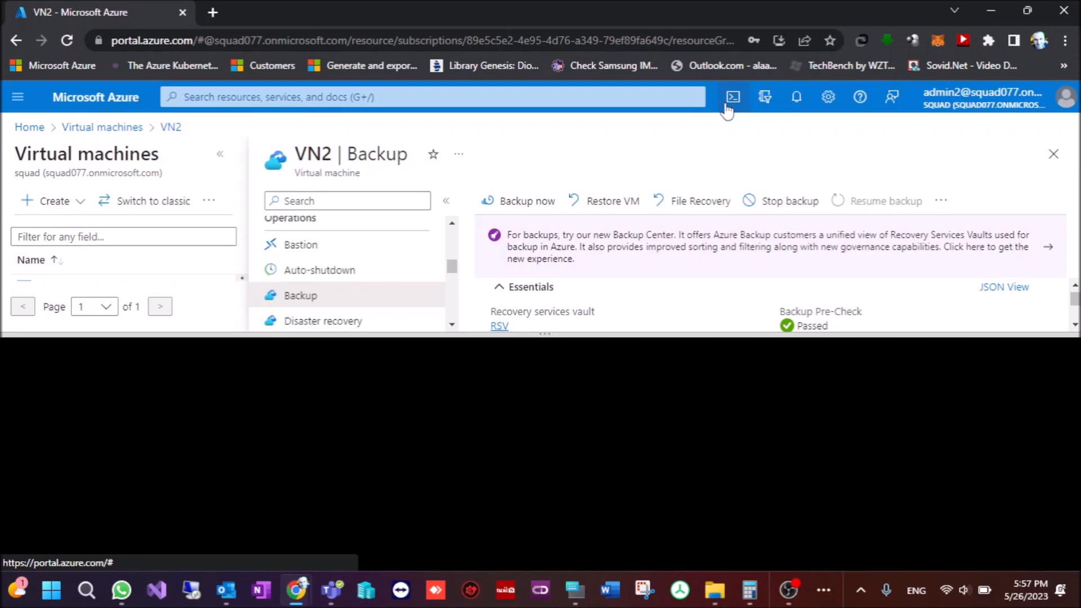
- Open Cloud Shell and type 'select' to reach the selective disk backup article
{"action": "left_click", "coordinate": [733, 97]}
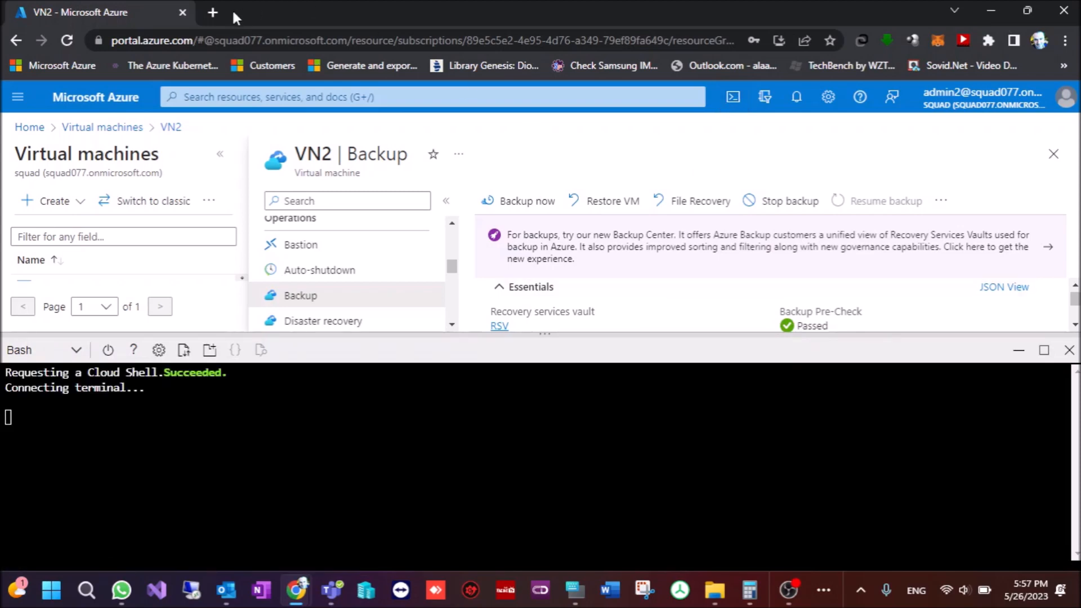
{"action": "type", "text": "selective-disk-backup-restore"}
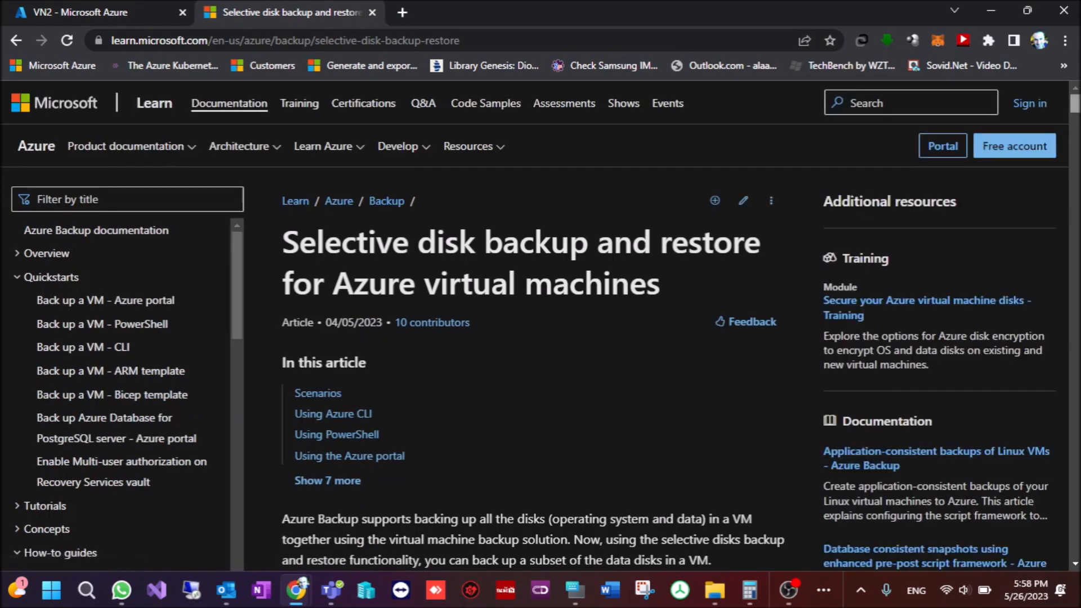
- Copy the 'Modify protection for already backed up VMs with Azure CLI' command
{"action": "scroll", "scroll_direction": "down", "scroll_amount": 3}
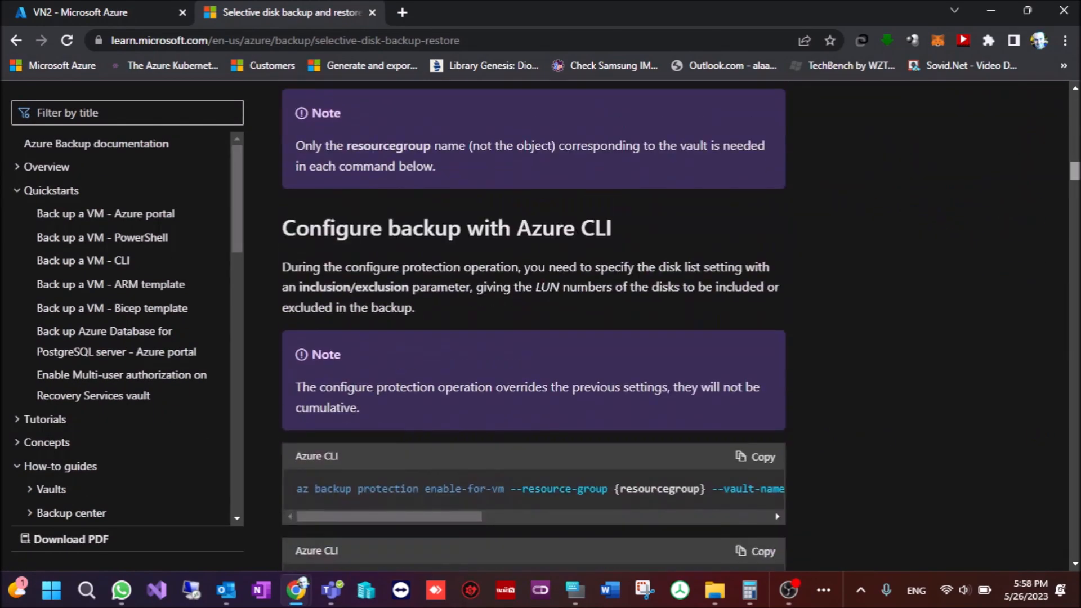
{"action": "scroll", "scroll_direction": "down", "scroll_amount": 3}
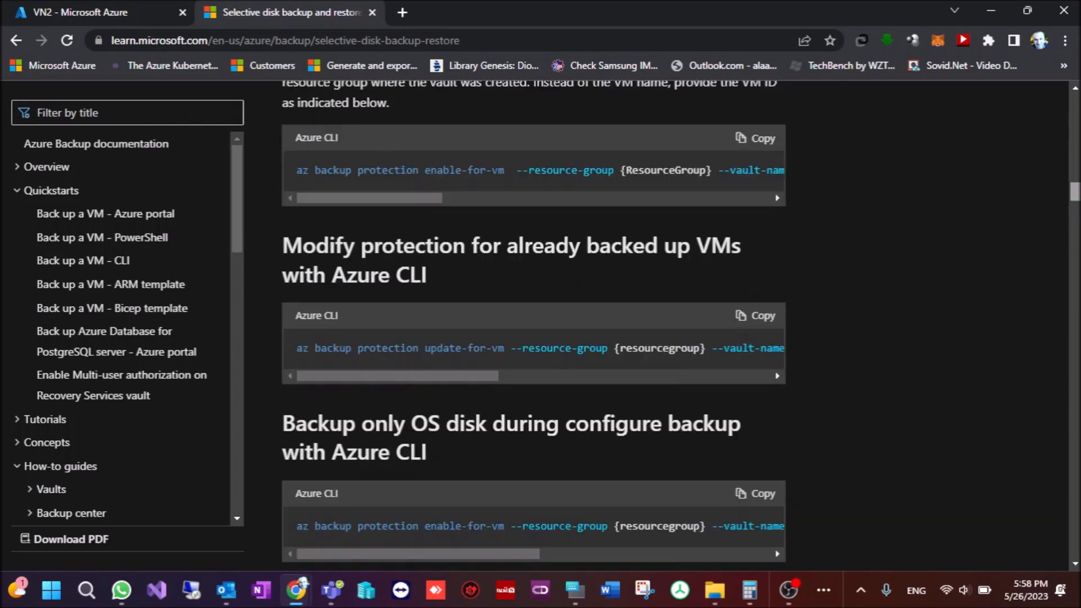
{"action": "scroll", "scroll_direction": "down", "scroll_amount": 3}
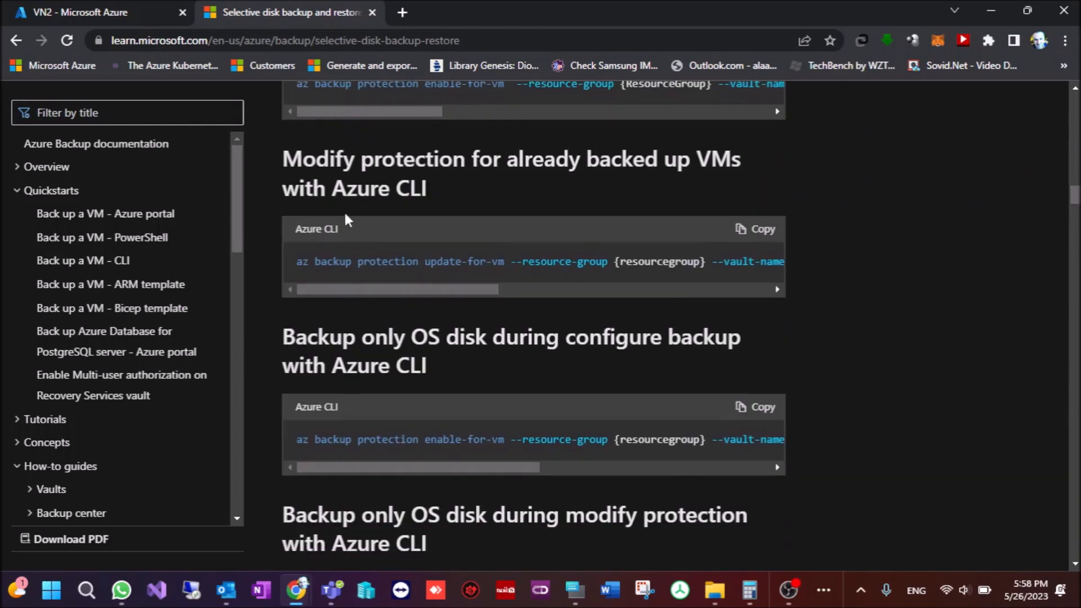
{"action": "mouse_move", "coordinate": [700, 193]}
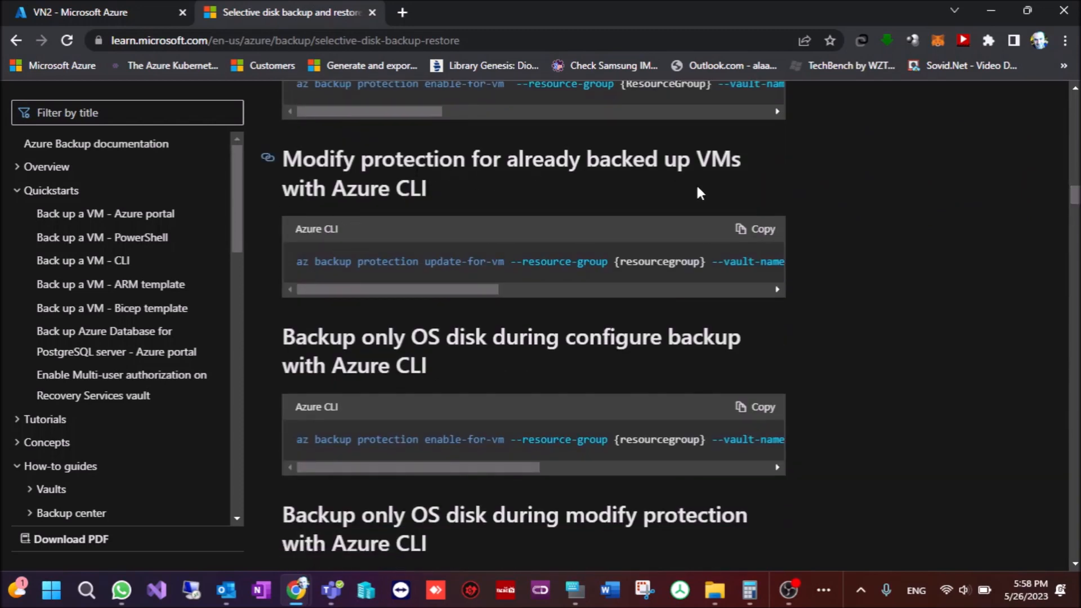
{"action": "left_click", "coordinate": [755, 229]}
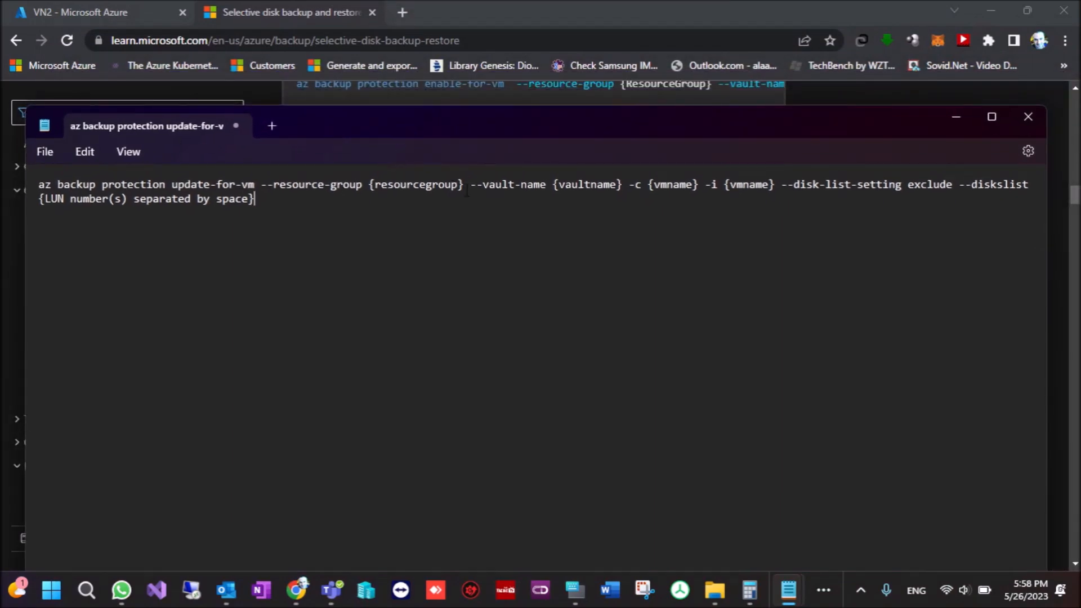
- Fill resource group NEW into the exclude-disks command in Notepad
{"action": "left_click", "coordinate": [79, 12]}
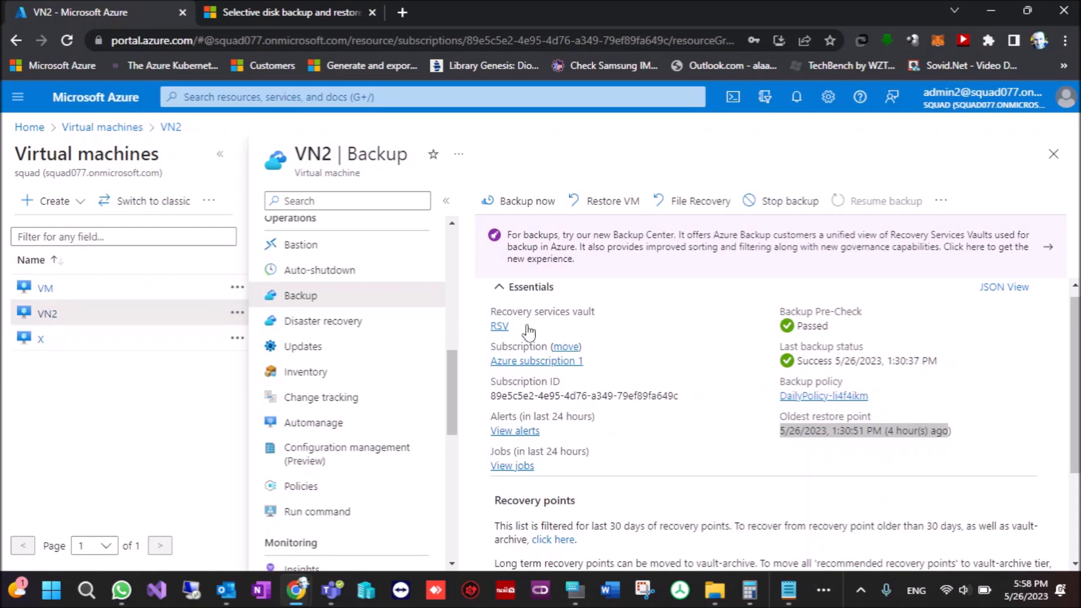
{"action": "mouse_move", "coordinate": [405, 278]}
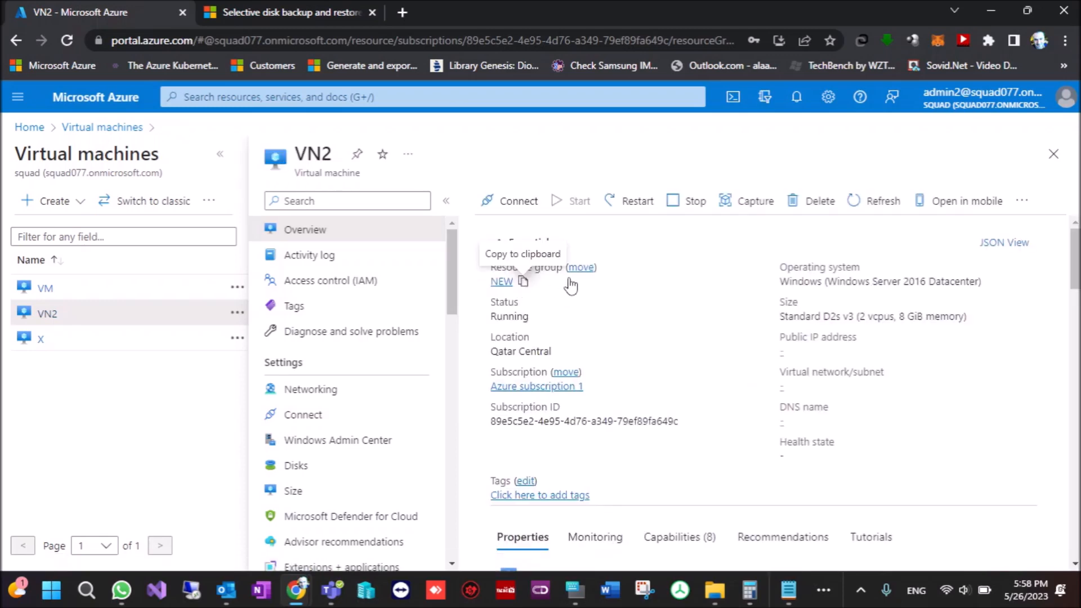
{"action": "left_click", "coordinate": [523, 280]}
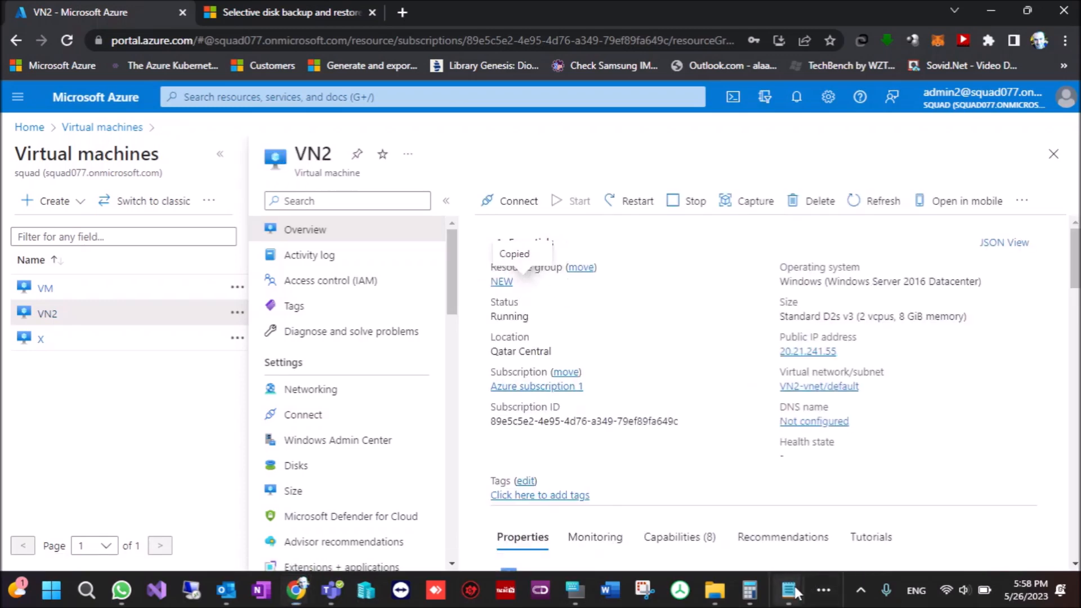
{"action": "left_click", "coordinate": [789, 590]}
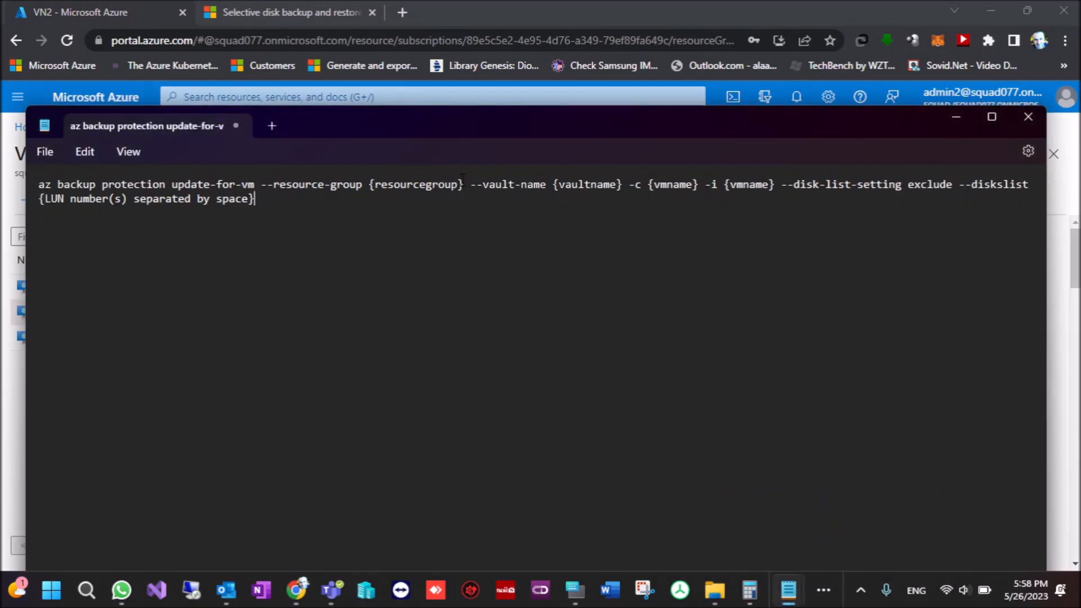
{"action": "type", "text": "NEW"}
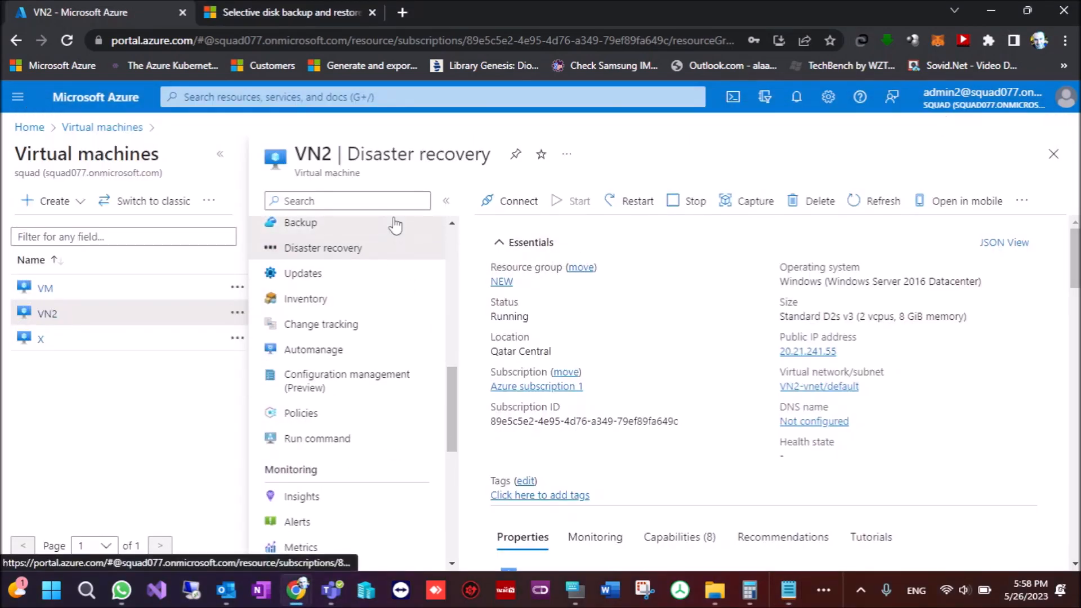
- Fill vault name RSV into the exclude-disks command
{"action": "left_click", "coordinate": [300, 222]}
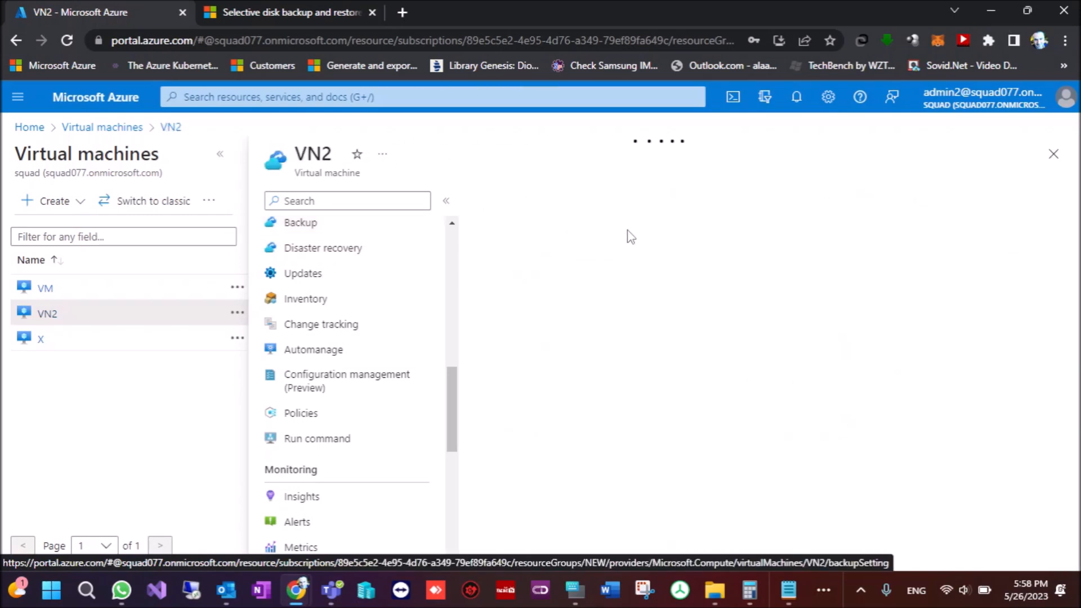
{"action": "left_click", "coordinate": [300, 223]}
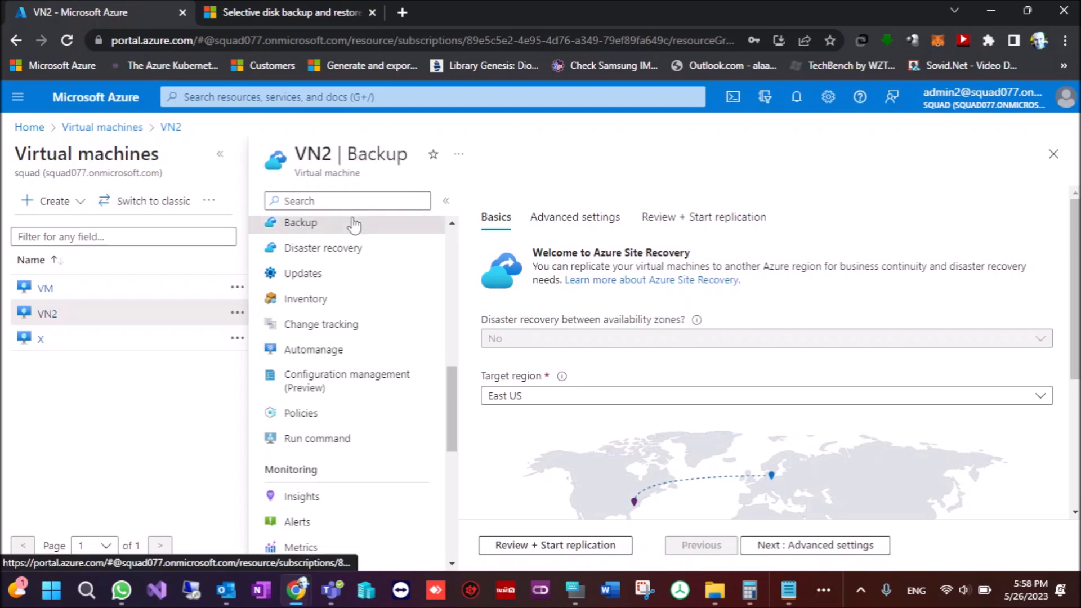
{"action": "left_click", "coordinate": [300, 223]}
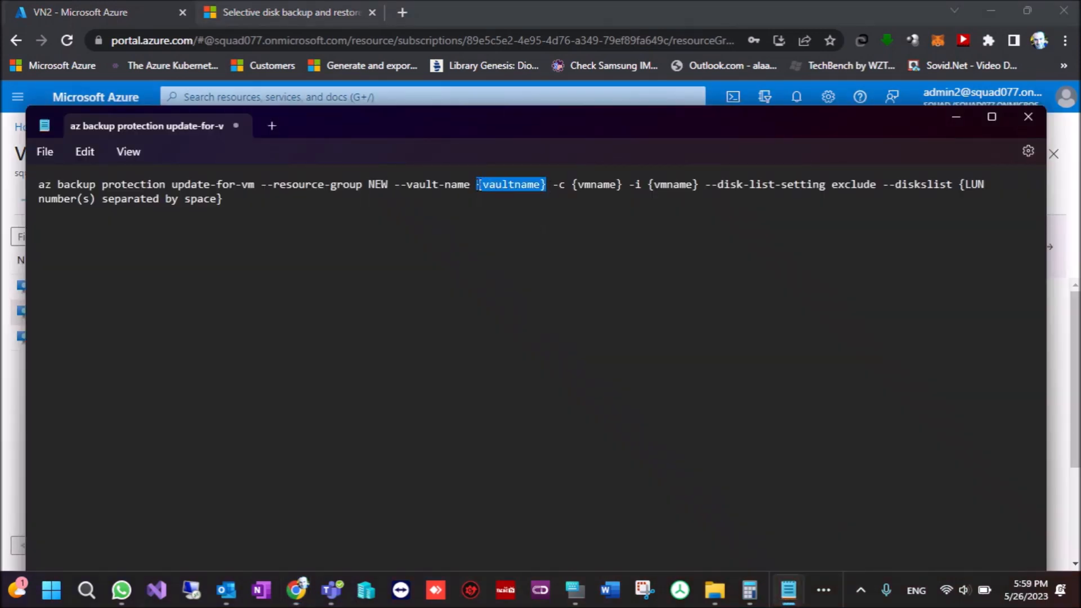
{"action": "type", "text": "RSV"}
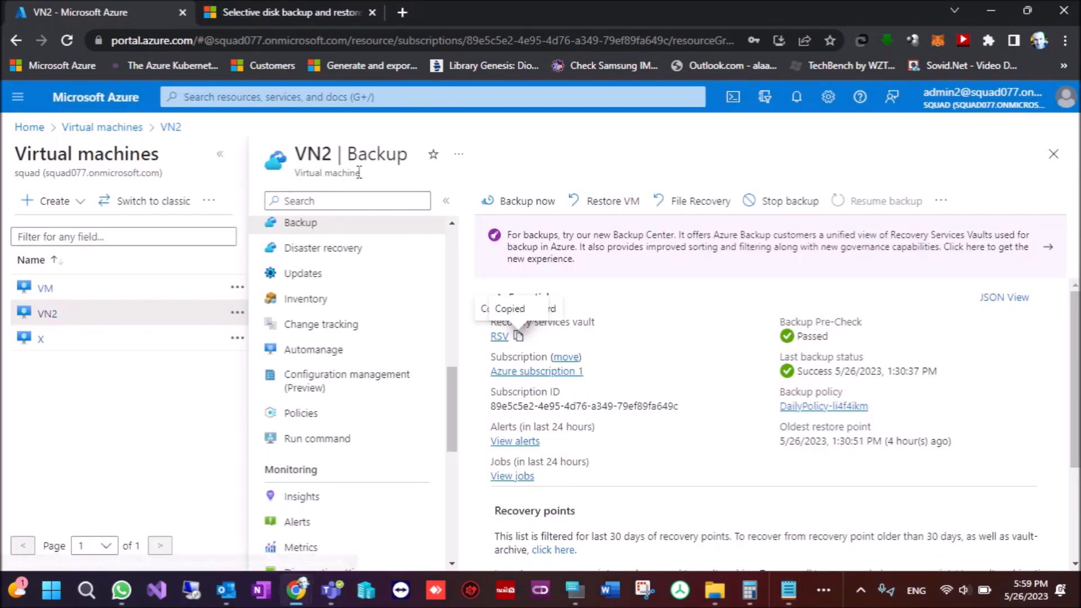
{"action": "left_click", "coordinate": [458, 154]}
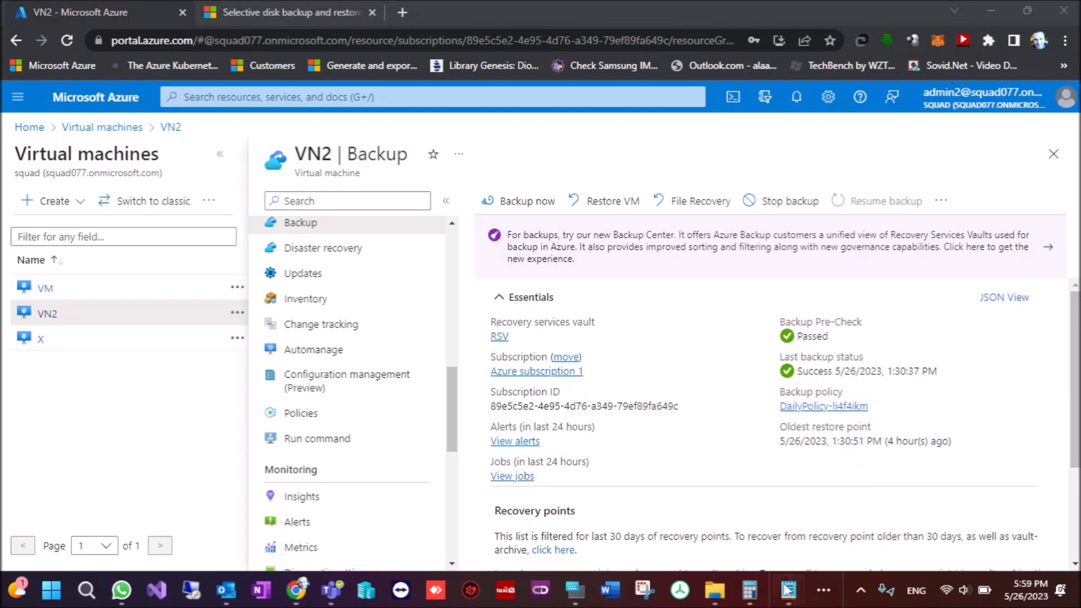
- Replace the first vmname placeholder with VN2
{"action": "left_click", "coordinate": [787, 589]}
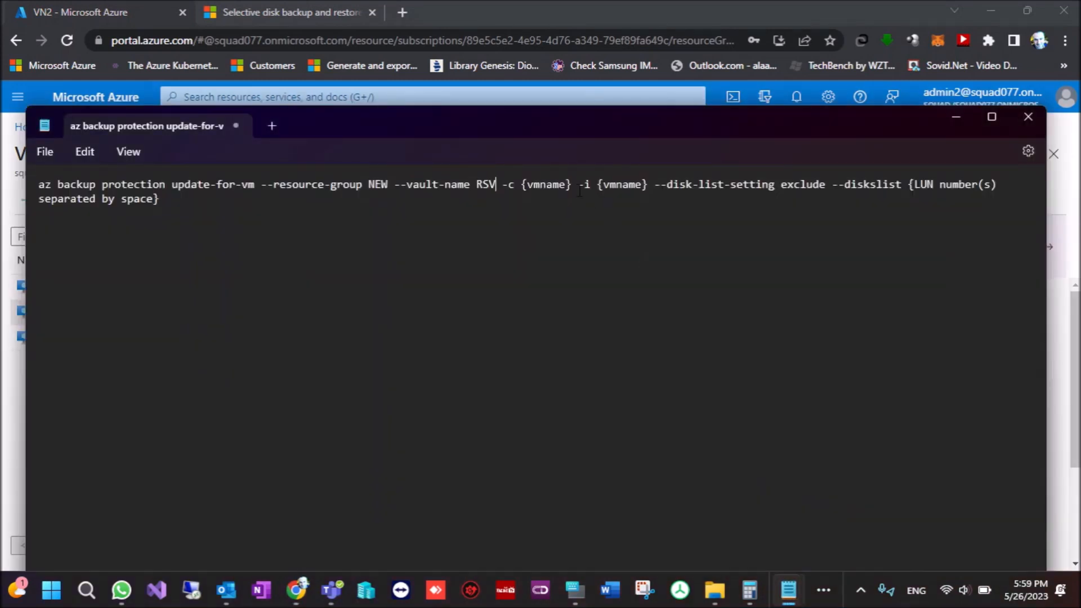
{"action": "double_click", "coordinate": [544, 184]}
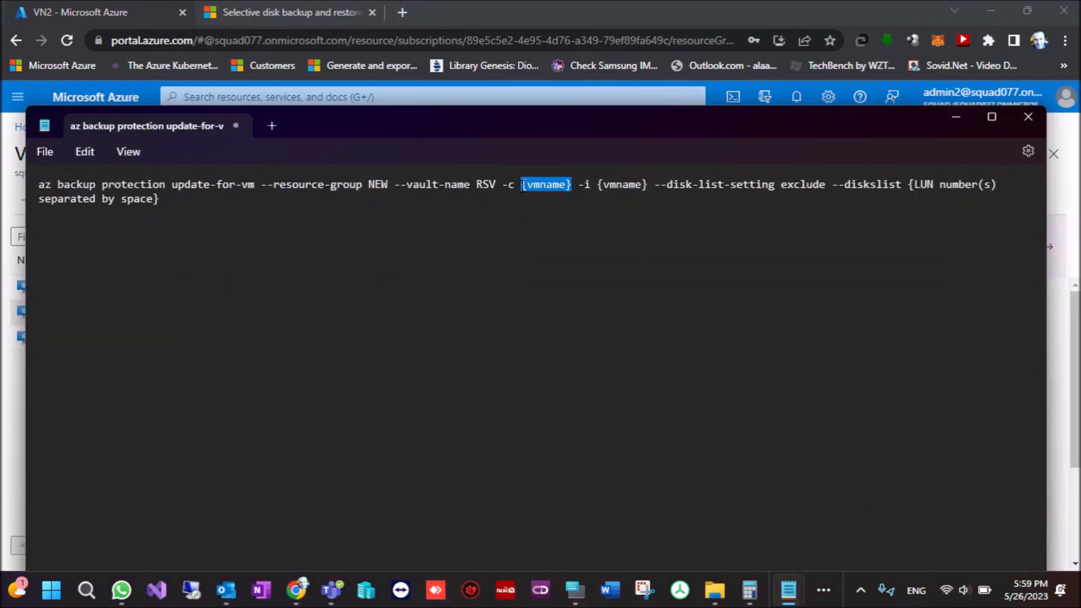
{"action": "type", "text": "VN2 | Backup"}
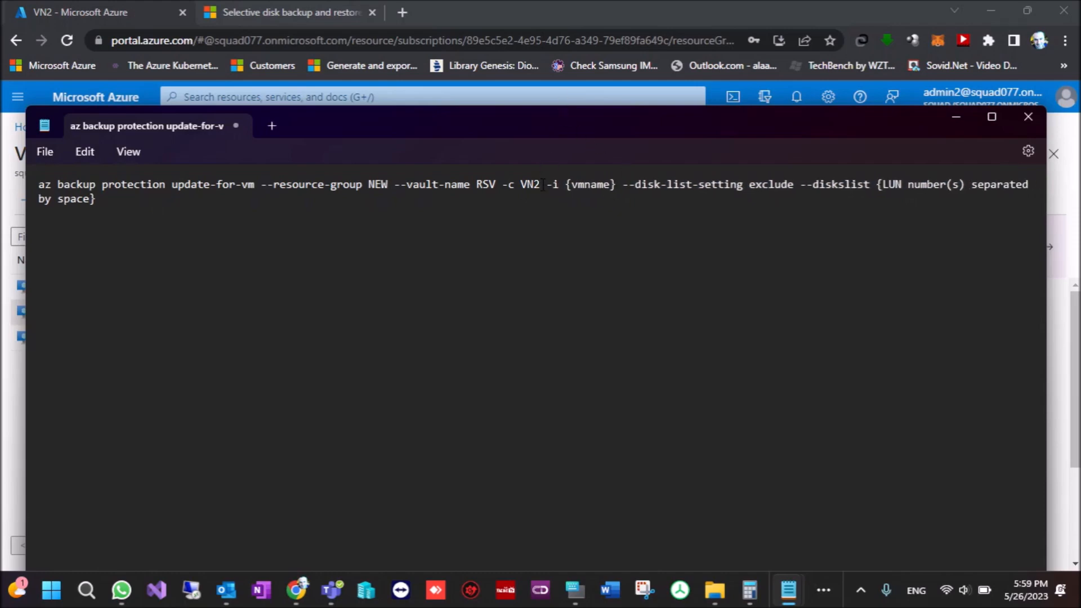
{"action": "double_click", "coordinate": [530, 184]}
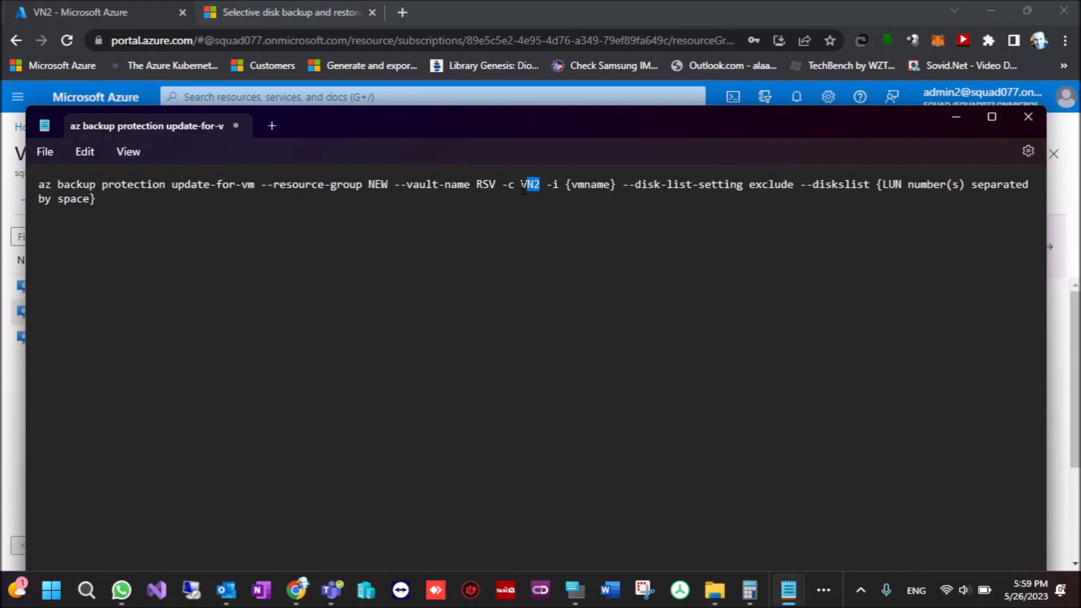
{"action": "double_click", "coordinate": [528, 185]}
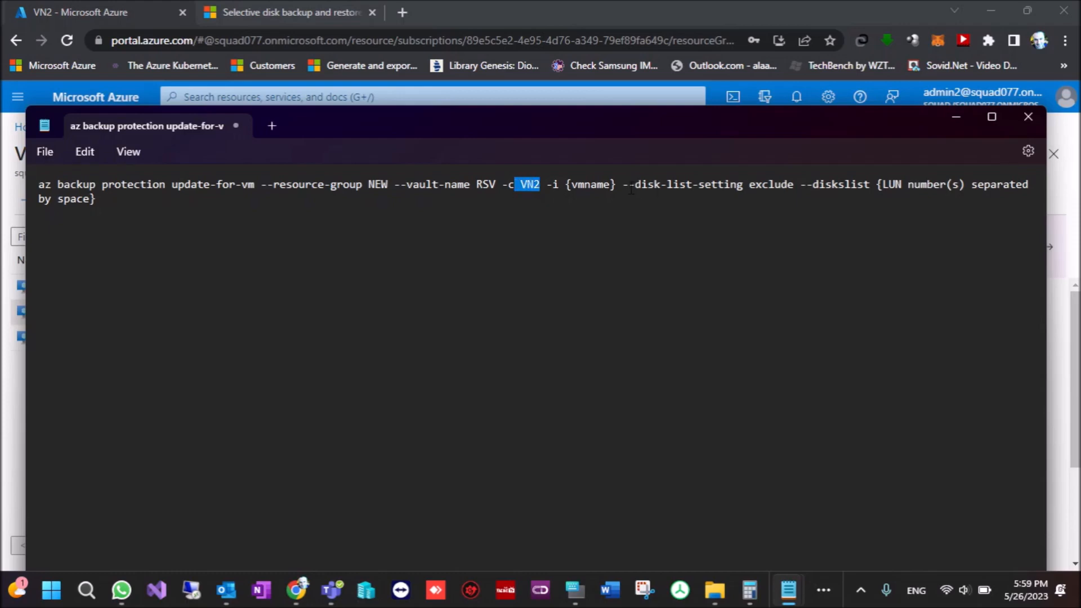
{"action": "type", "text": "VN2"}
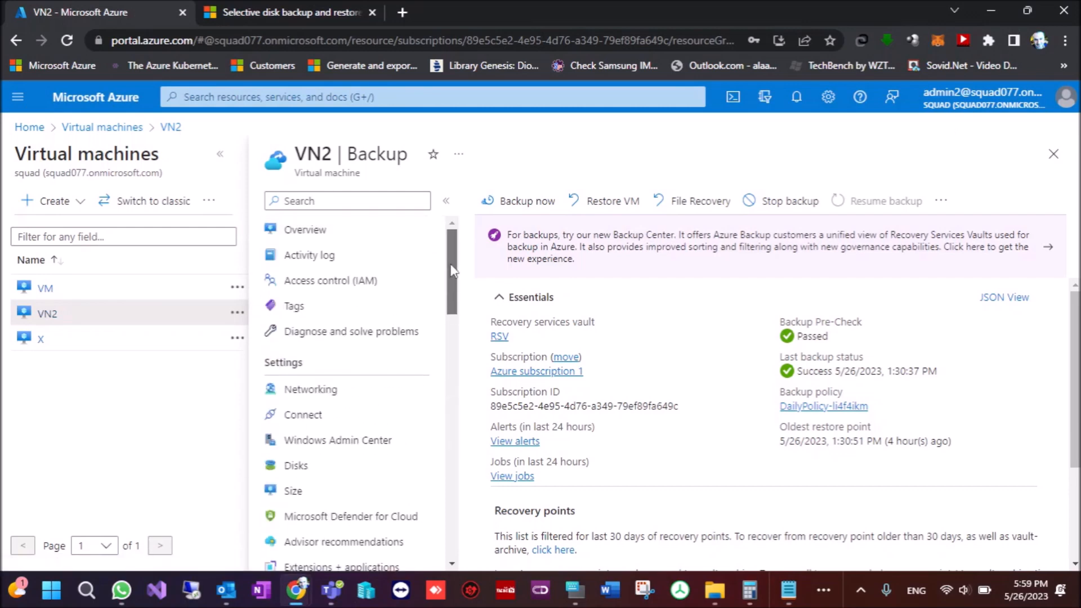
- Check VN2's data disks Disk0, Disk1 and Disk2 sit at LUN 0, 1 and 2
{"action": "left_click", "coordinate": [296, 466]}
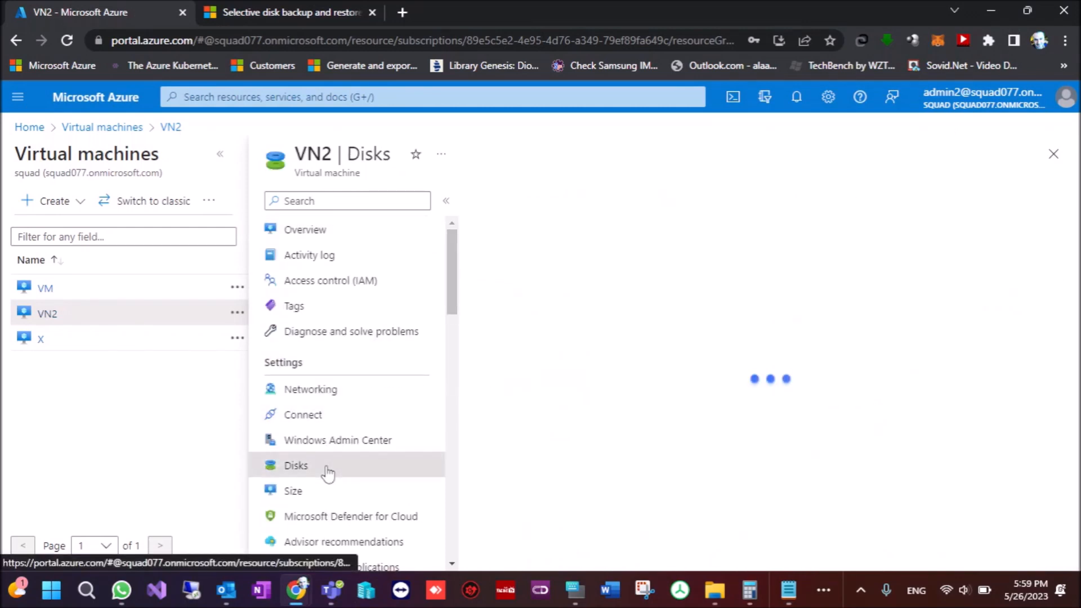
{"action": "left_click", "coordinate": [295, 465]}
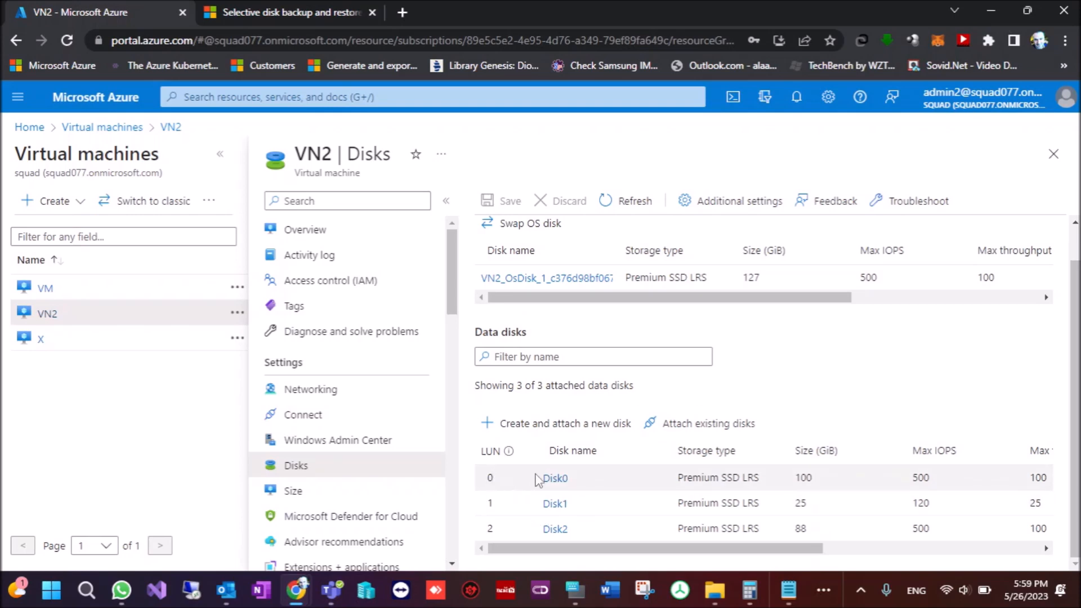
{"action": "mouse_move", "coordinate": [498, 480]}
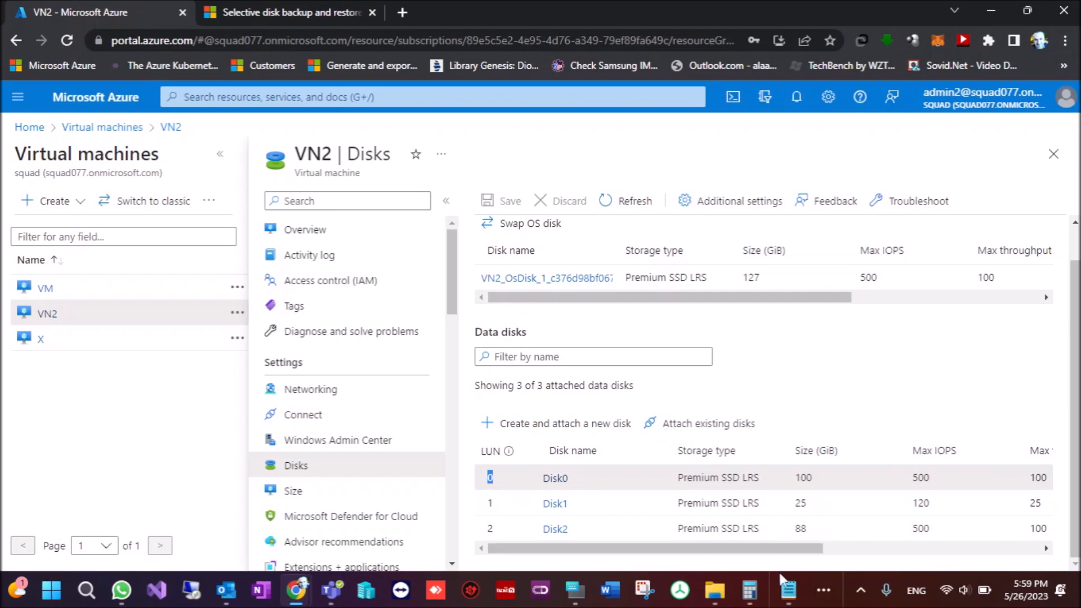
{"action": "left_click", "coordinate": [787, 589]}
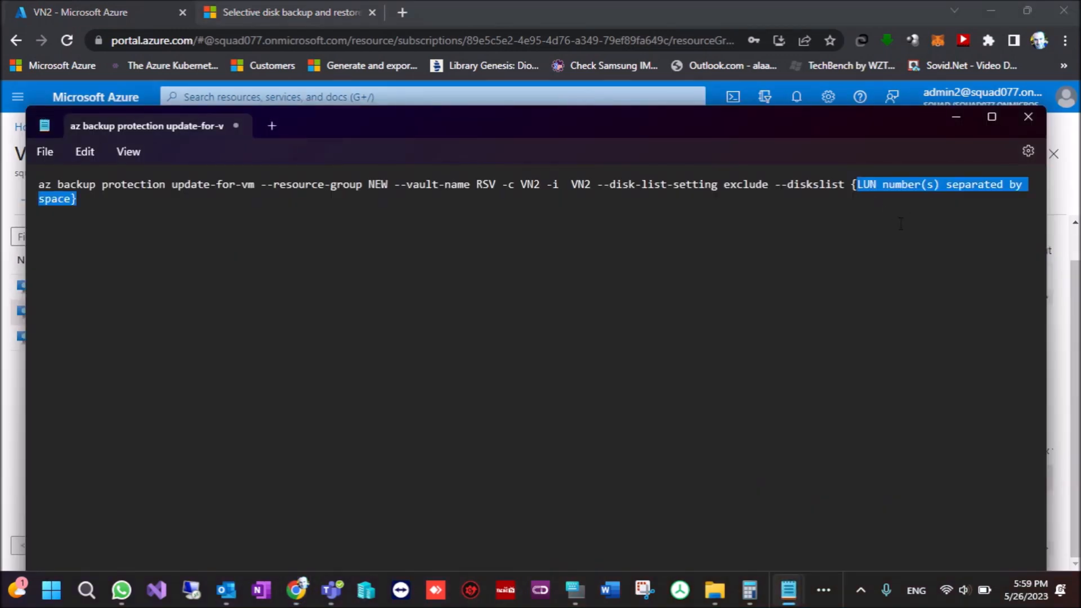
- Set the command's disks list to {0,2}
{"action": "type", "text": "0,"}
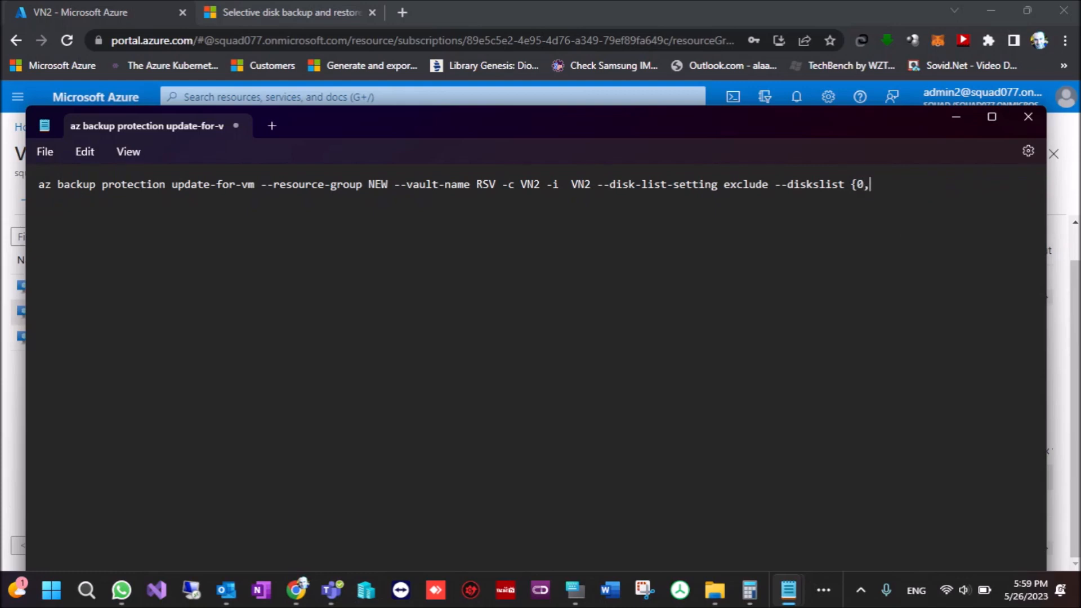
{"action": "type", "text": "2}"}
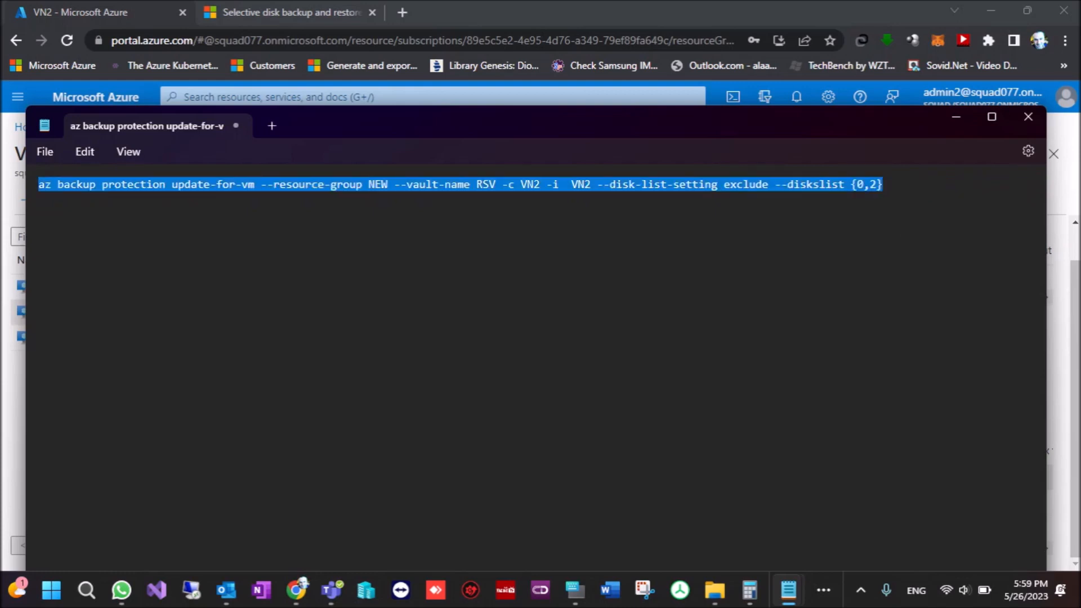
{"action": "mouse_move", "coordinate": [965, 119]}
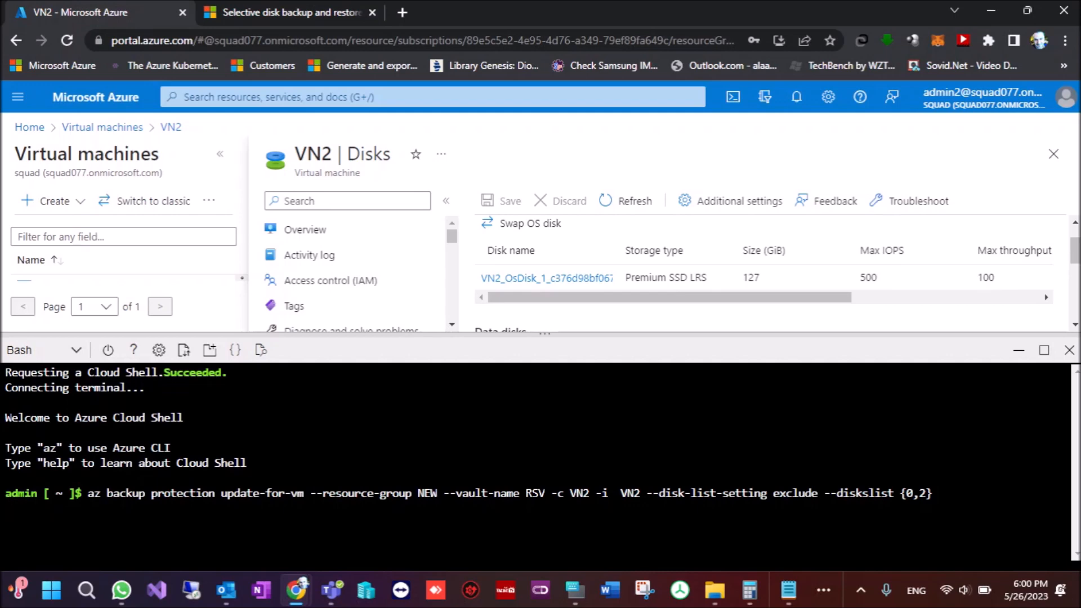
- Run the az backup protection update-for-vm command excluding LUNs 0 and 2 in Cloud Shell
{"action": "key", "text": "Enter"}
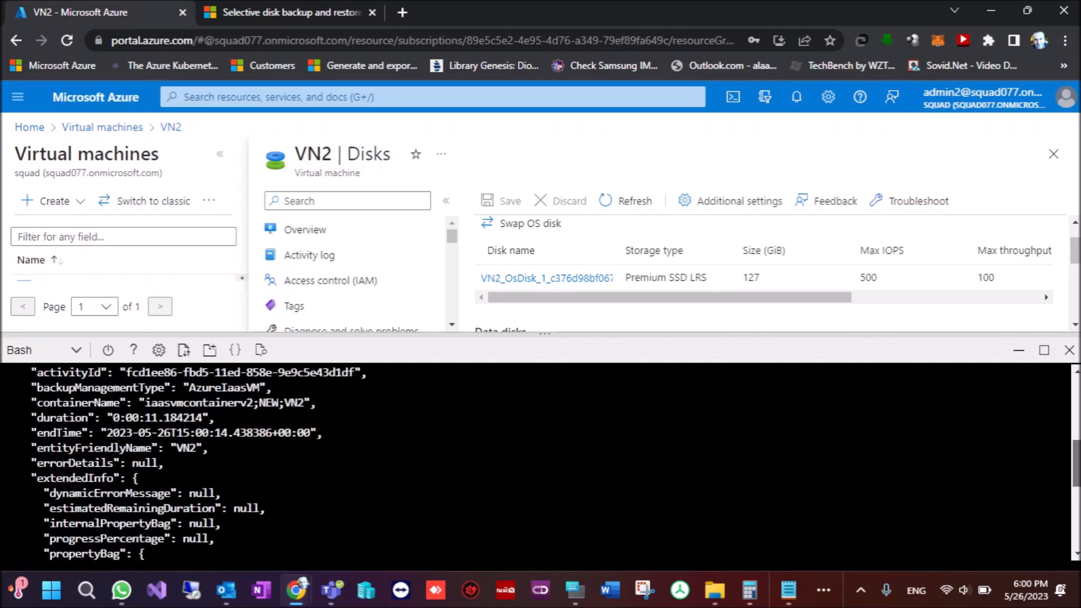
- Confirm VN2's Backup page lists LUN 0,2 under Excluded disk(s)
{"action": "scroll", "scroll_direction": "down", "scroll_amount": 3}
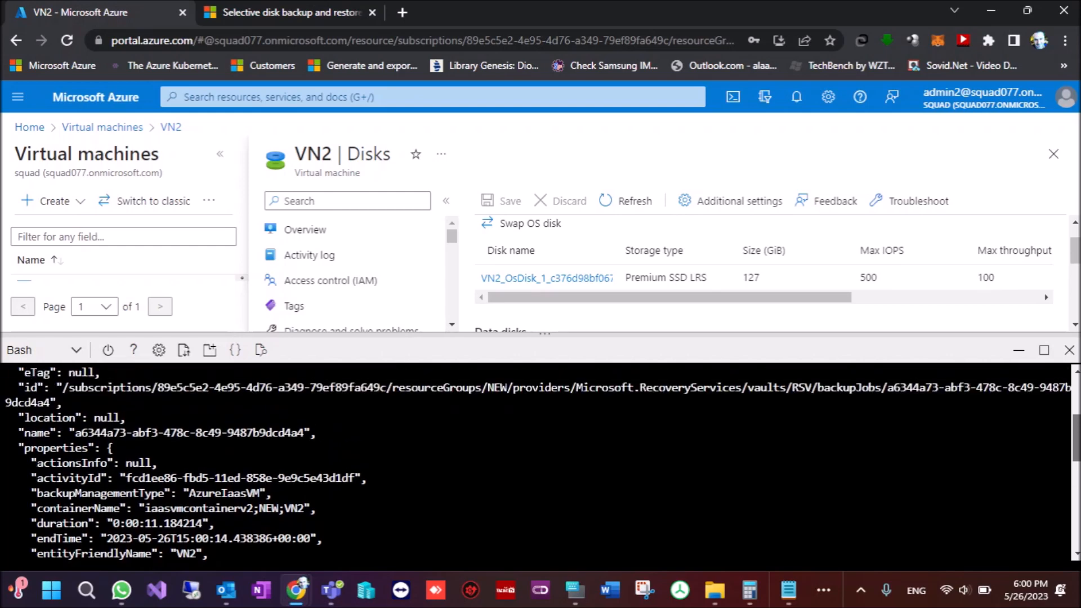
{"action": "scroll", "scroll_direction": "down", "scroll_amount": 3}
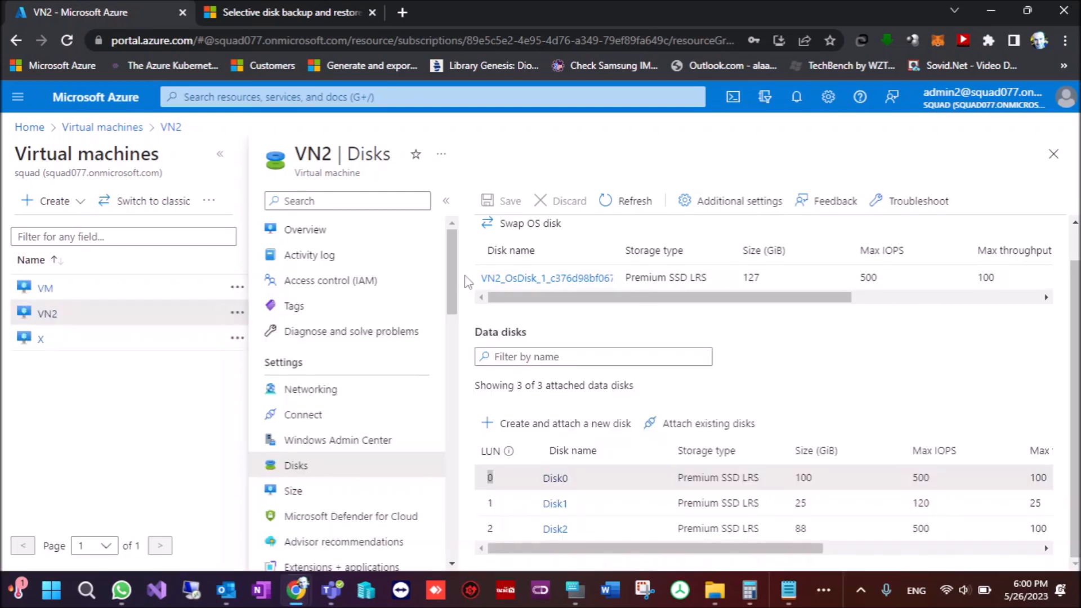
{"action": "scroll", "scroll_direction": "down", "scroll_amount": 3}
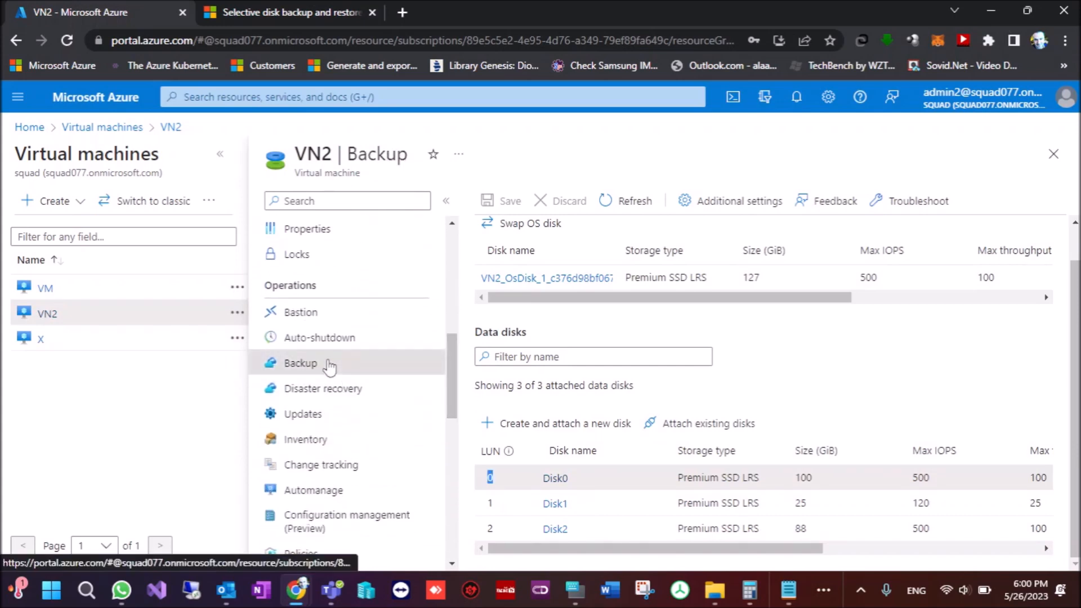
{"action": "left_click", "coordinate": [301, 363]}
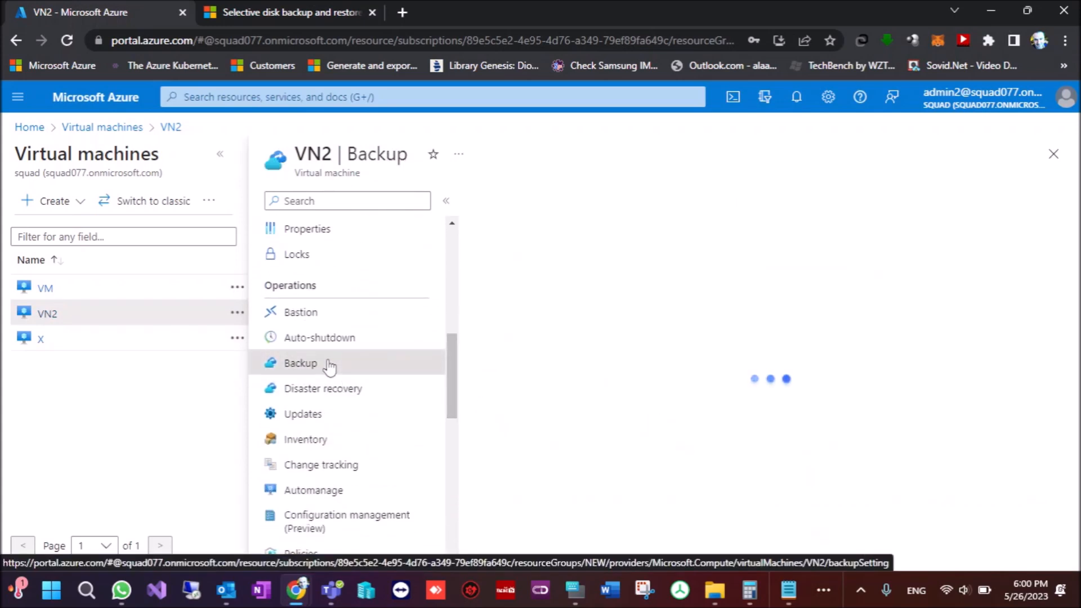
{"action": "left_click", "coordinate": [300, 363]}
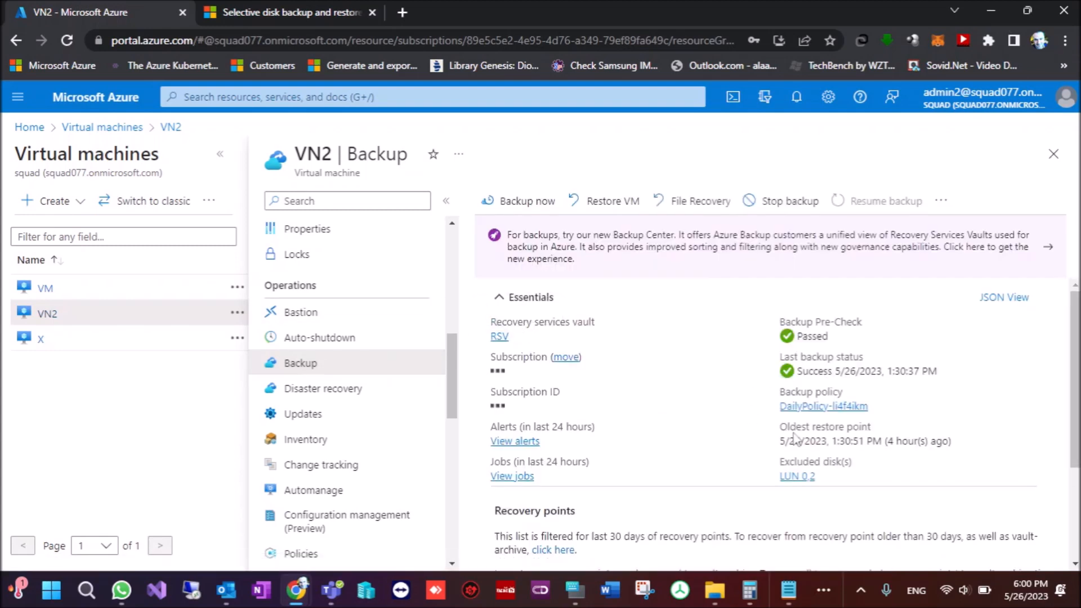
{"action": "scroll", "scroll_direction": "down", "scroll_amount": 3}
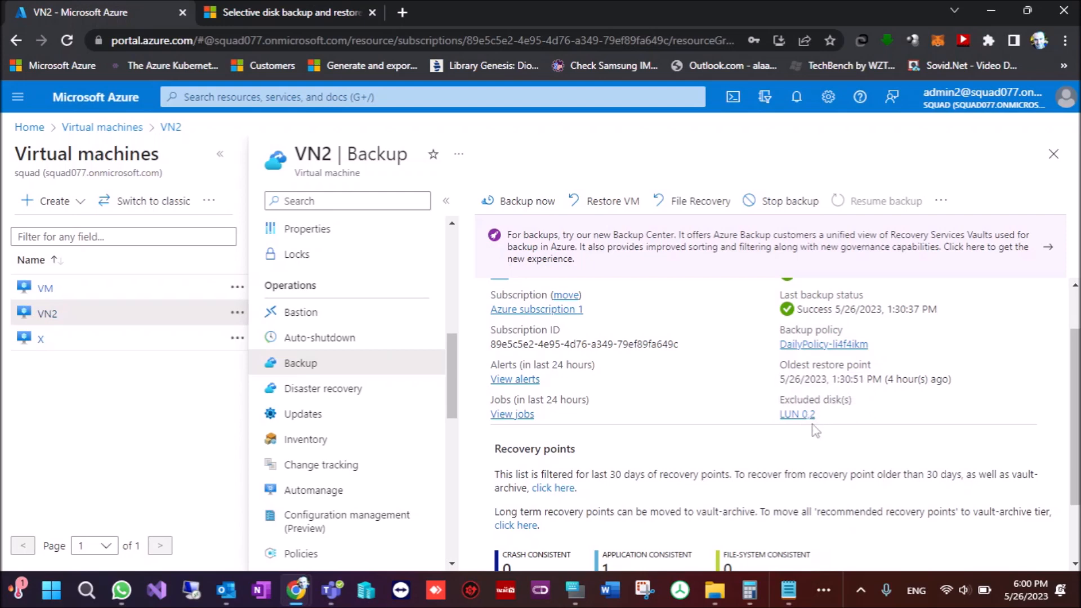
{"action": "mouse_move", "coordinate": [817, 422]}
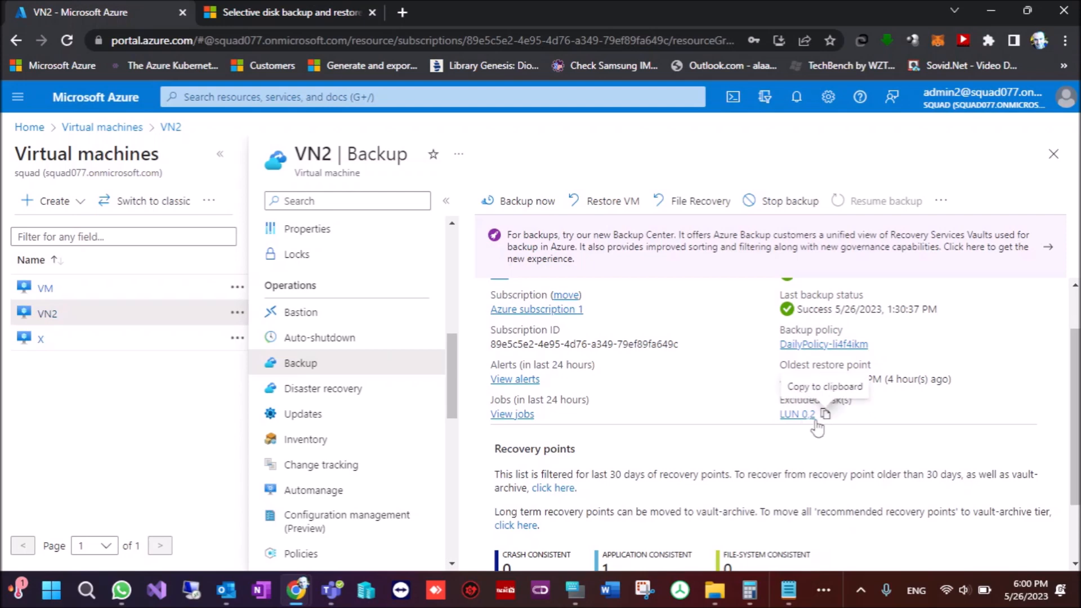
{"action": "mouse_move", "coordinate": [907, 400]}
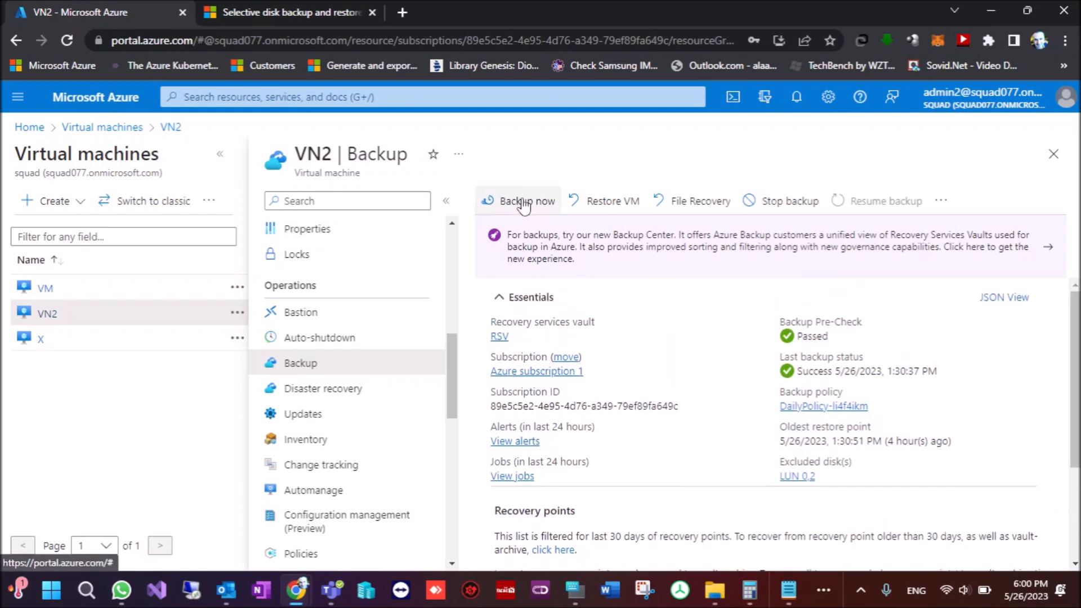
- Start an on-demand backup of VN2 with retention until 05/28/2023
{"action": "left_click", "coordinate": [527, 201]}
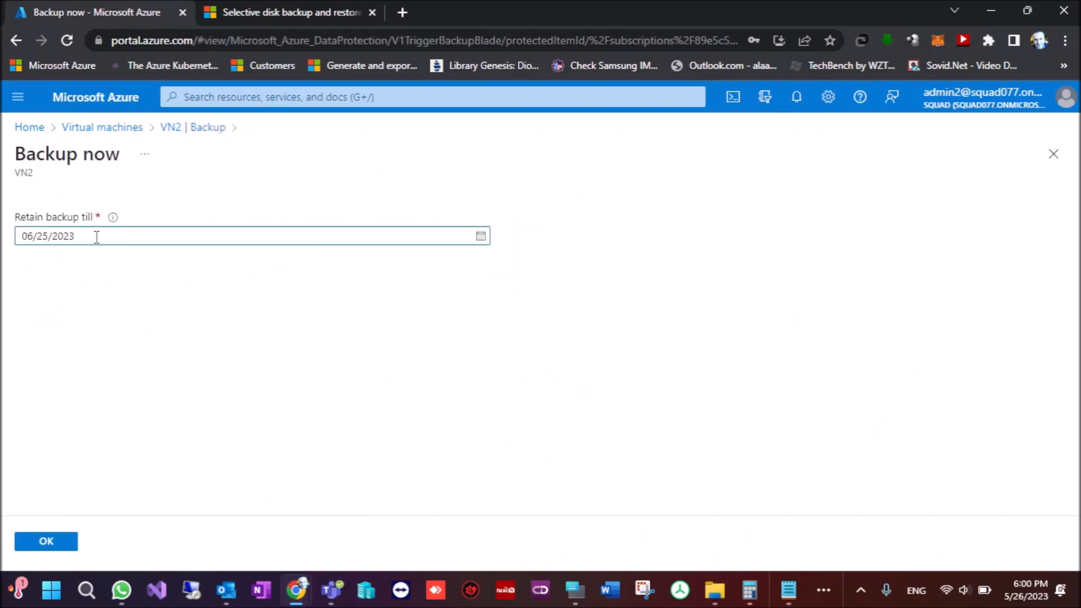
{"action": "mouse_move", "coordinate": [442, 229]}
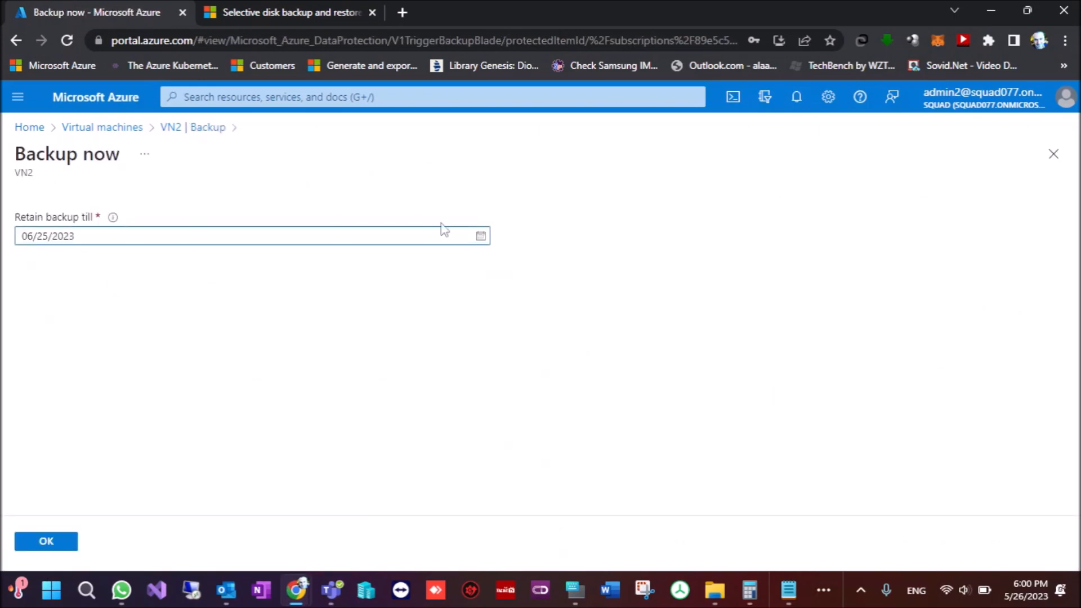
{"action": "left_click", "coordinate": [480, 236]}
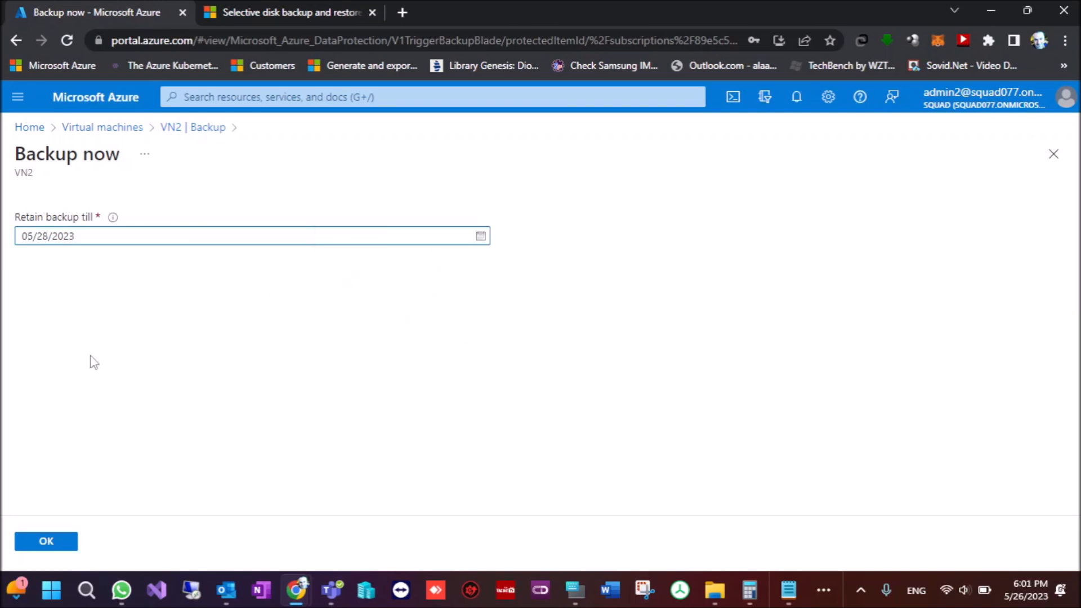
{"action": "left_click", "coordinate": [46, 542]}
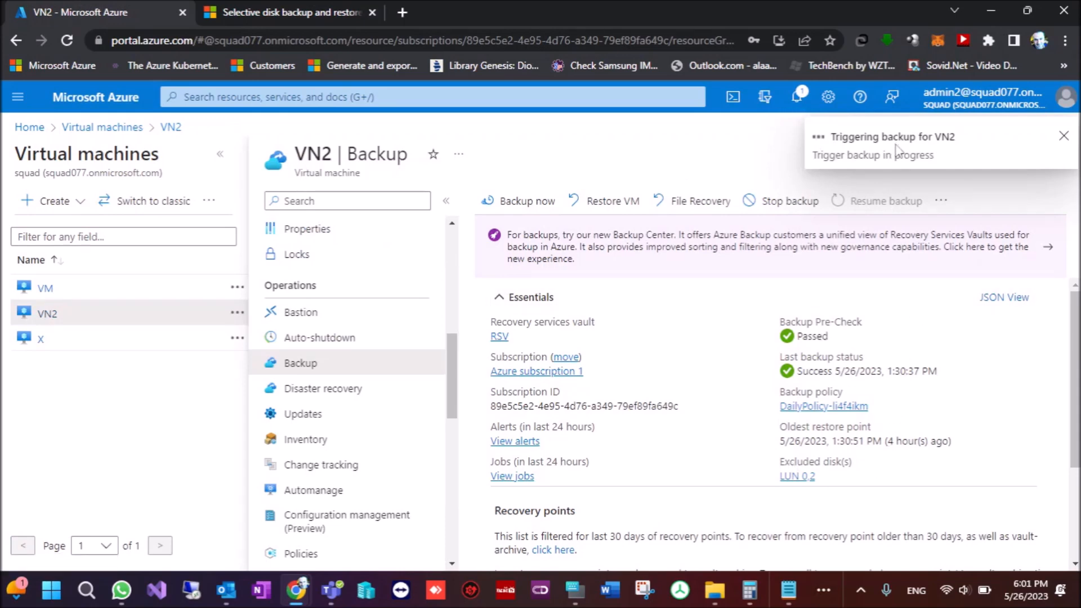
{"action": "mouse_move", "coordinate": [925, 158]}
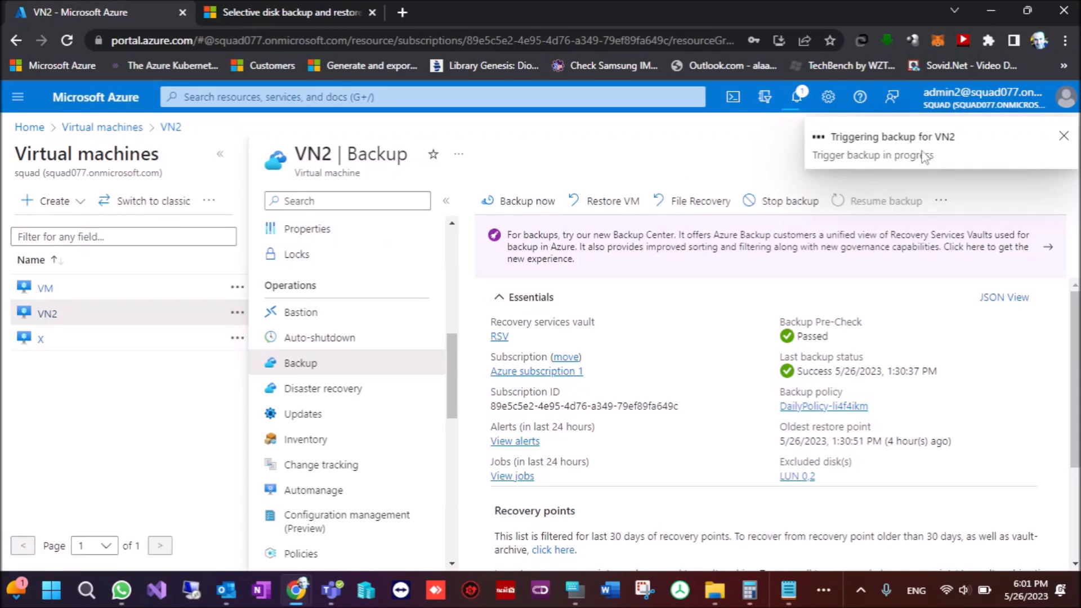
{"action": "mouse_move", "coordinate": [914, 323]}
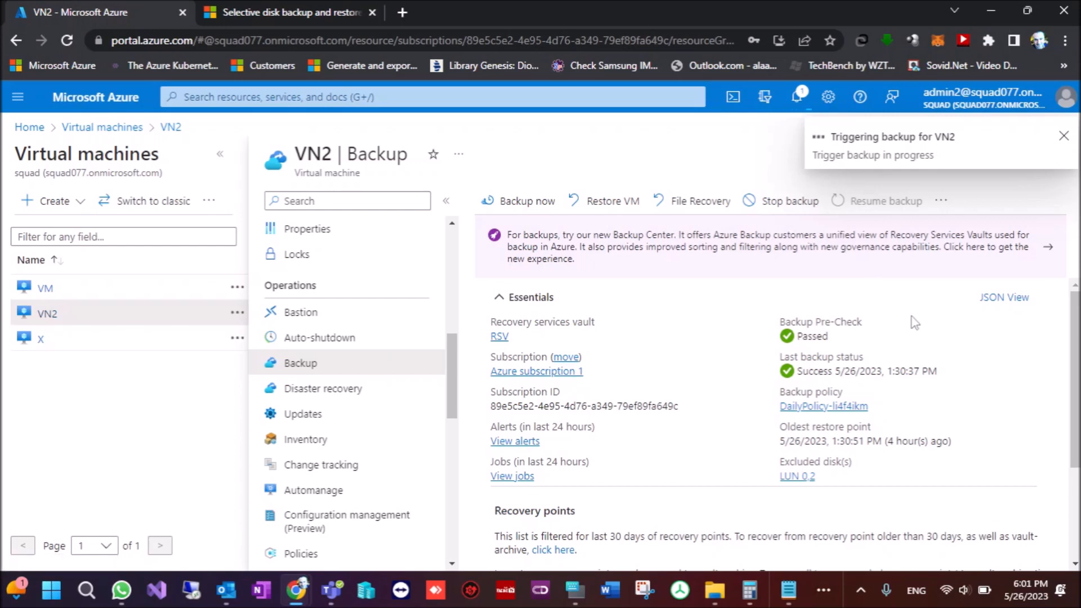
{"action": "mouse_move", "coordinate": [536, 371]}
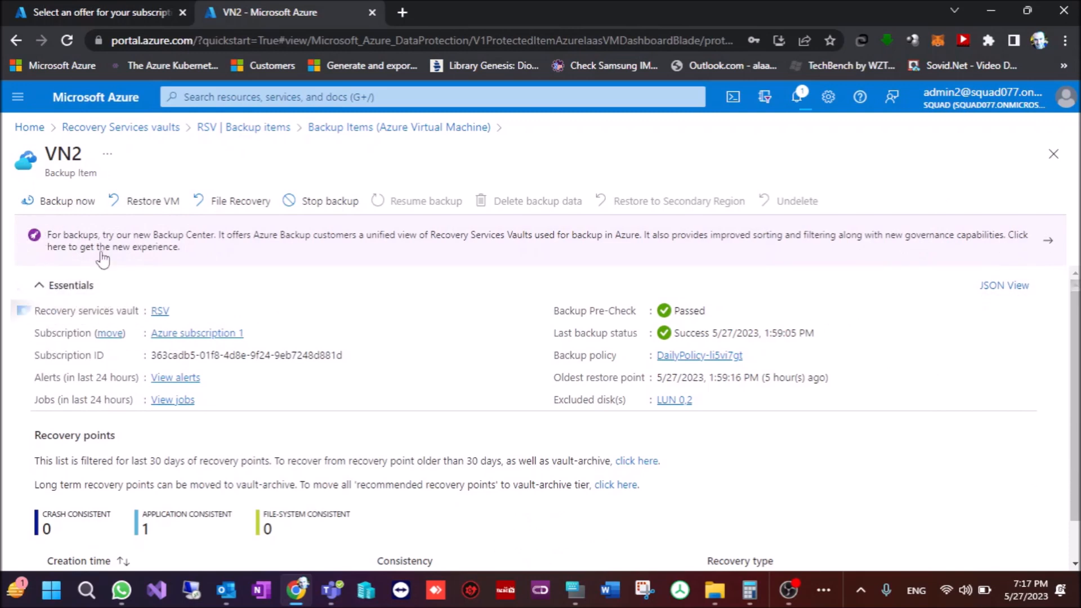
{"action": "mouse_move", "coordinate": [83, 224]}
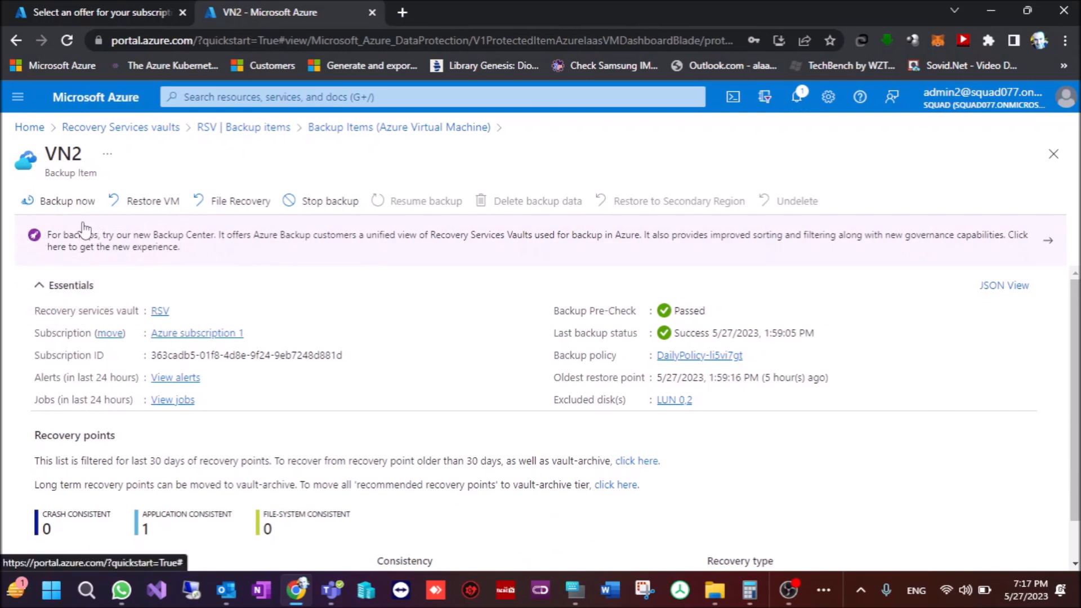
- Review VN2's disks via the excluded LUN 0,2 link, then open Restore VM
{"action": "left_click", "coordinate": [172, 400]}
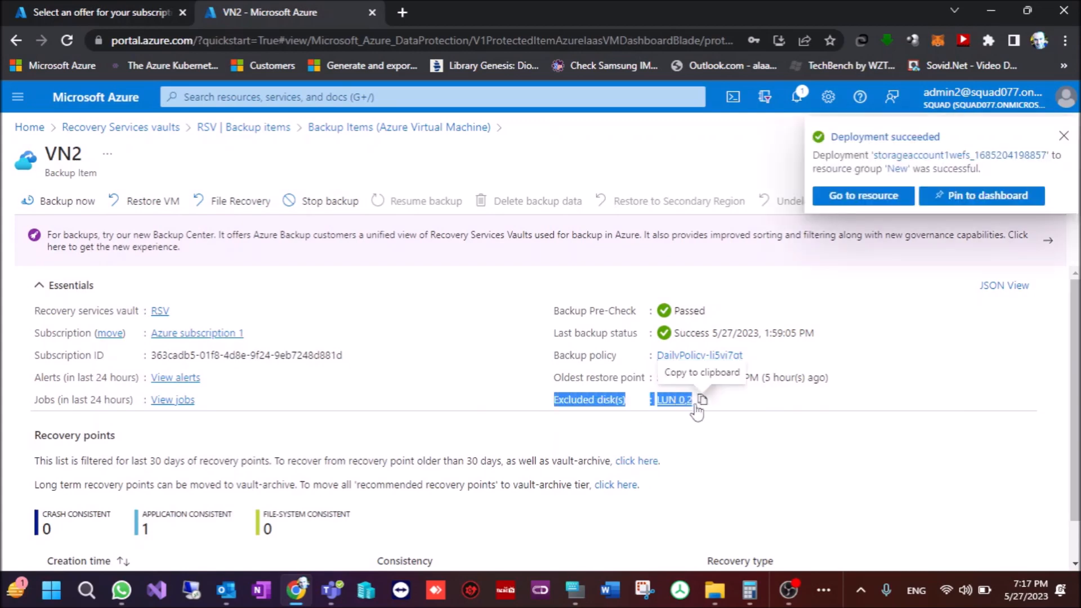
{"action": "left_click", "coordinate": [1063, 135]}
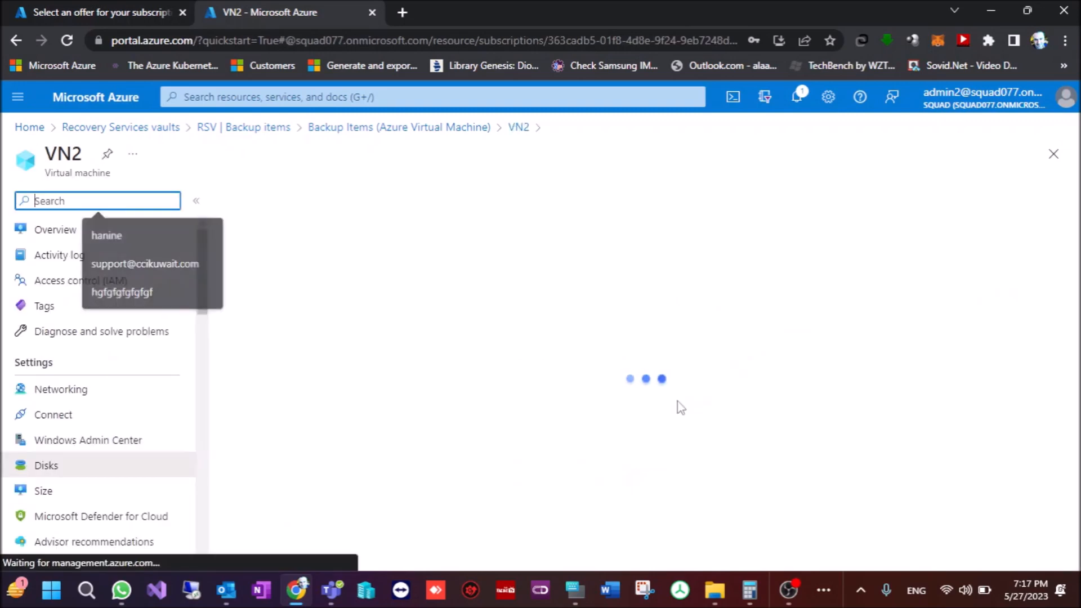
{"action": "left_click", "coordinate": [47, 465]}
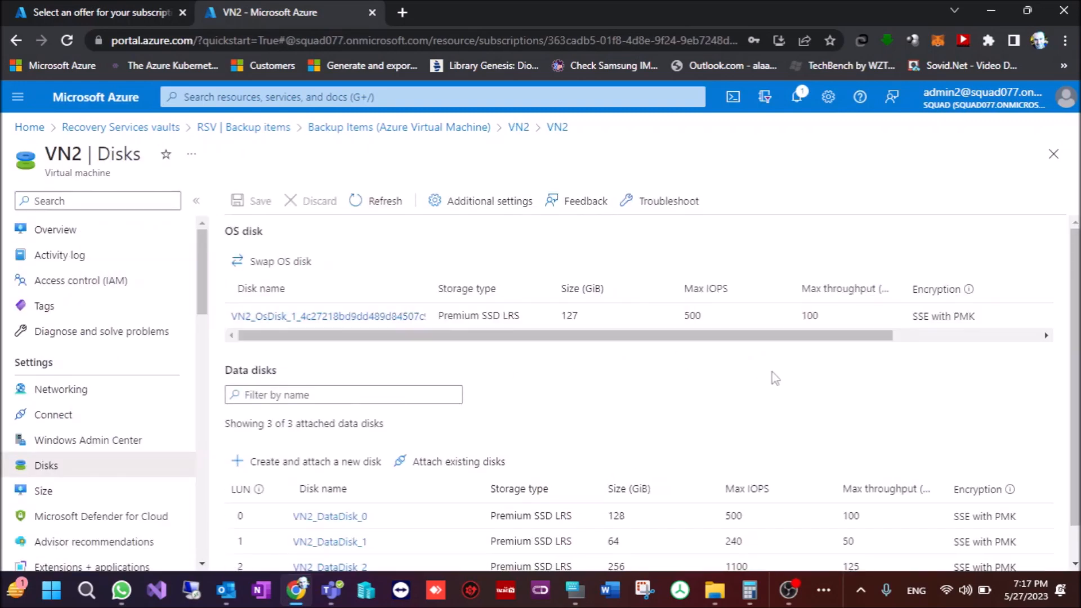
{"action": "scroll", "scroll_direction": "down", "scroll_amount": 3}
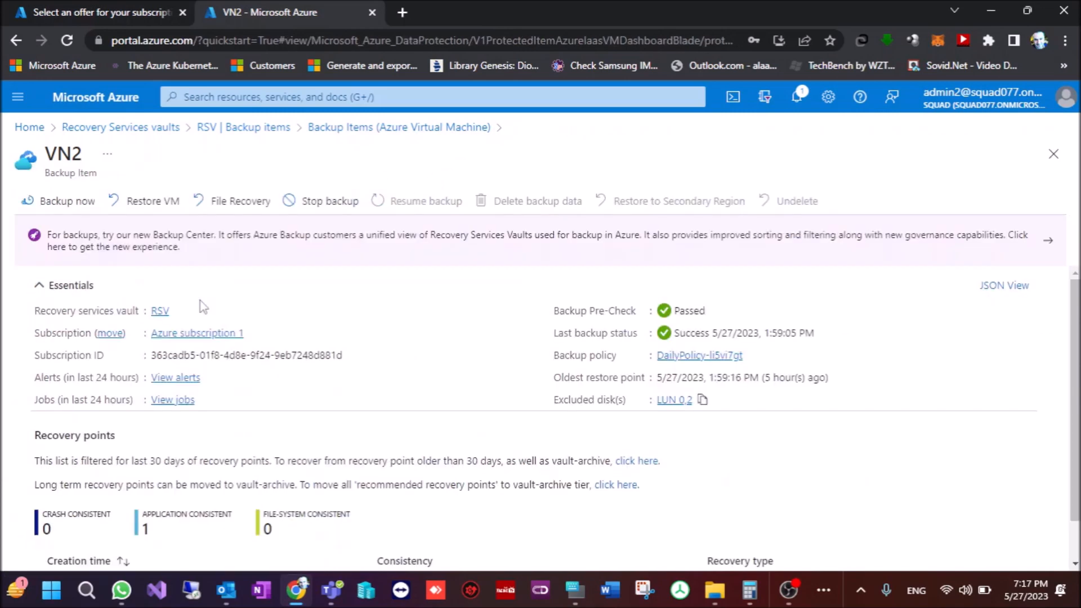
{"action": "left_click", "coordinate": [153, 201]}
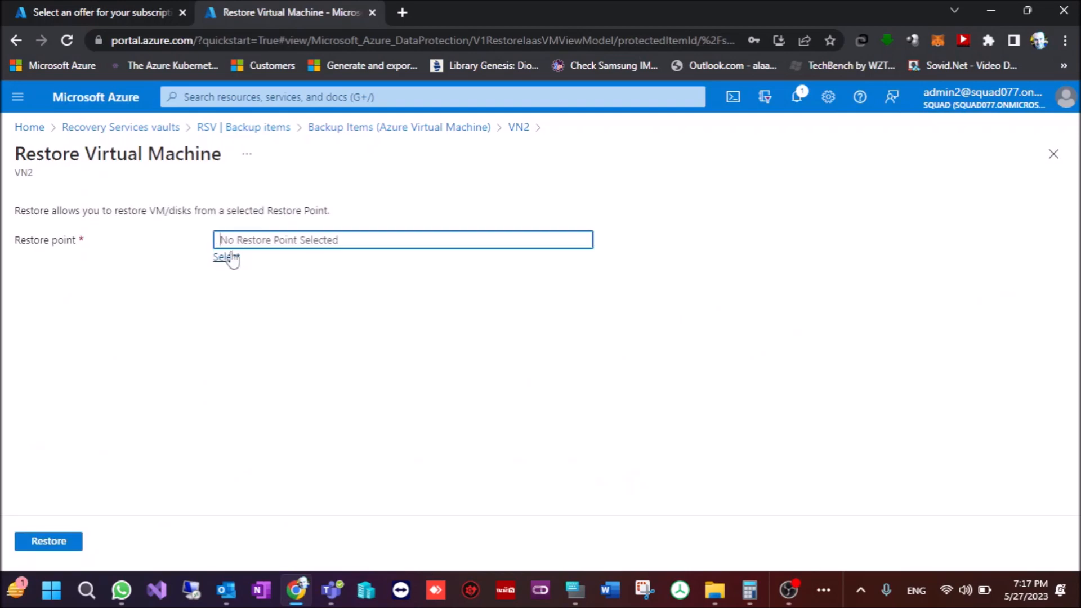
- Select the 5/27/2023 1:59:16 PM restore point for VN2
{"action": "left_click", "coordinate": [225, 256]}
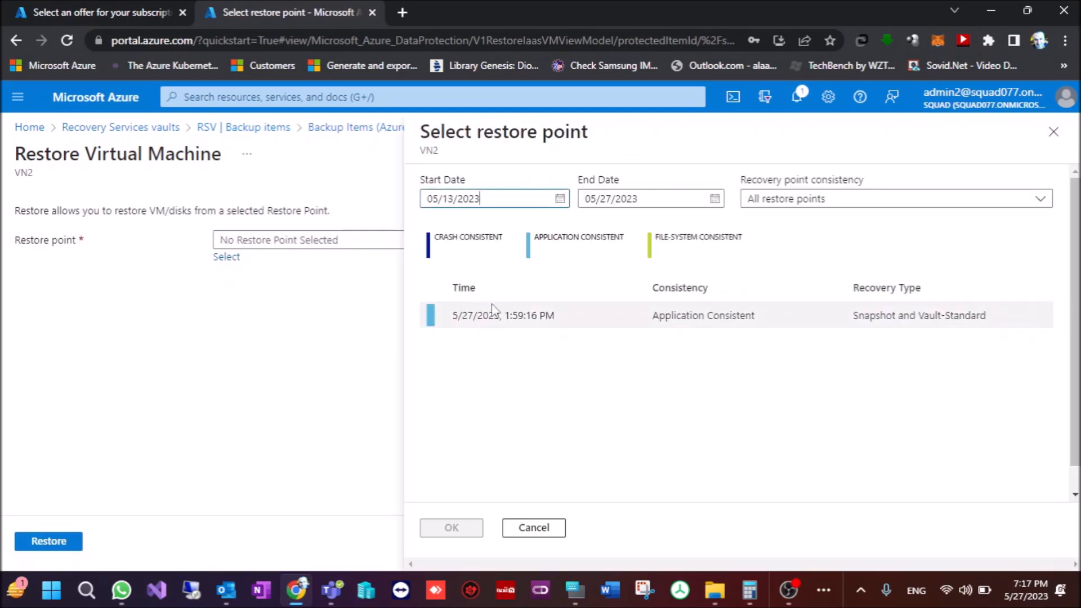
{"action": "left_click", "coordinate": [534, 528]}
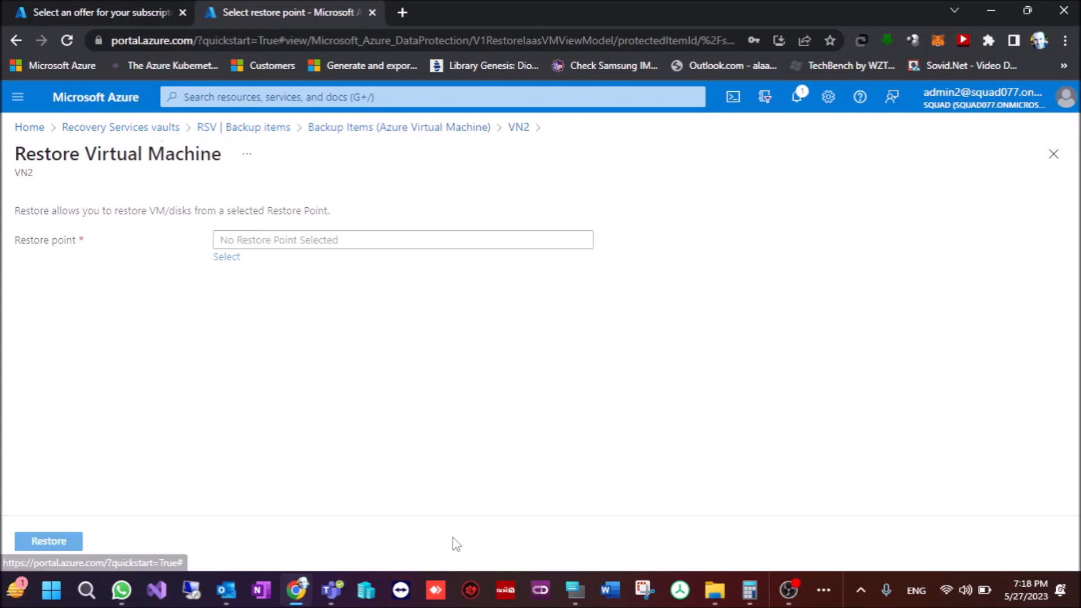
{"action": "left_click", "coordinate": [226, 256]}
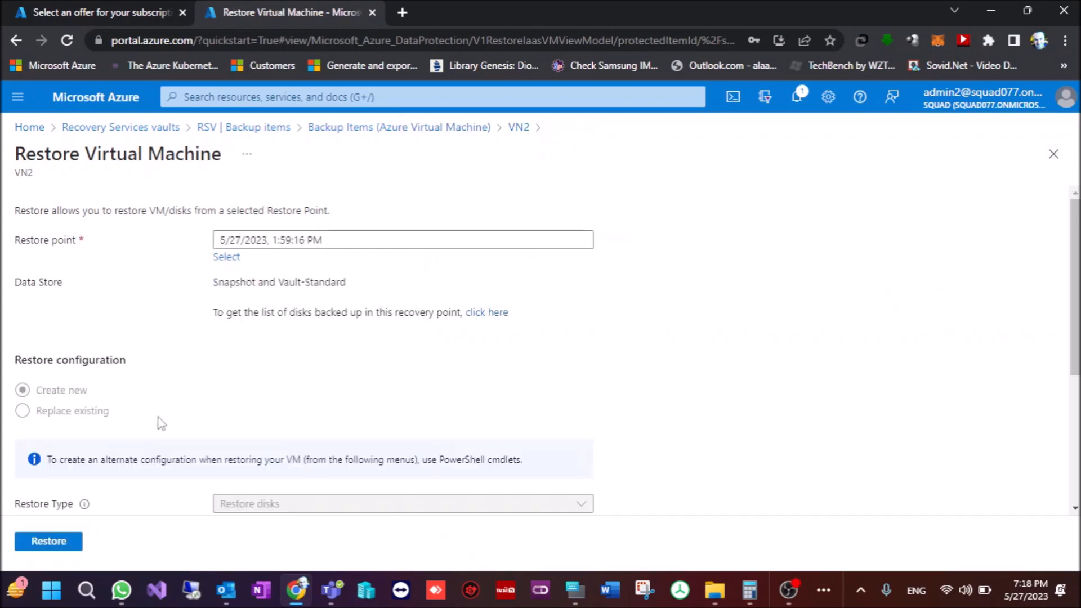
- Set the staging location to storageaccount1wefs and submit the restore
{"action": "scroll", "scroll_direction": "down", "scroll_amount": 3}
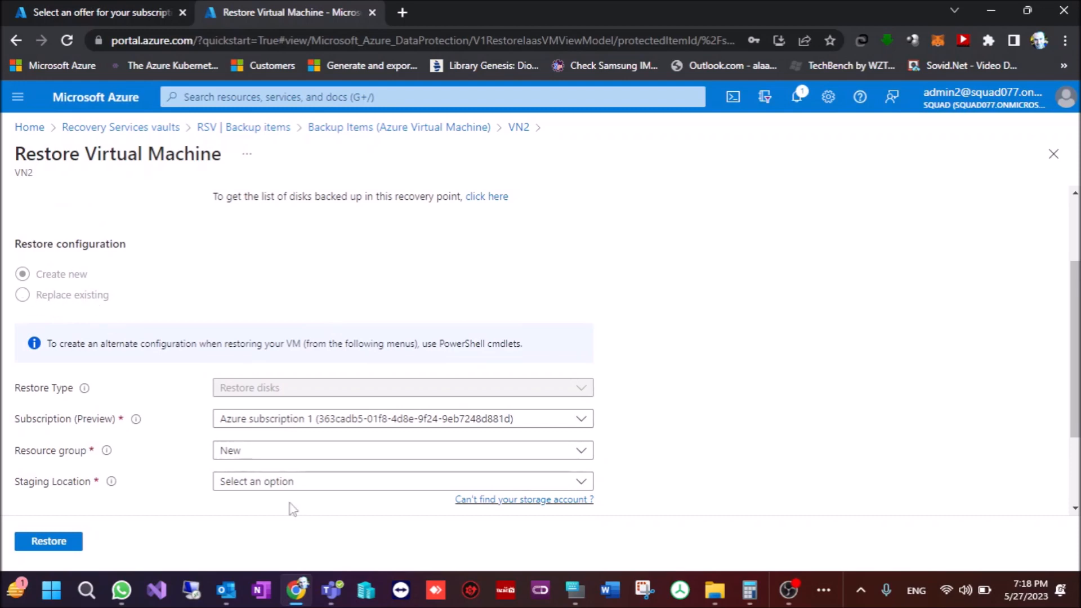
{"action": "mouse_move", "coordinate": [302, 423]}
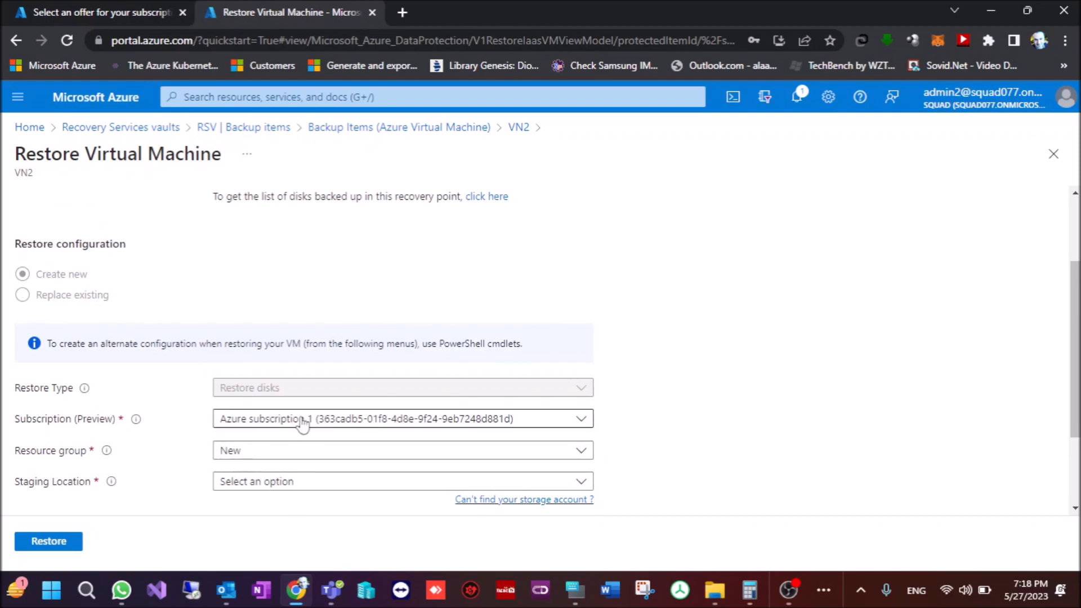
{"action": "left_click", "coordinate": [402, 419]}
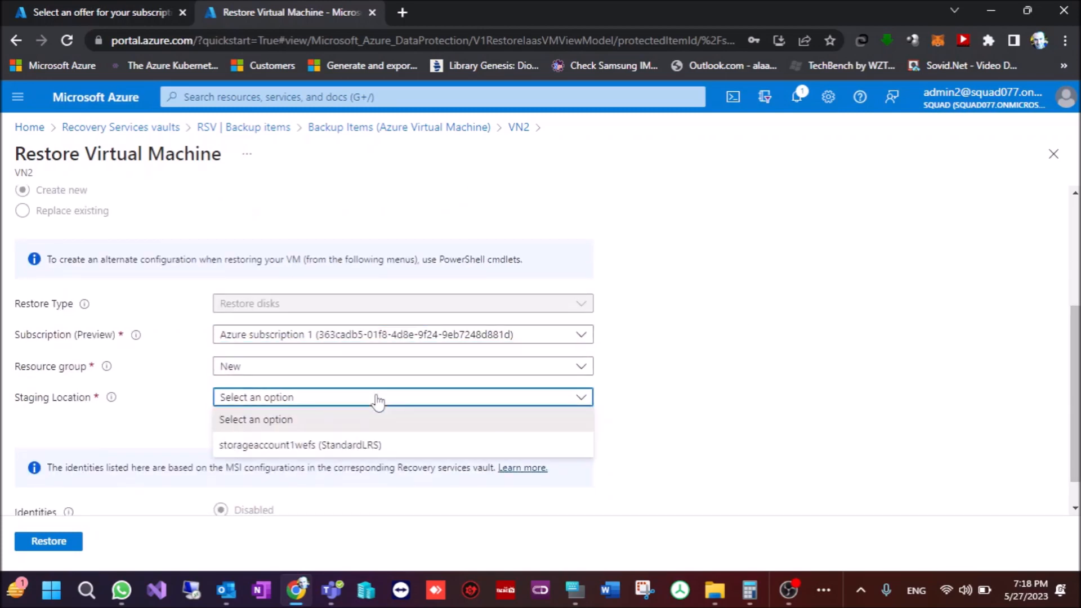
{"action": "left_click", "coordinate": [299, 445]}
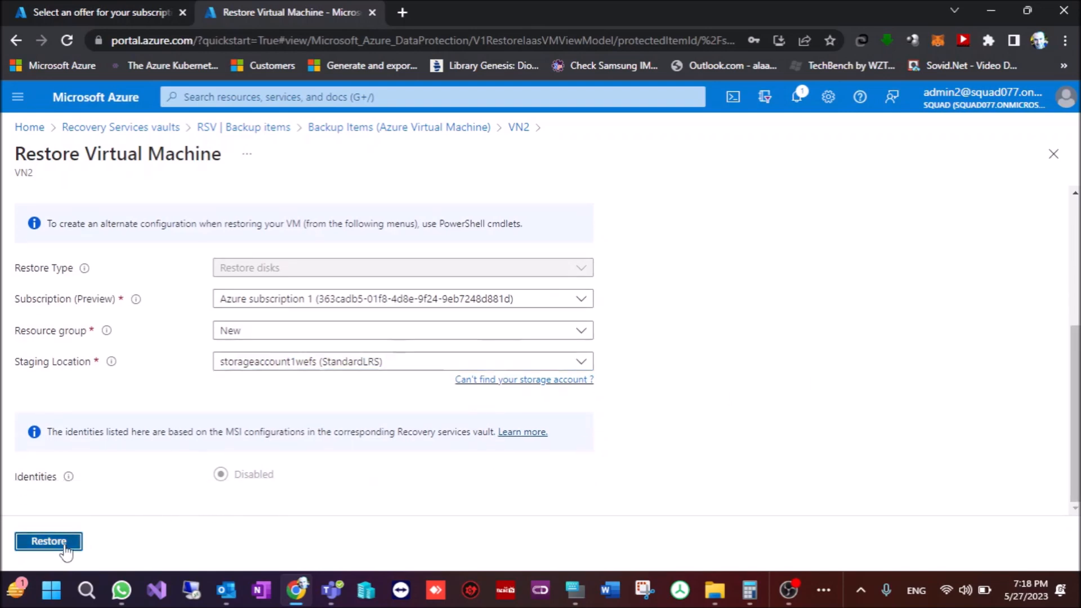
{"action": "left_click", "coordinate": [49, 541]}
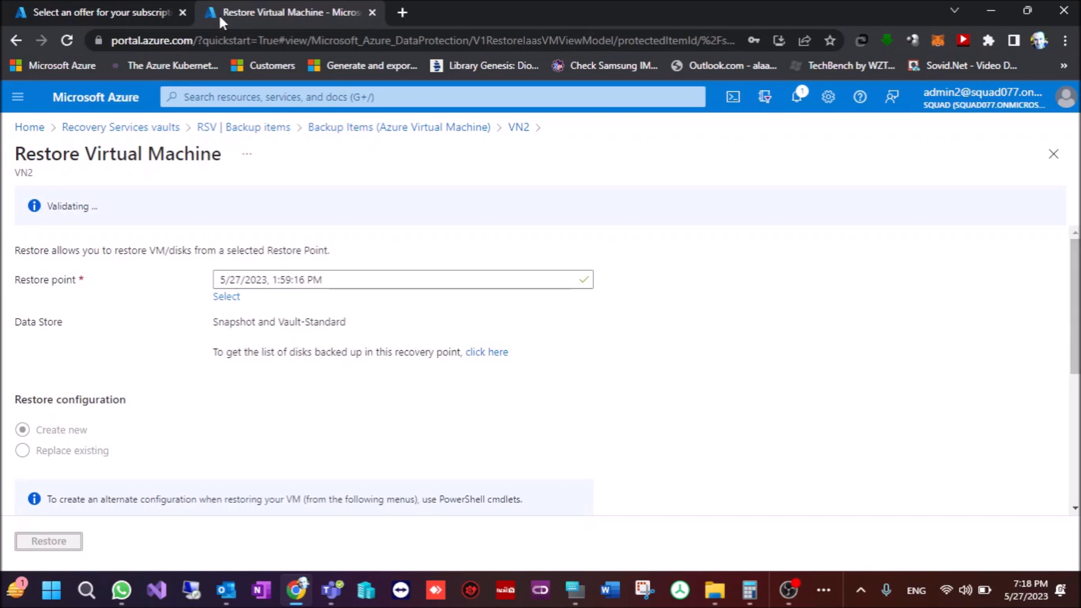
{"action": "left_click", "coordinate": [486, 352]}
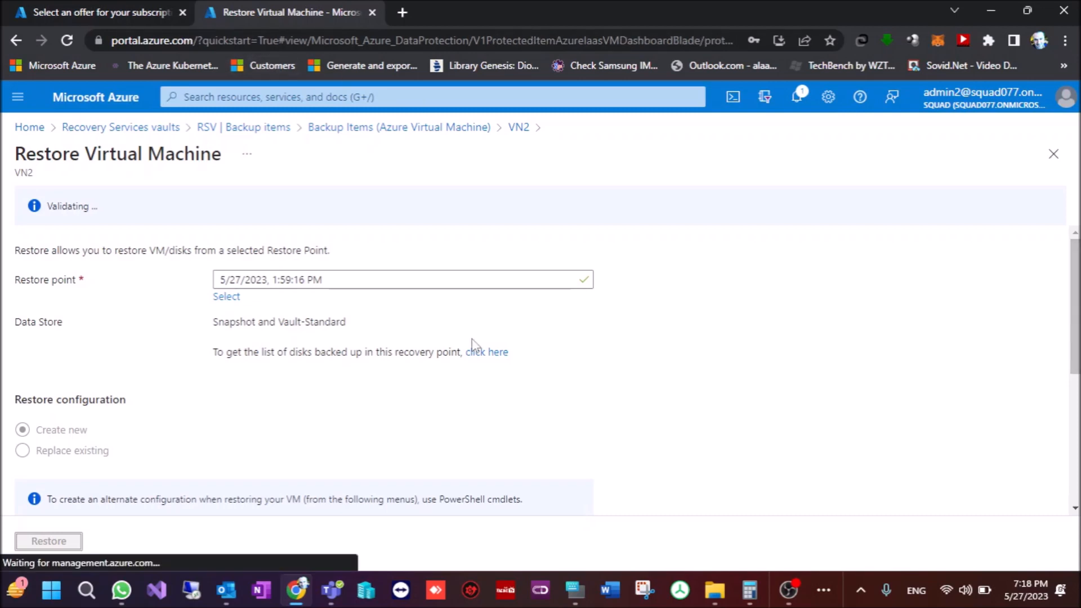
- Open VN2's backup jobs and confirm the Restore job shows In progress
{"action": "left_click", "coordinate": [48, 541]}
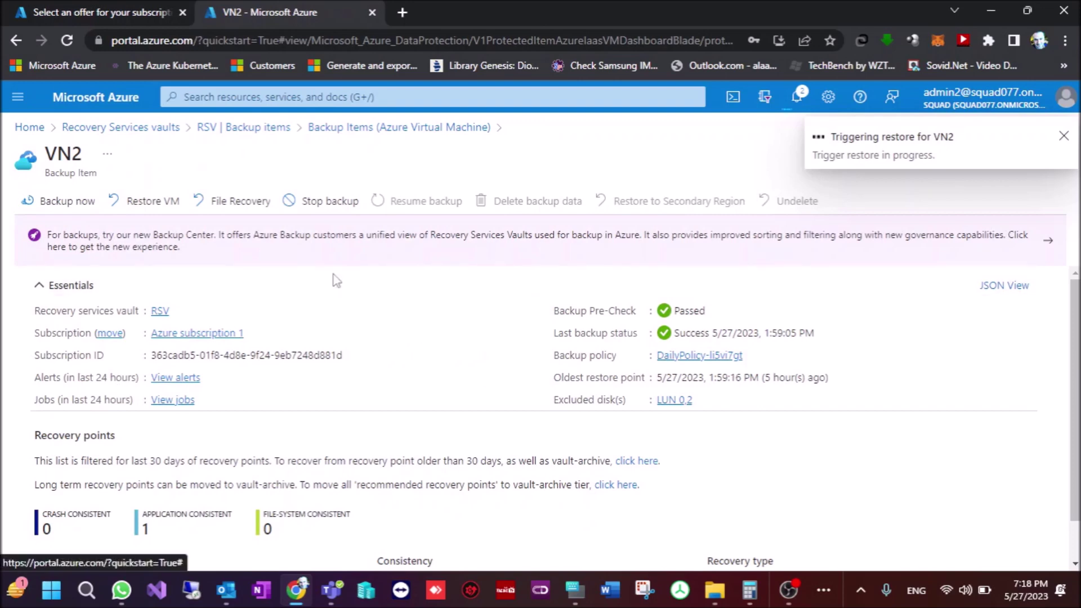
{"action": "scroll", "scroll_direction": "down", "scroll_amount": 3}
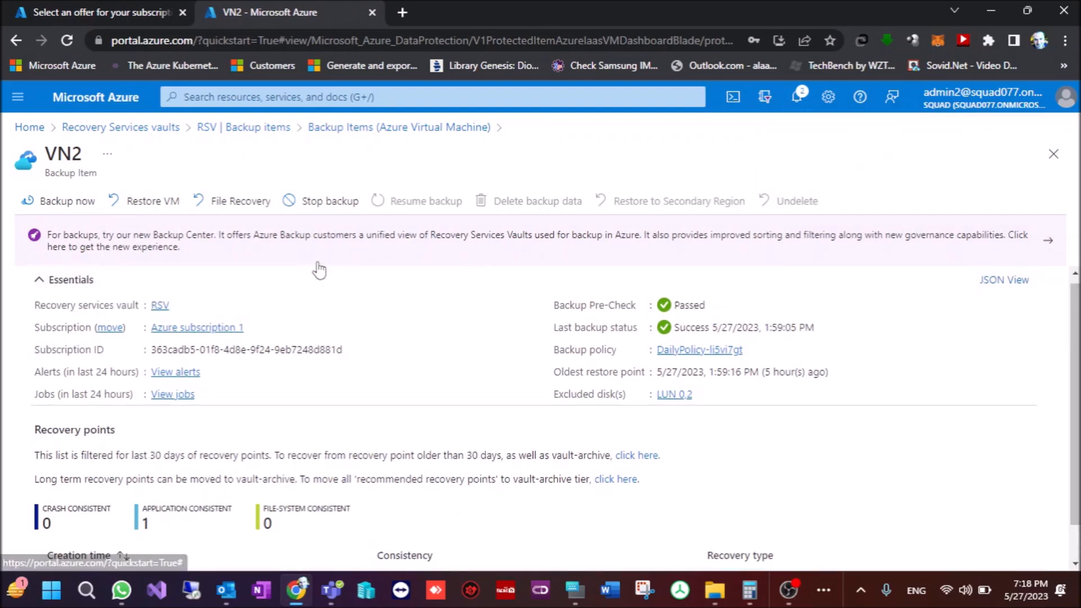
{"action": "left_click", "coordinate": [172, 394]}
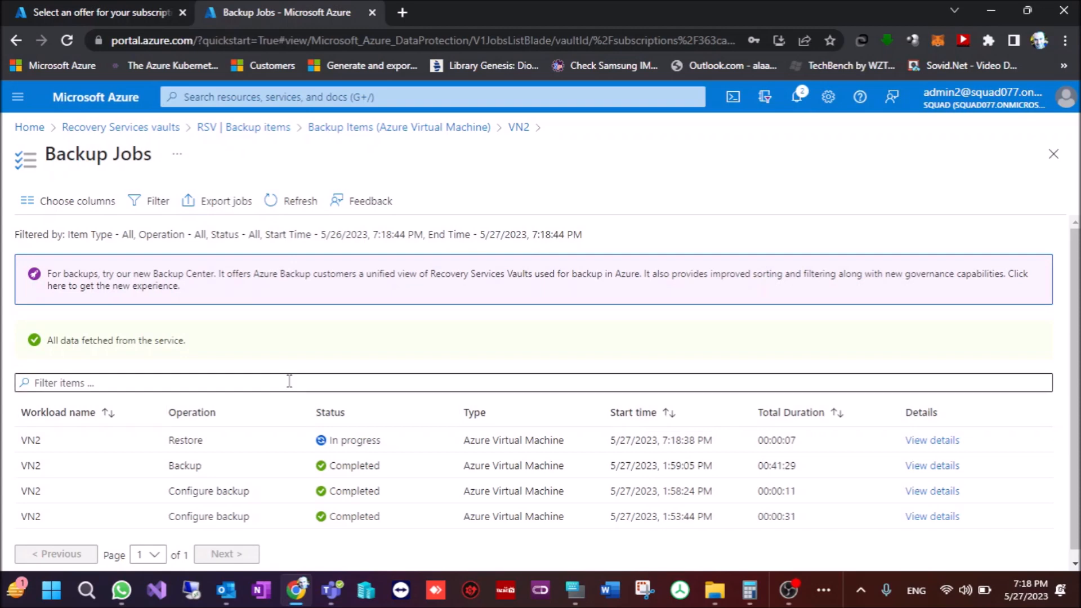
{"action": "mouse_move", "coordinate": [800, 433]}
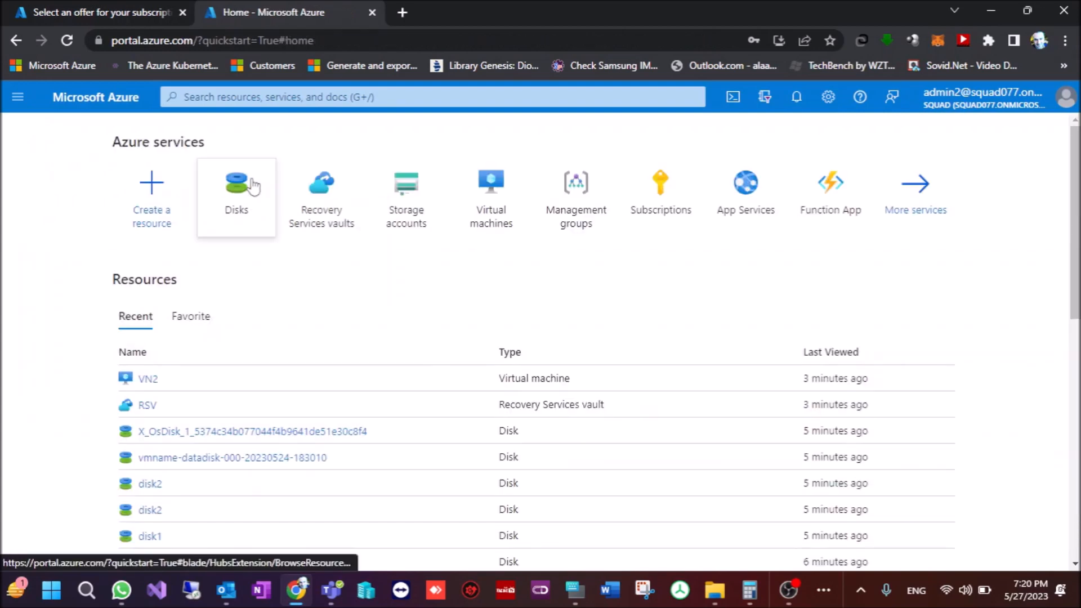
{"action": "left_click", "coordinate": [236, 185]}
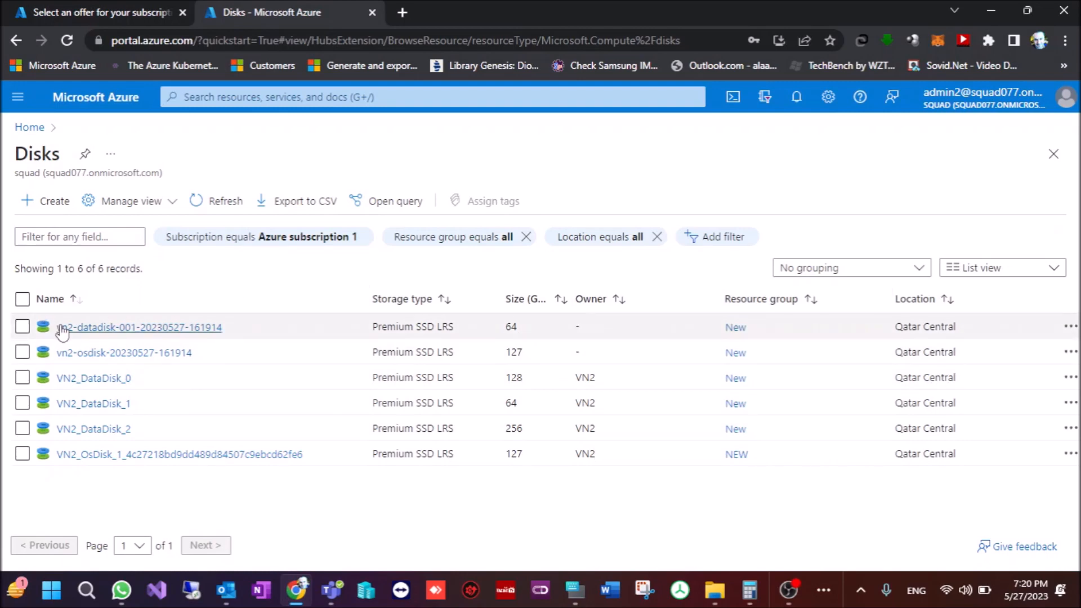
{"action": "mouse_move", "coordinate": [171, 358]}
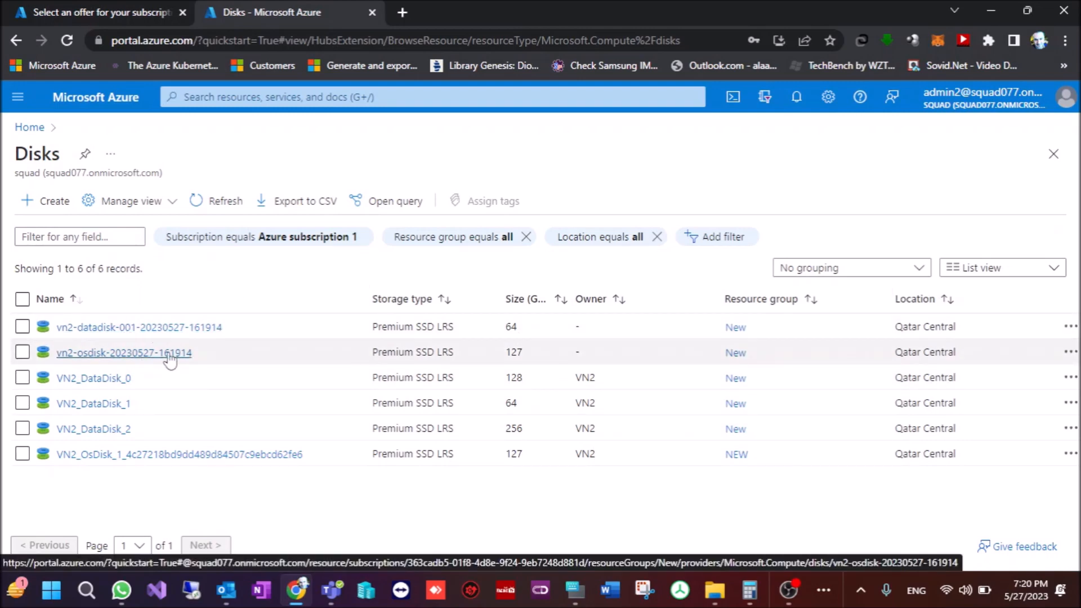
{"action": "mouse_move", "coordinate": [252, 373]}
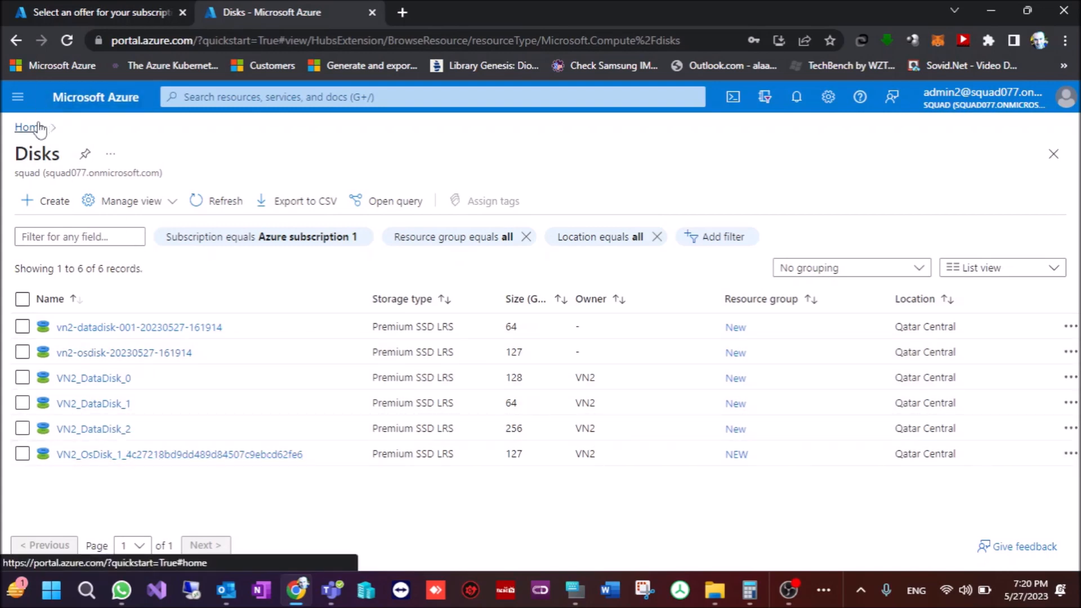
{"action": "left_click", "coordinate": [25, 128]}
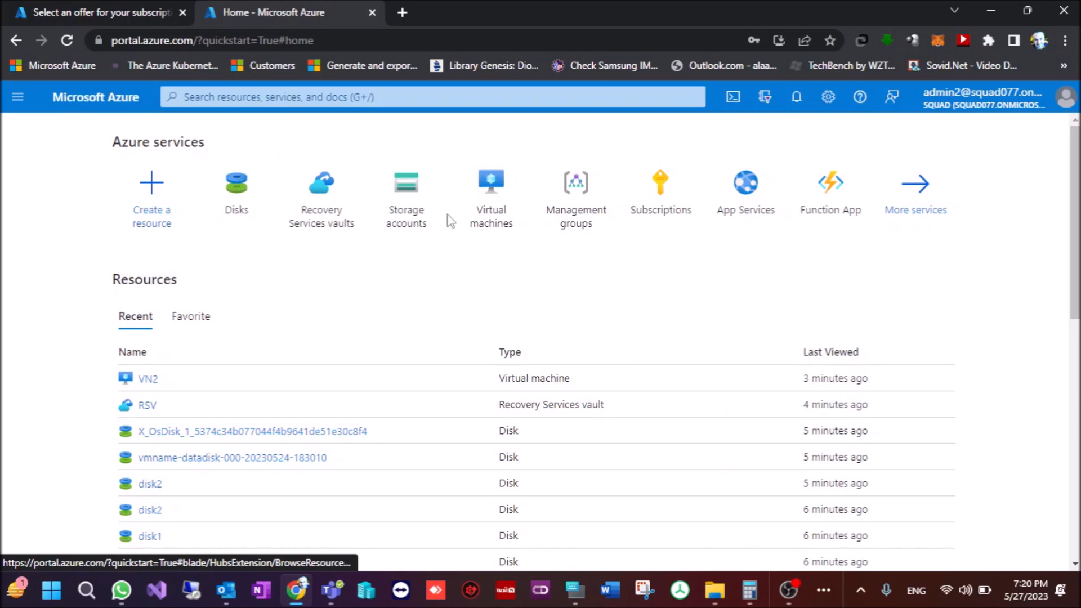
- Open the VN2 virtual machine's Disks page
{"action": "left_click", "coordinate": [491, 182]}
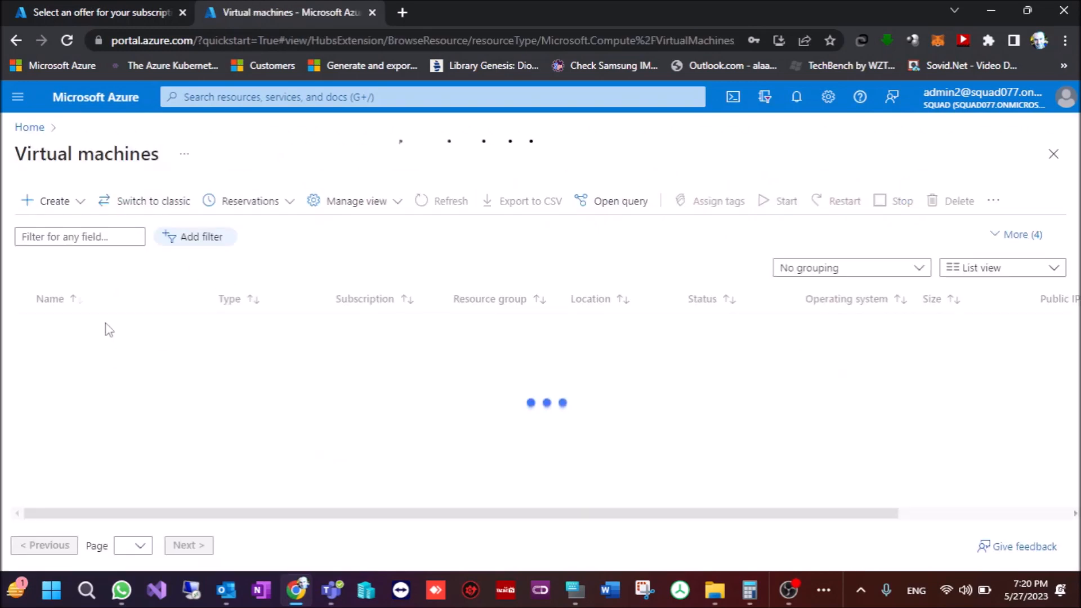
{"action": "left_click", "coordinate": [46, 289]}
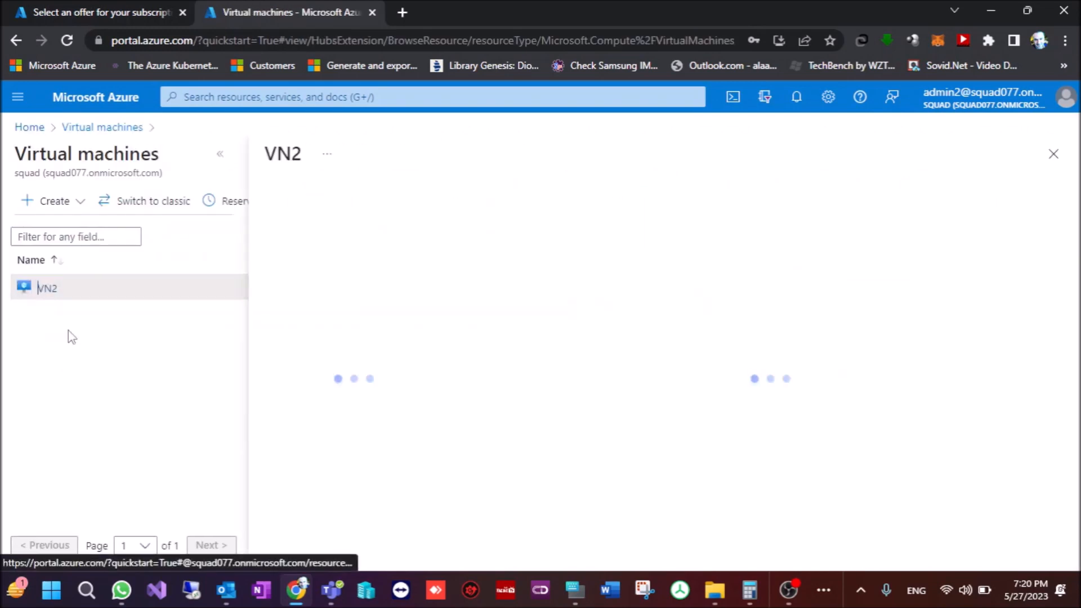
{"action": "left_click", "coordinate": [47, 288]}
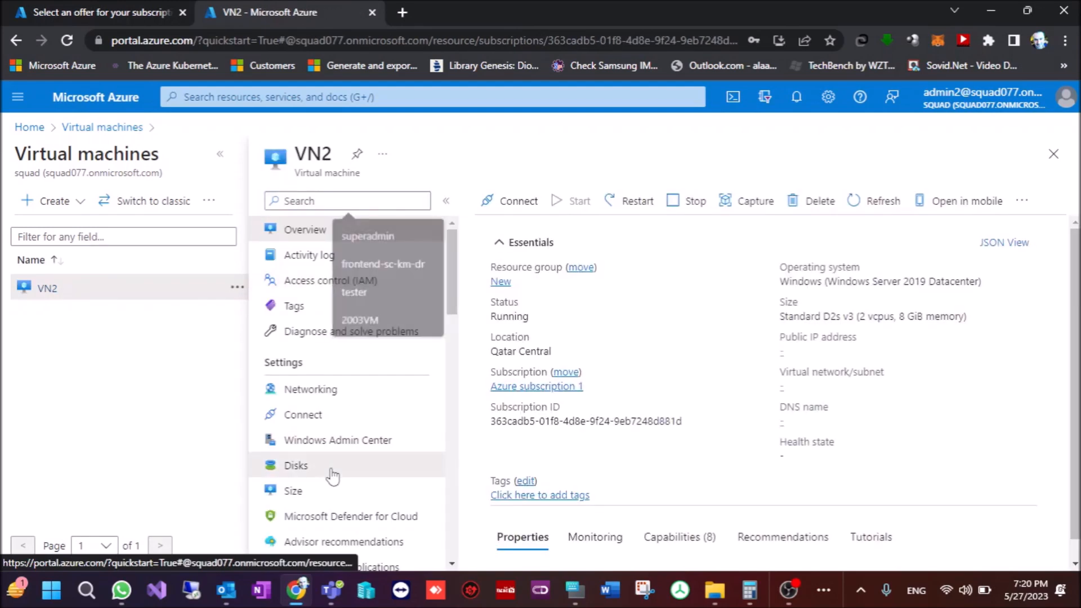
{"action": "left_click", "coordinate": [295, 465]}
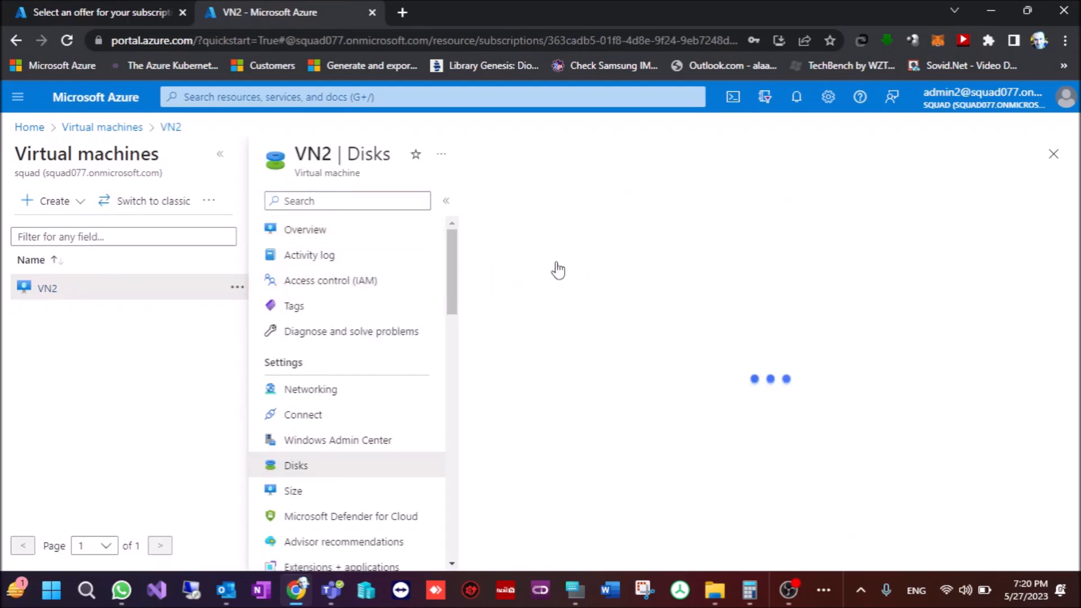
{"action": "left_click", "coordinate": [297, 466]}
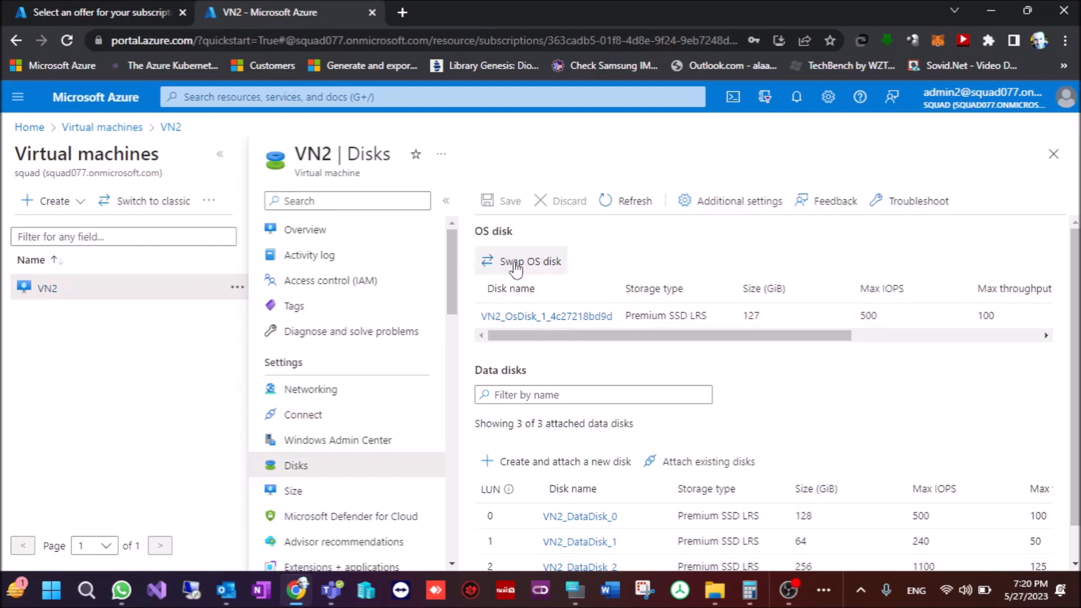
{"action": "left_click", "coordinate": [521, 260]}
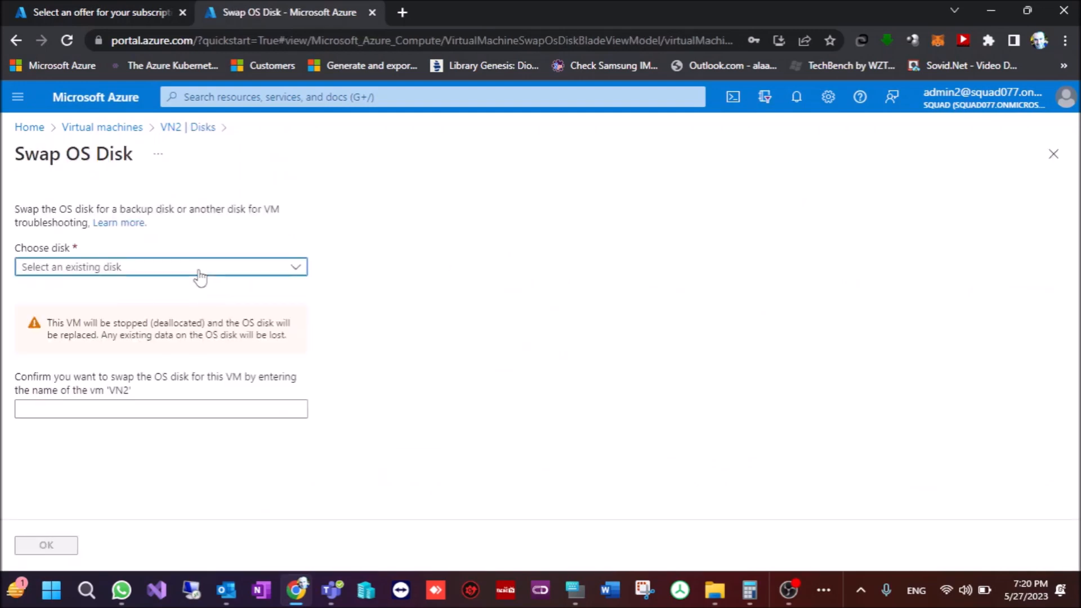
{"action": "left_click", "coordinate": [161, 267]}
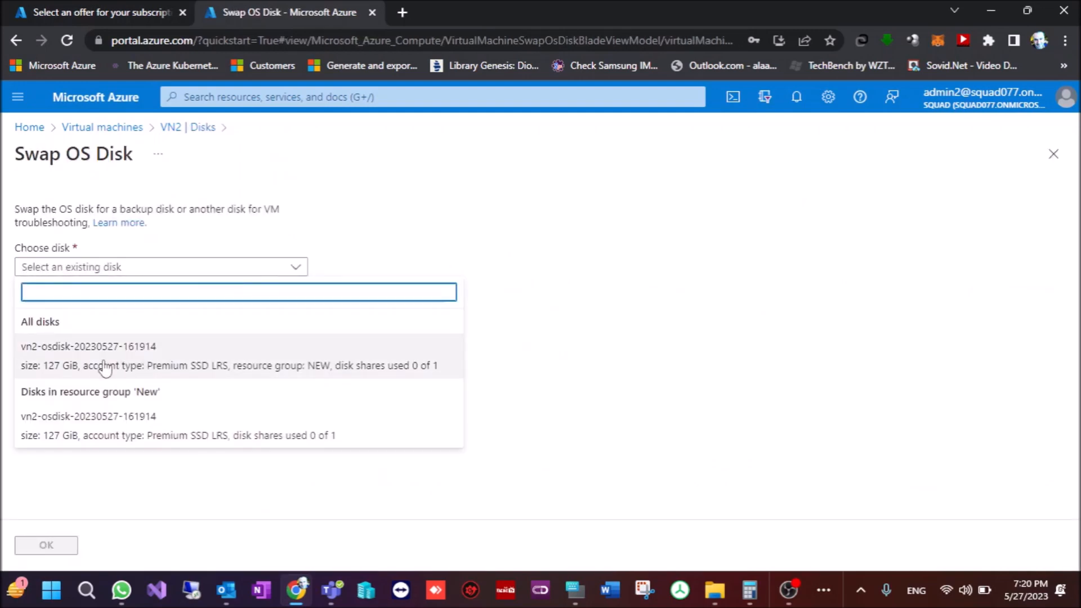
{"action": "mouse_move", "coordinate": [151, 363]}
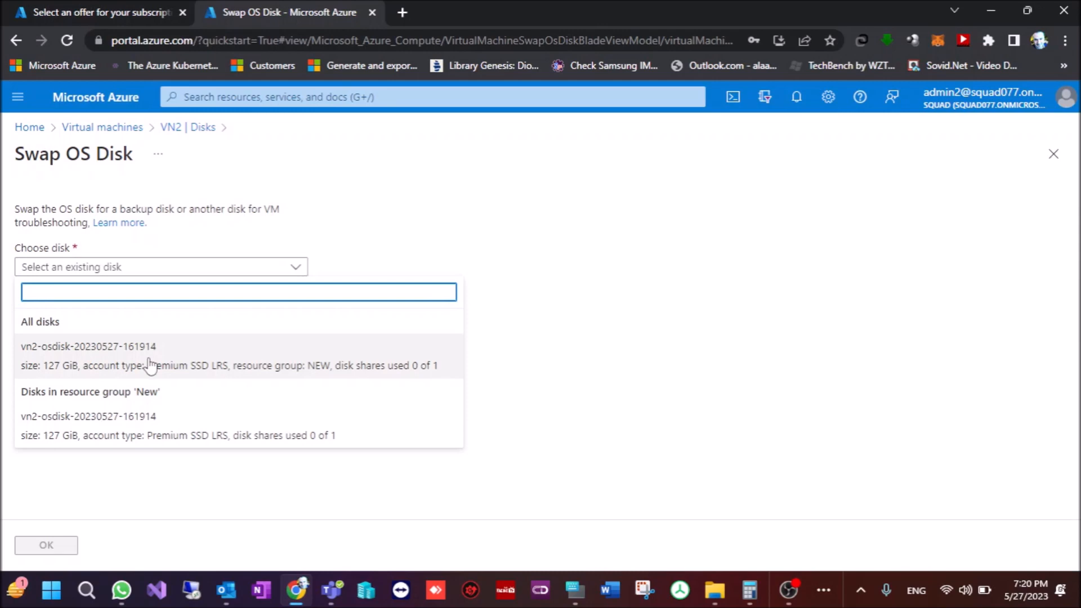
{"action": "left_click", "coordinate": [87, 346]}
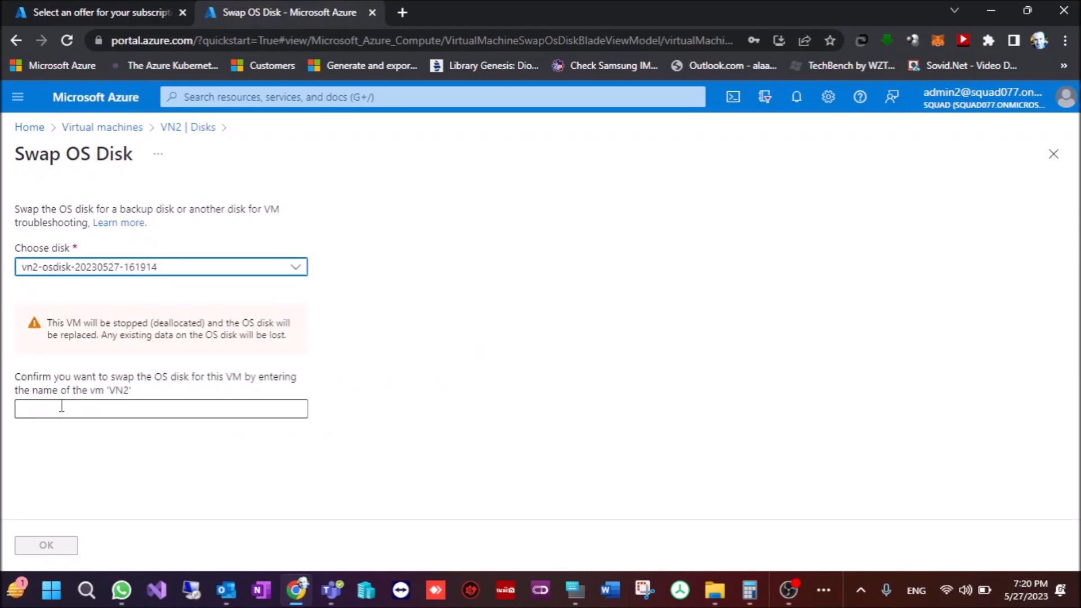
{"action": "type", "text": "VN2"}
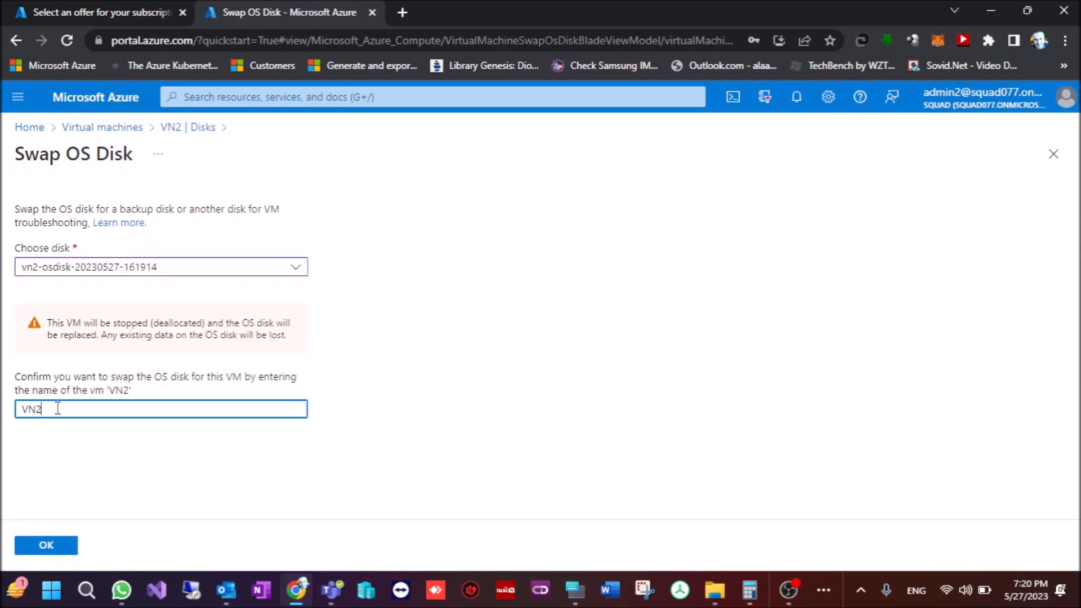
{"action": "left_click", "coordinate": [46, 545]}
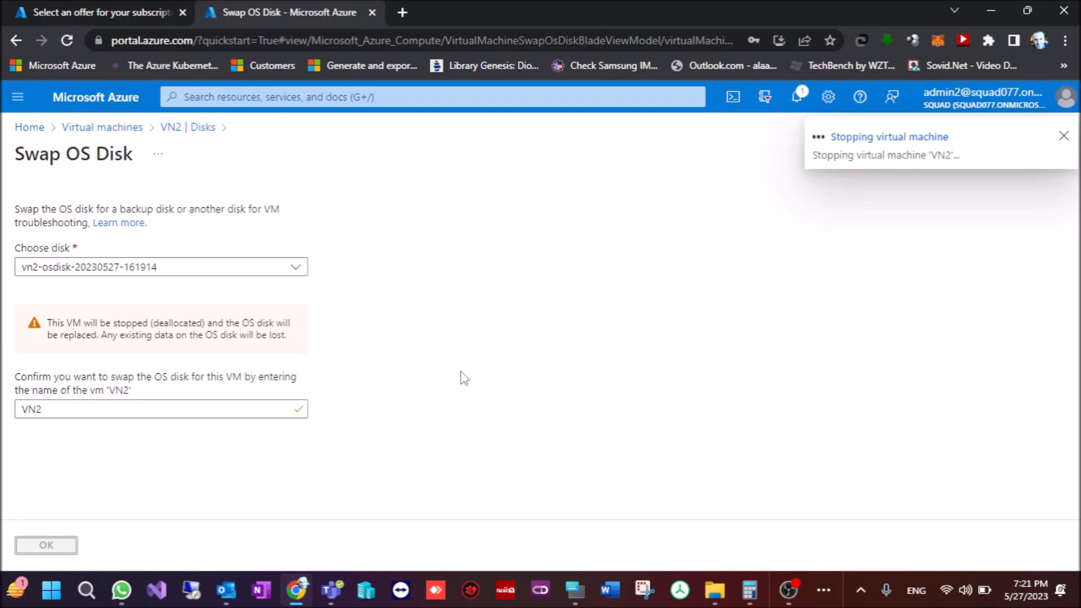
{"action": "left_click", "coordinate": [1064, 136]}
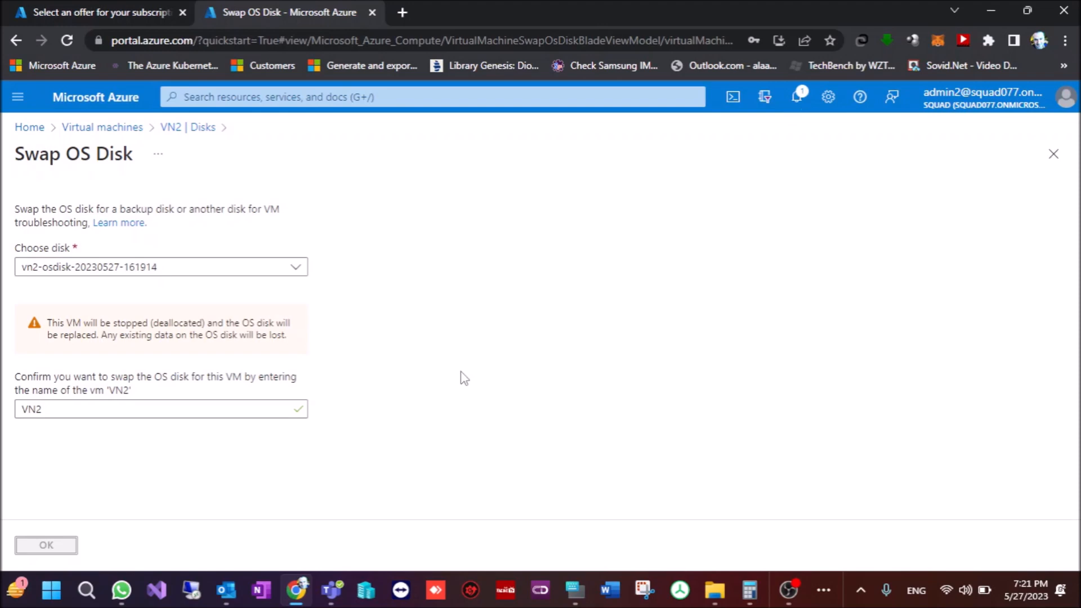
{"action": "left_click", "coordinate": [796, 97]}
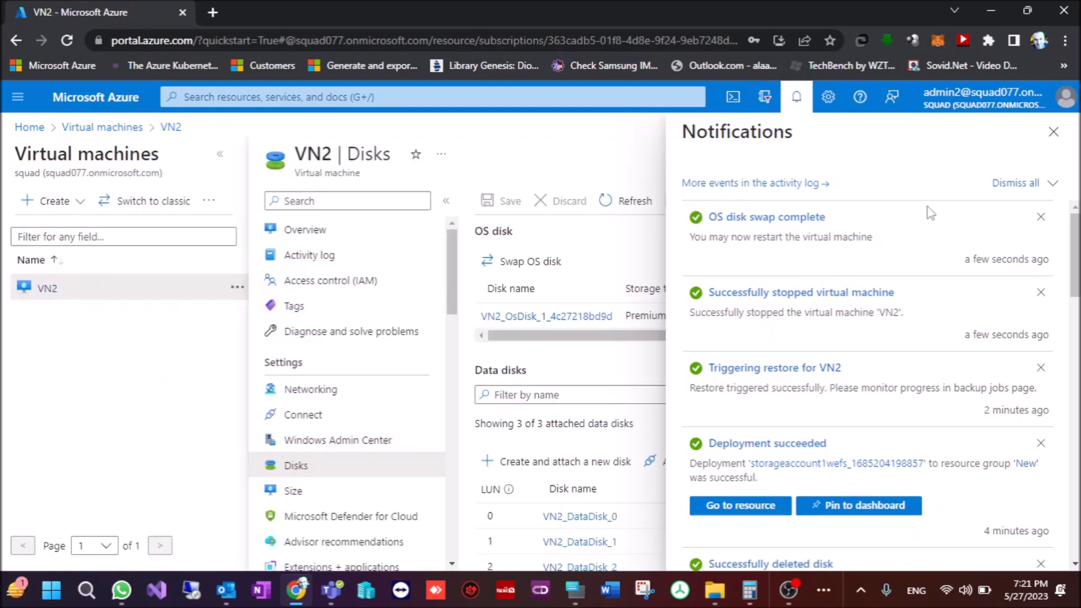
- Remove the 64 GiB VN2_DataDisk_1 at LUN 1 and save
{"action": "left_click", "coordinate": [1054, 132]}
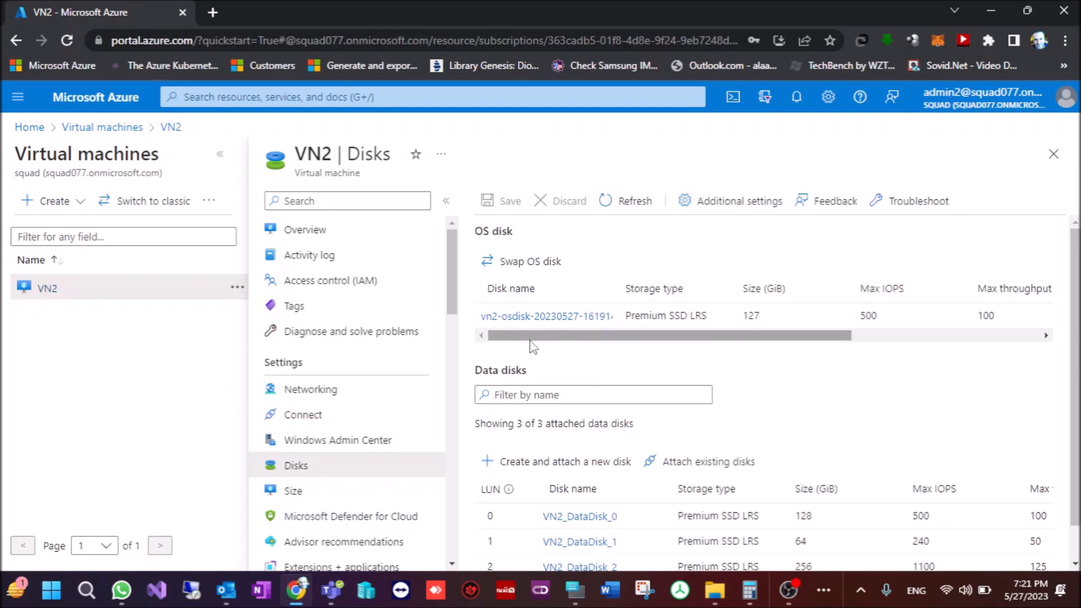
{"action": "scroll", "scroll_direction": "down", "scroll_amount": 3}
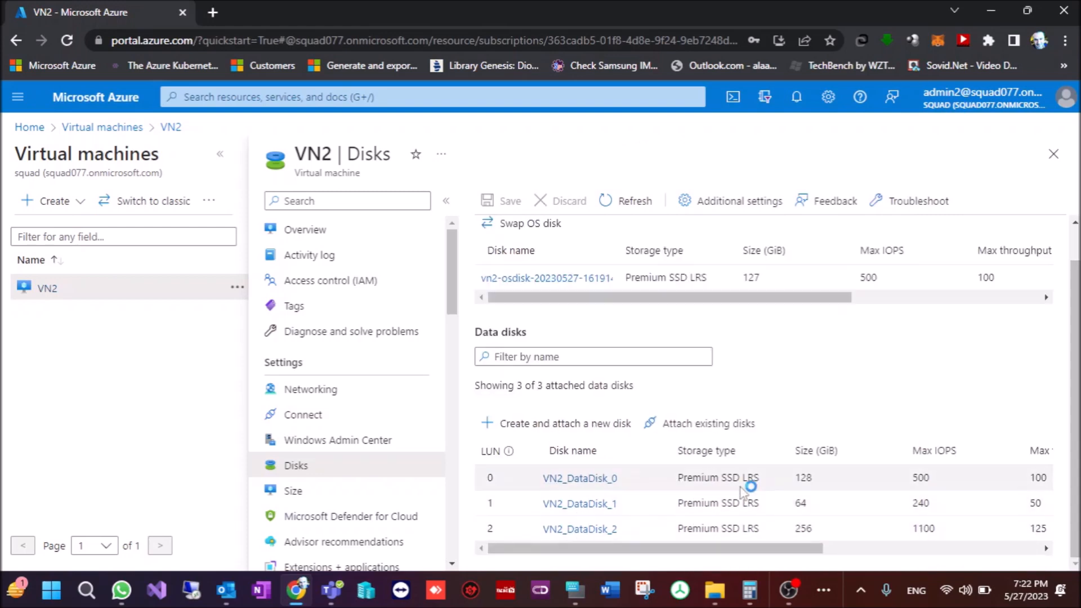
{"action": "scroll", "scroll_direction": "right", "scroll_amount": 3}
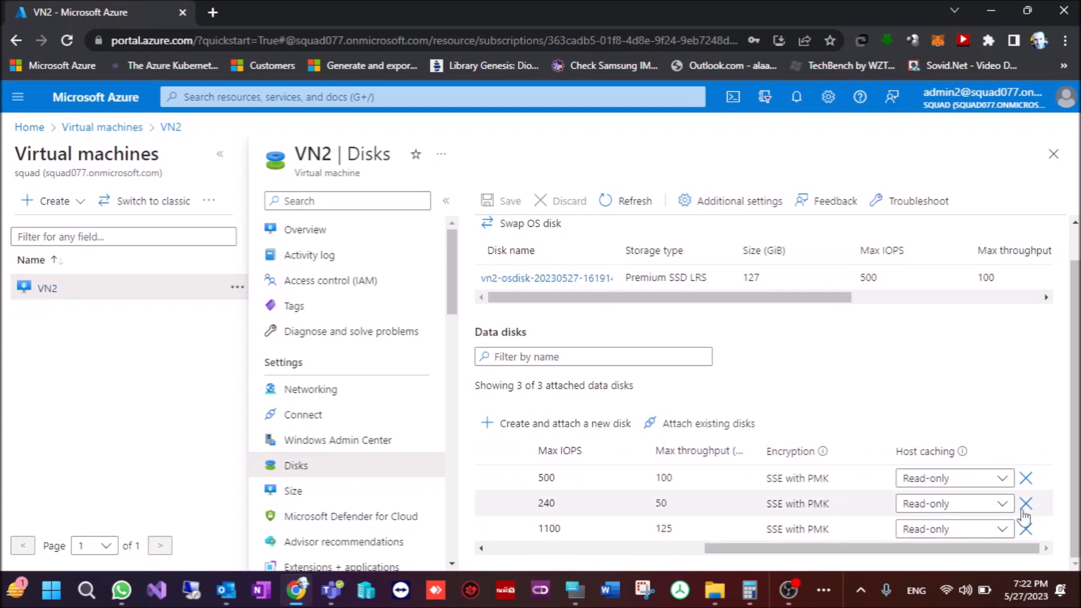
{"action": "mouse_move", "coordinate": [1000, 536]}
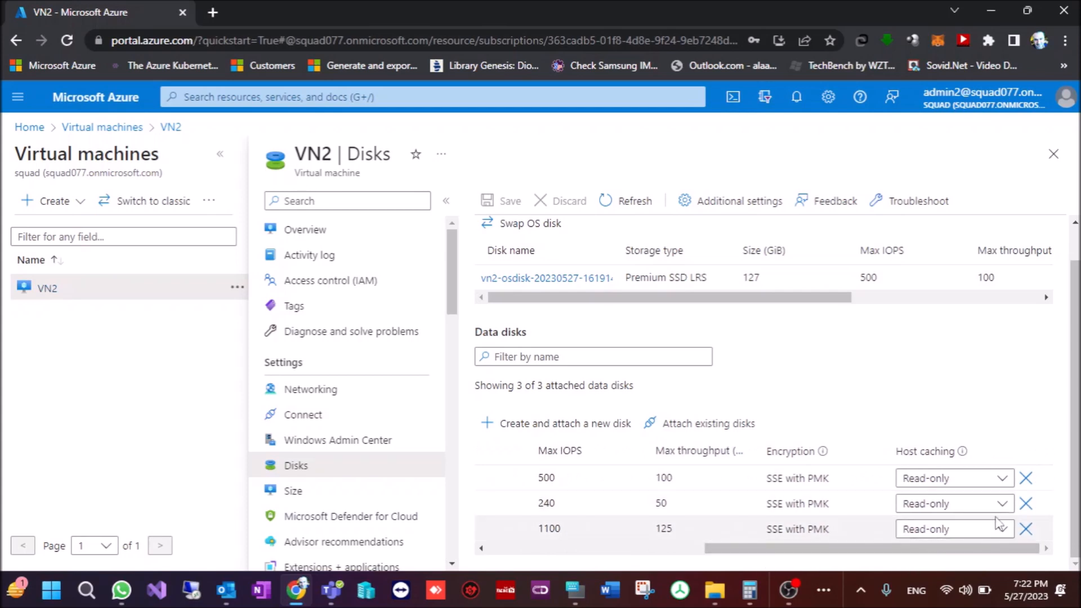
{"action": "mouse_move", "coordinate": [774, 578]}
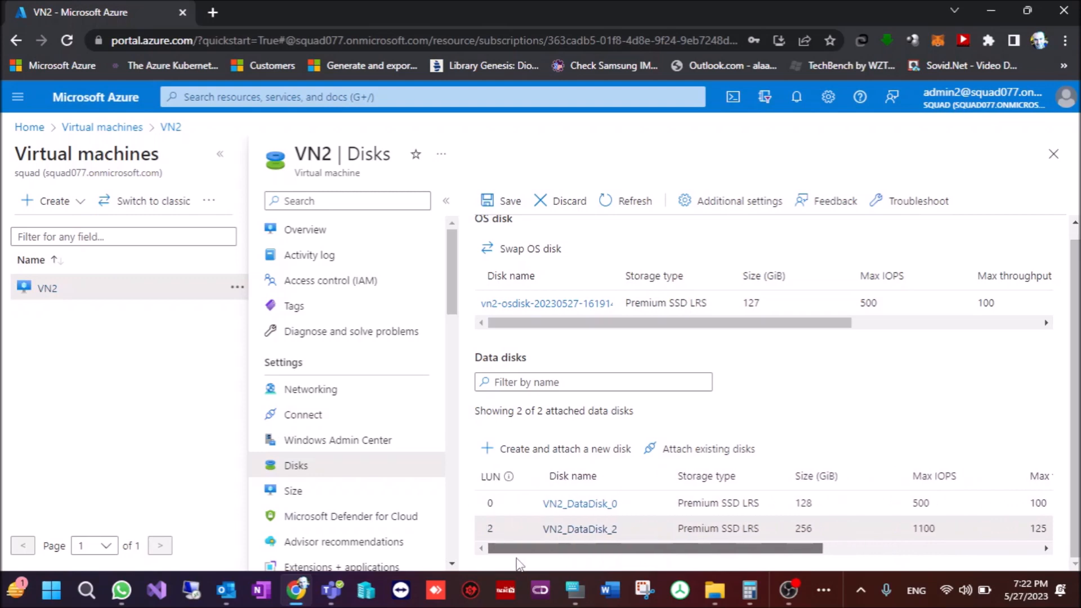
{"action": "left_click", "coordinate": [565, 449]}
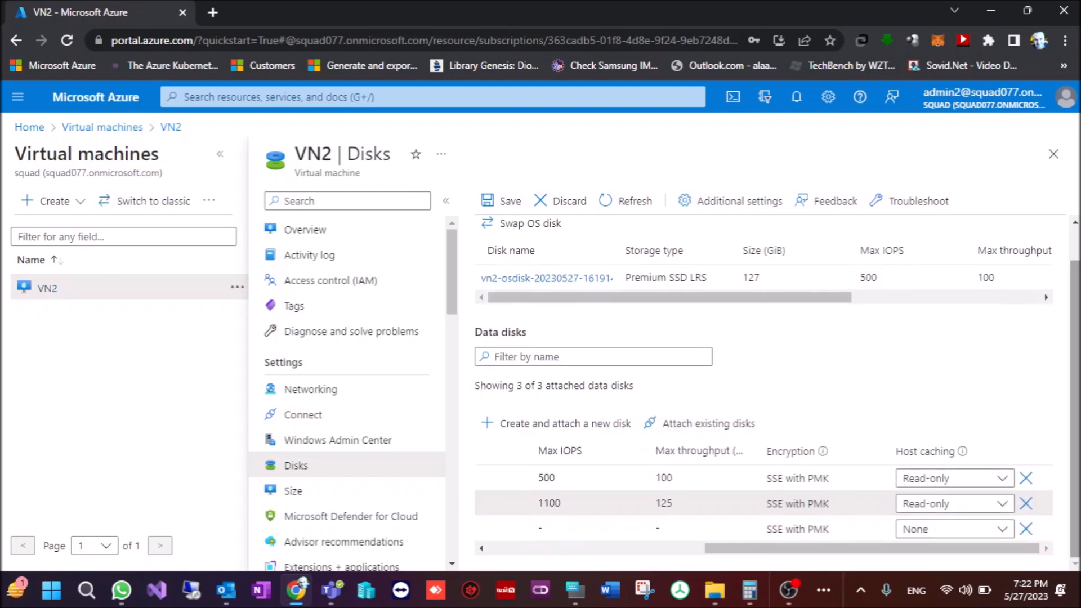
{"action": "scroll", "scroll_direction": "left", "scroll_amount": 3}
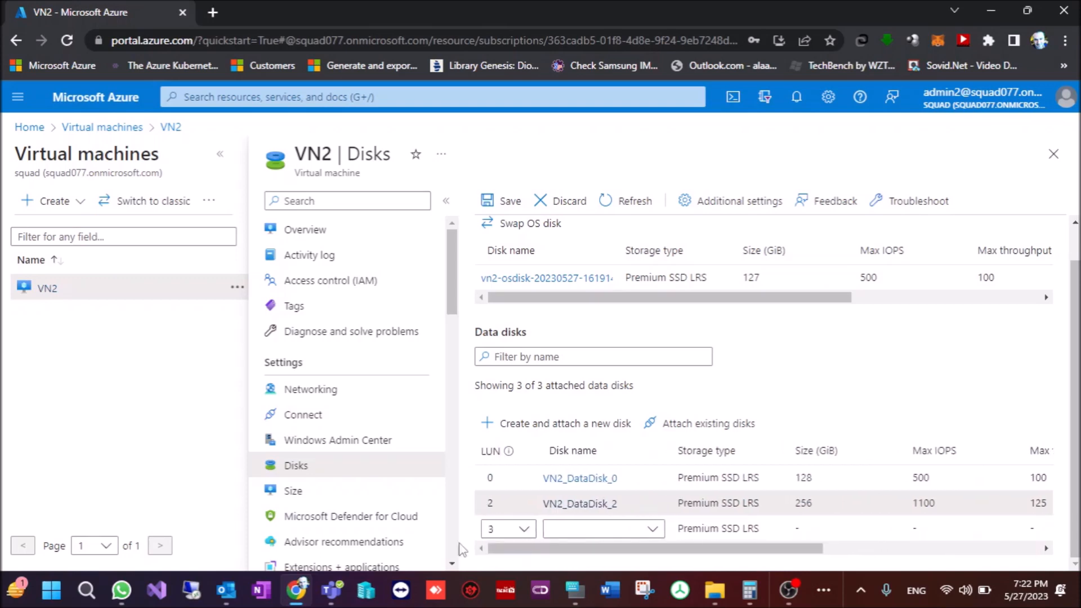
{"action": "left_click", "coordinate": [508, 528]}
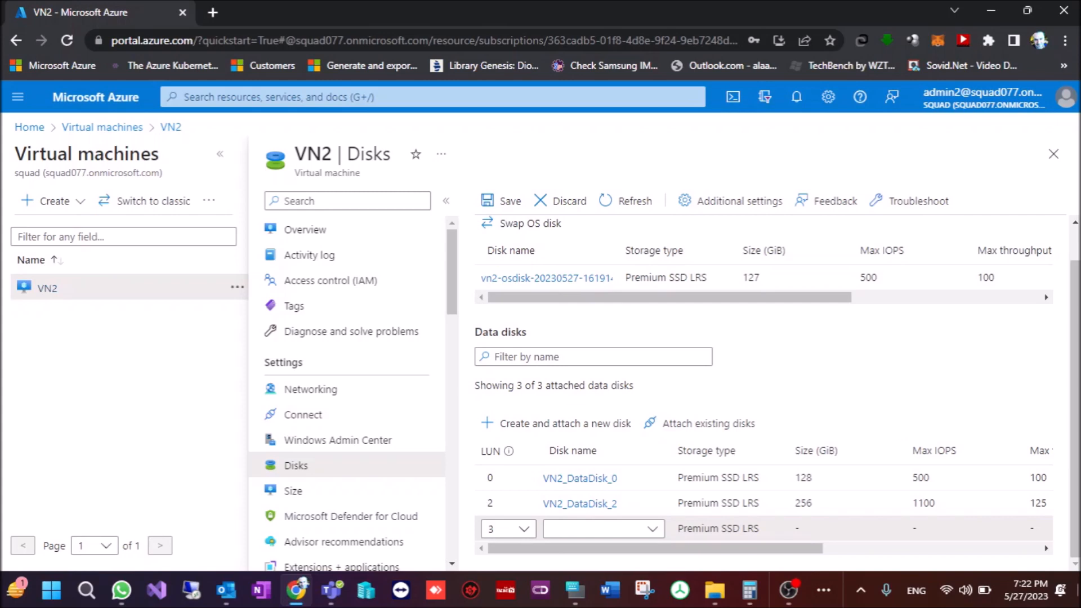
{"action": "scroll", "scroll_direction": "right", "scroll_amount": 3}
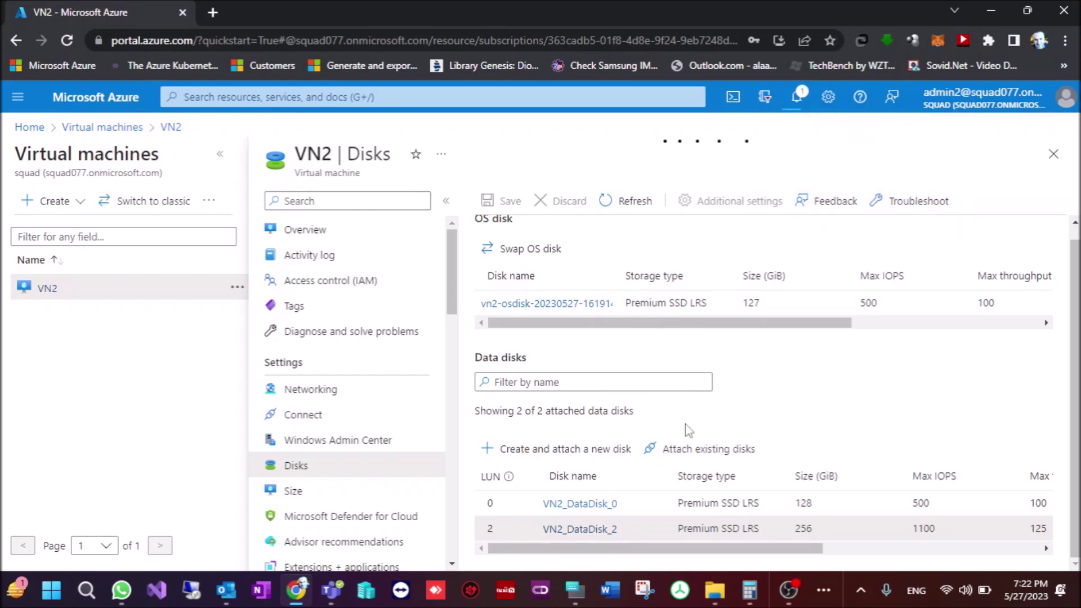
{"action": "mouse_move", "coordinate": [777, 429]}
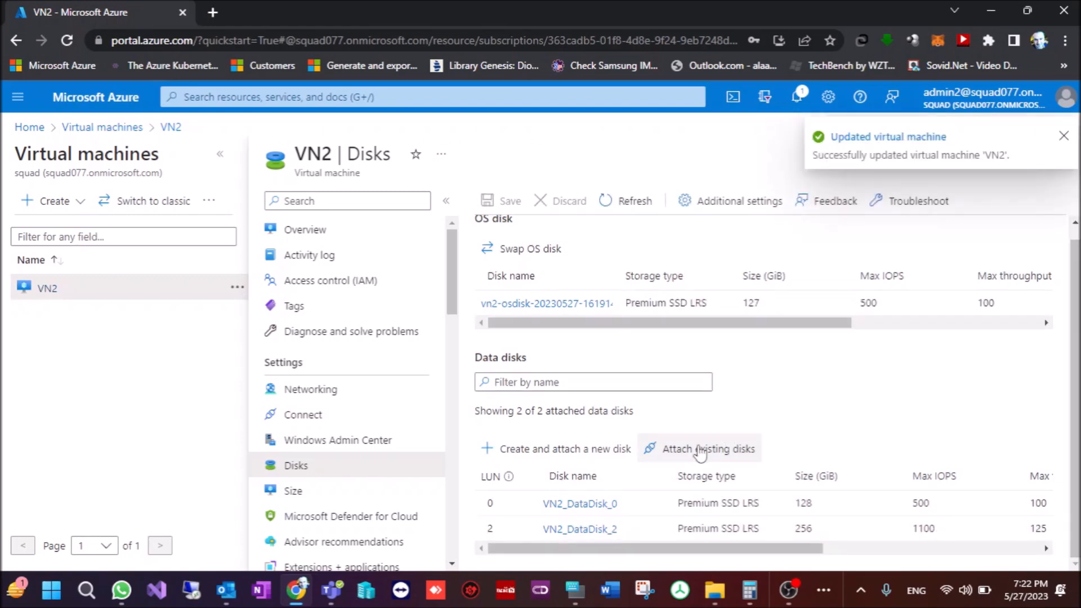
{"action": "left_click", "coordinate": [709, 449]}
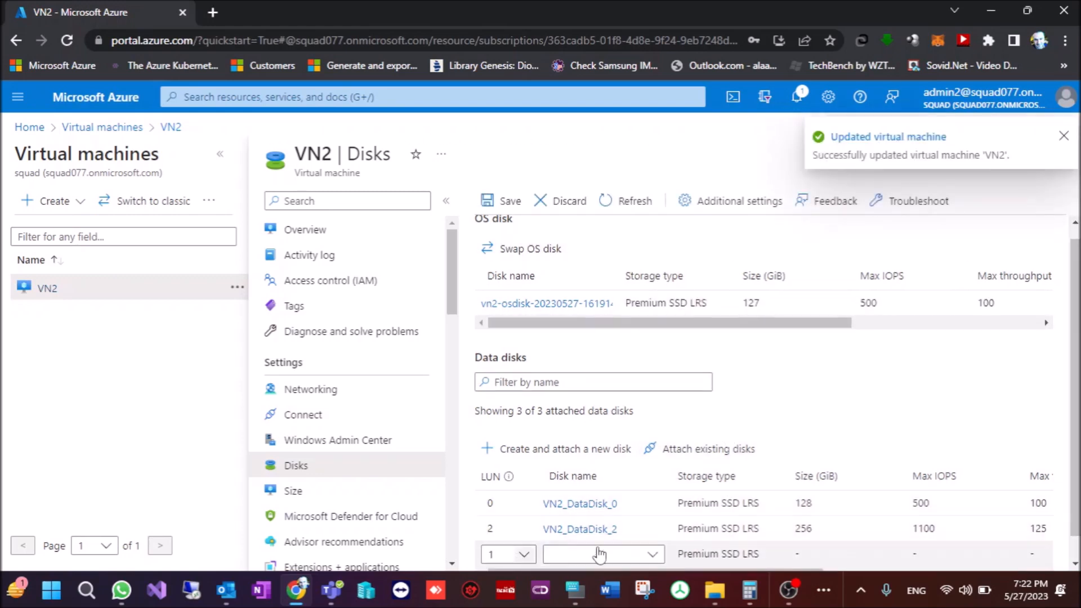
{"action": "left_click", "coordinate": [601, 553]}
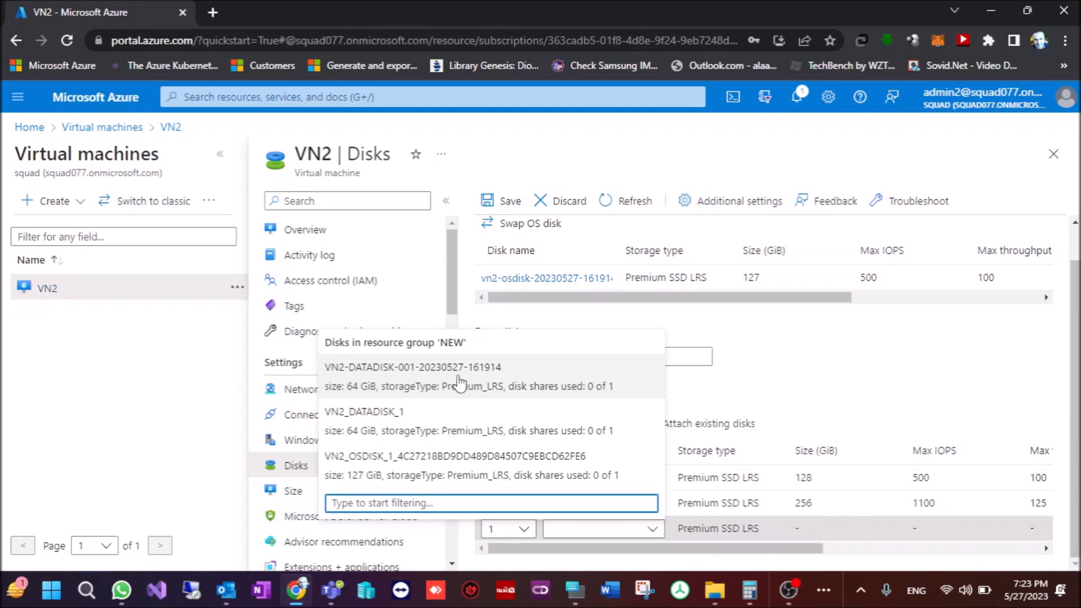
{"action": "left_click", "coordinate": [426, 367]}
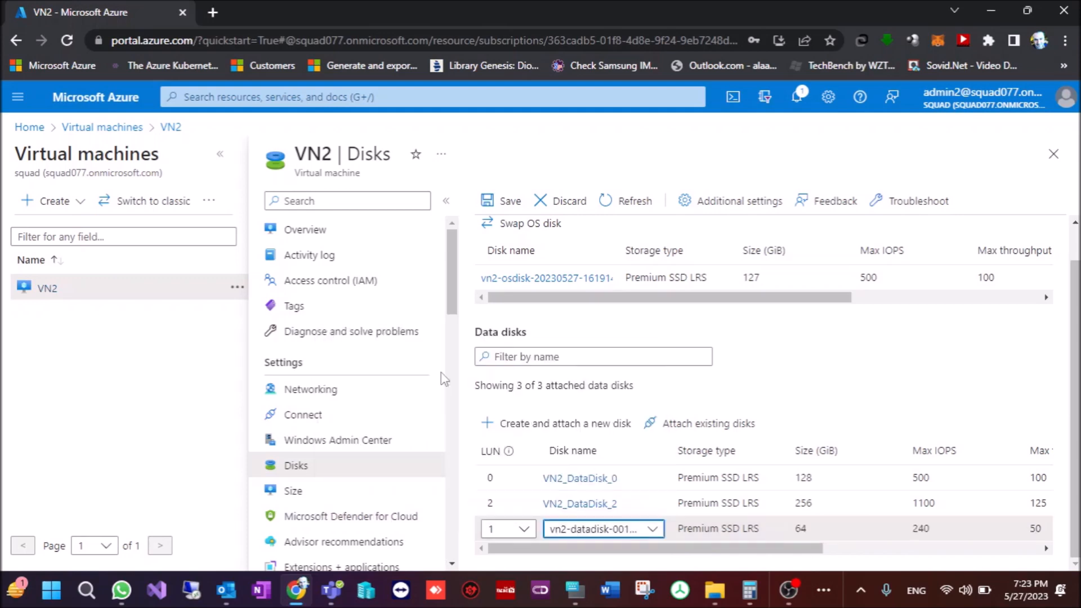
{"action": "left_click", "coordinate": [490, 200]}
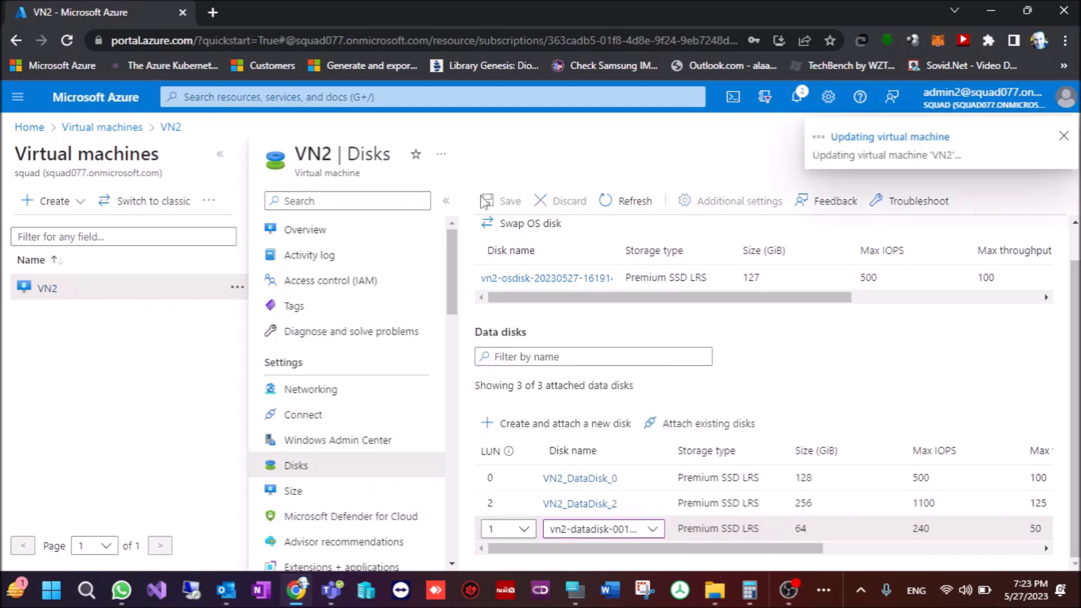
{"action": "left_click", "coordinate": [487, 201]}
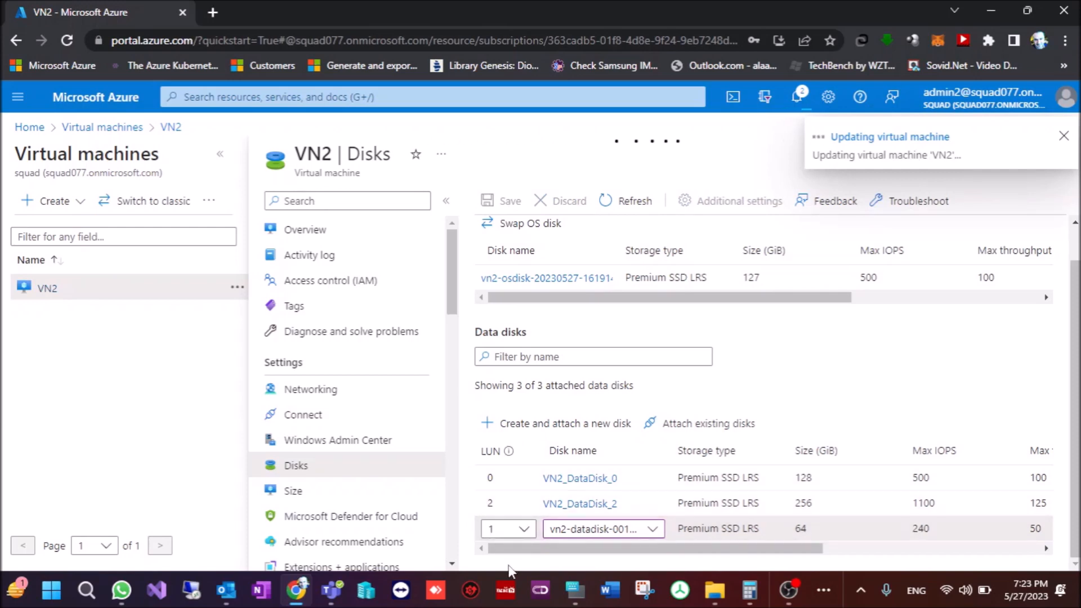
{"action": "mouse_move", "coordinate": [836, 365]}
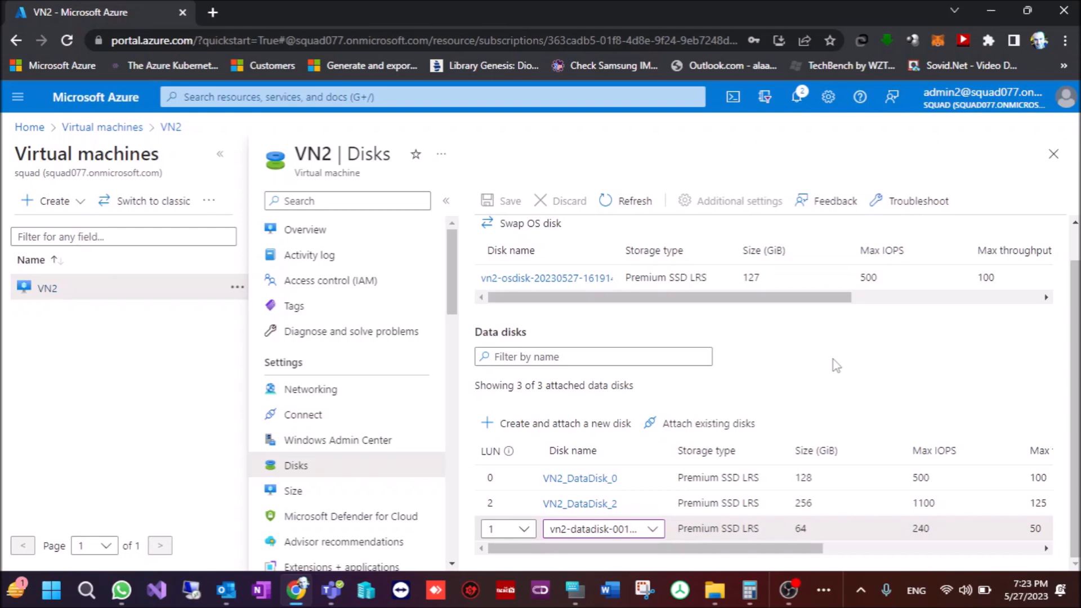
{"action": "left_click", "coordinate": [504, 201]}
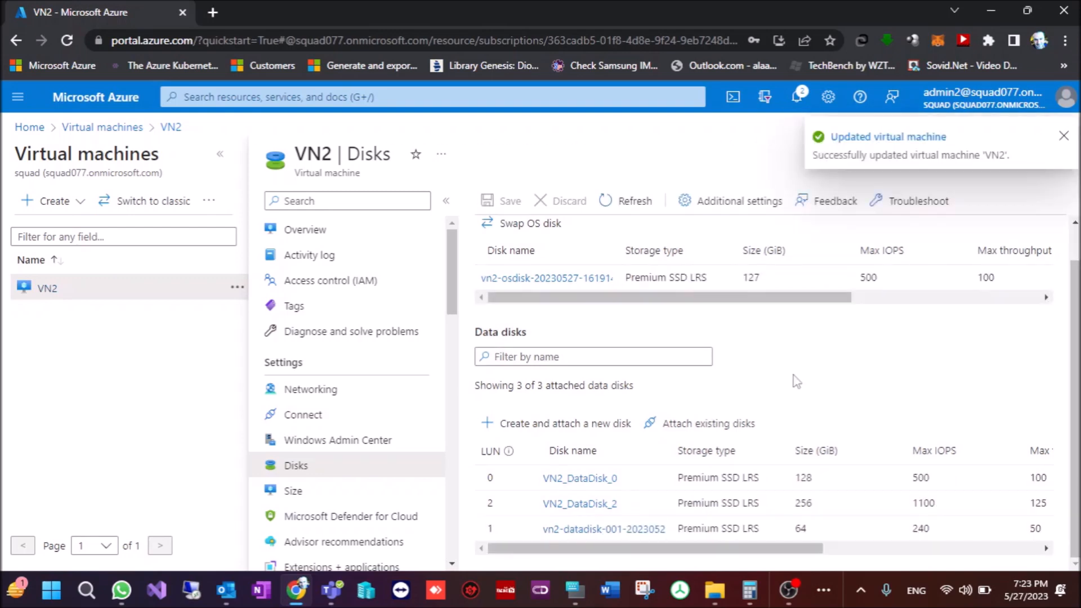
{"action": "left_click", "coordinate": [634, 201]}
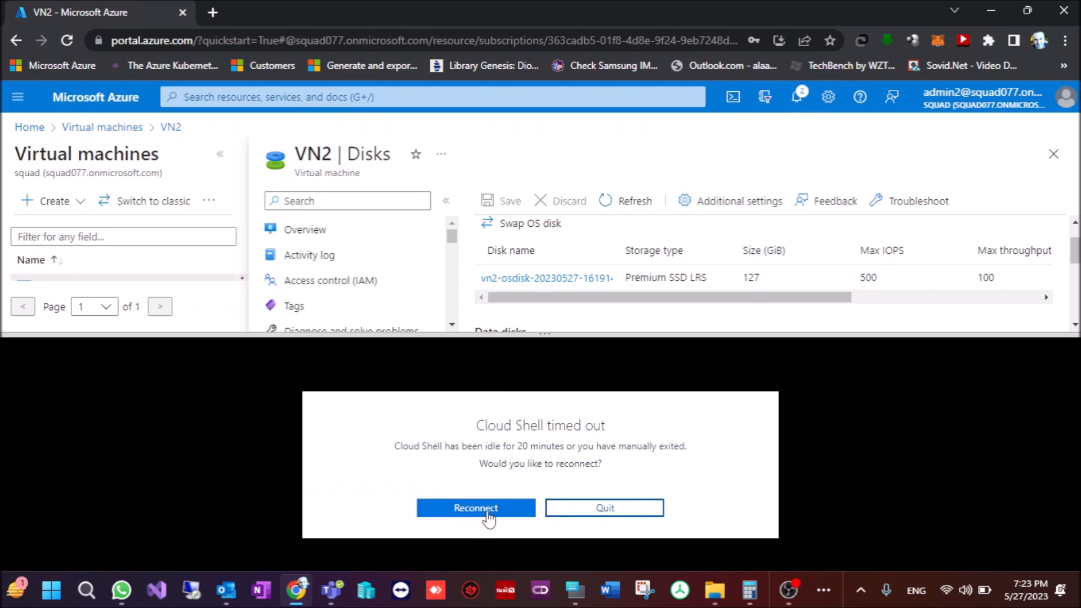
- Reconnect the timed-out Cloud Shell session
{"action": "left_click", "coordinate": [476, 508]}
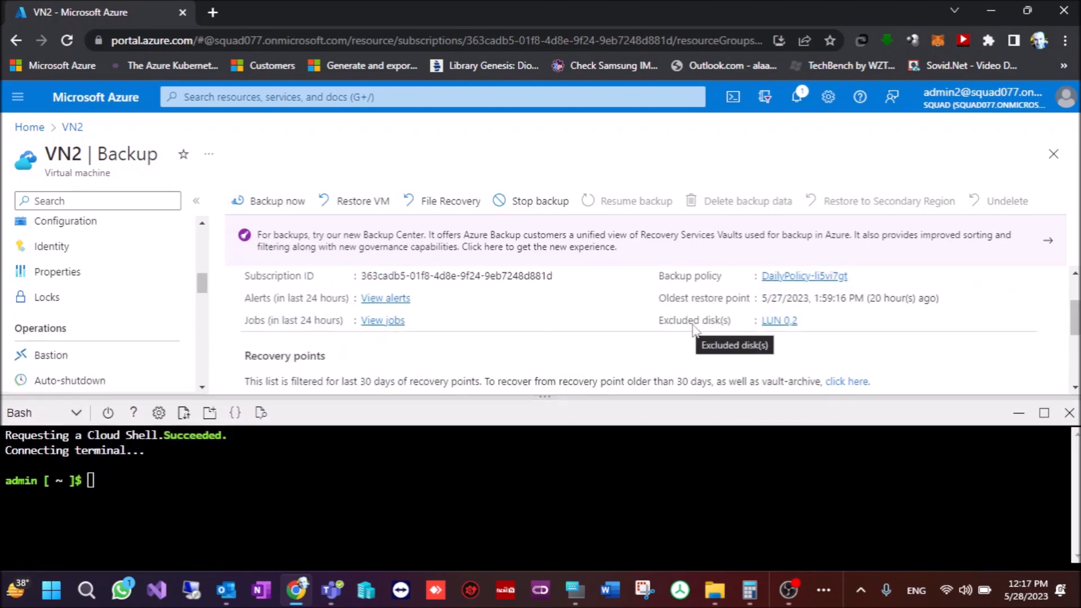
{"action": "mouse_move", "coordinate": [762, 337]}
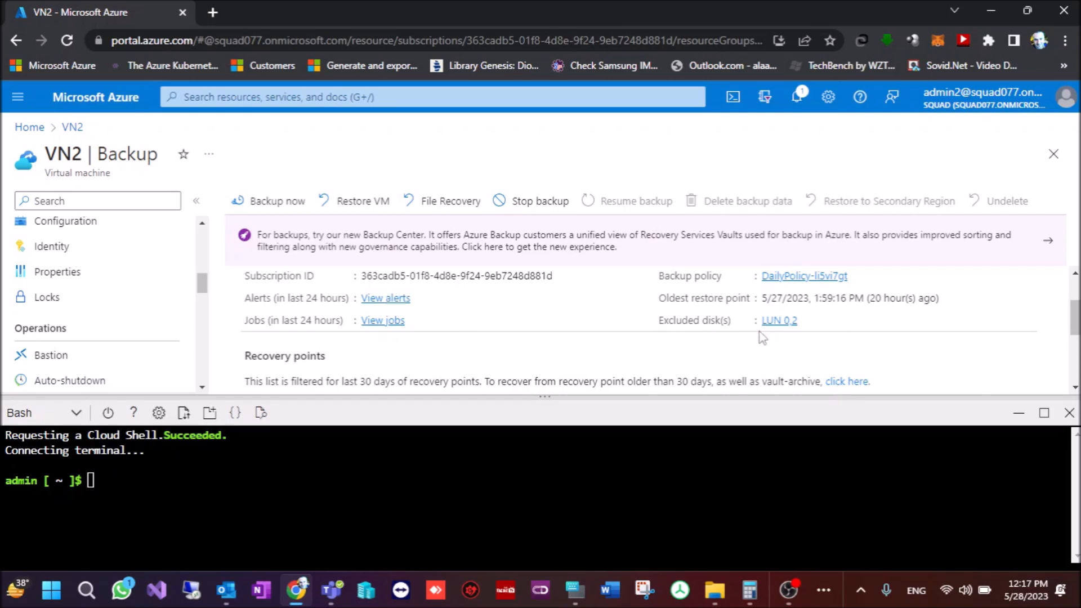
{"action": "mouse_move", "coordinate": [701, 321]}
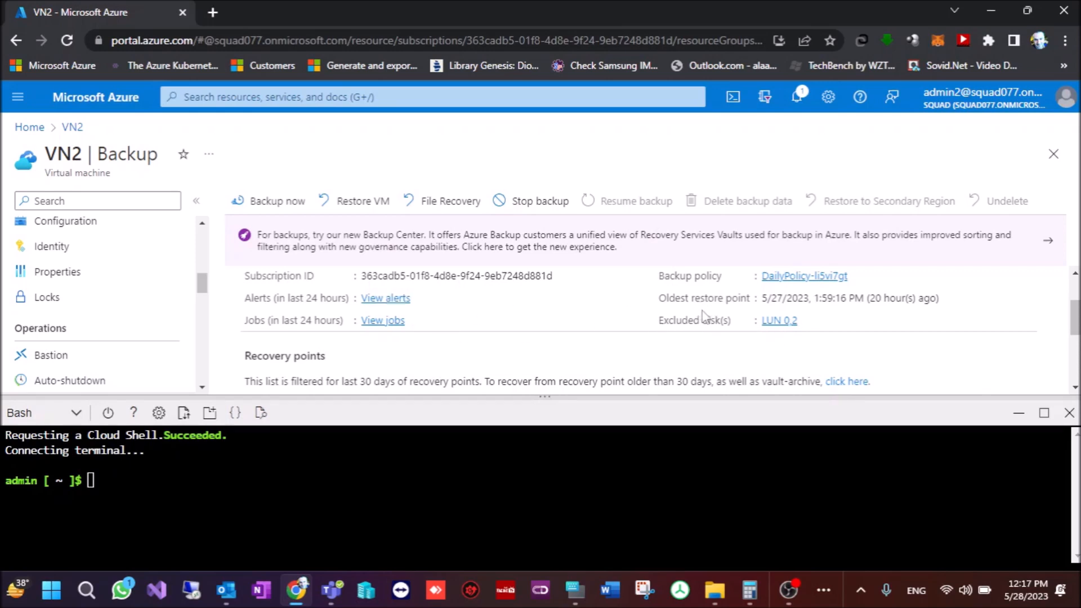
{"action": "mouse_move", "coordinate": [677, 336]}
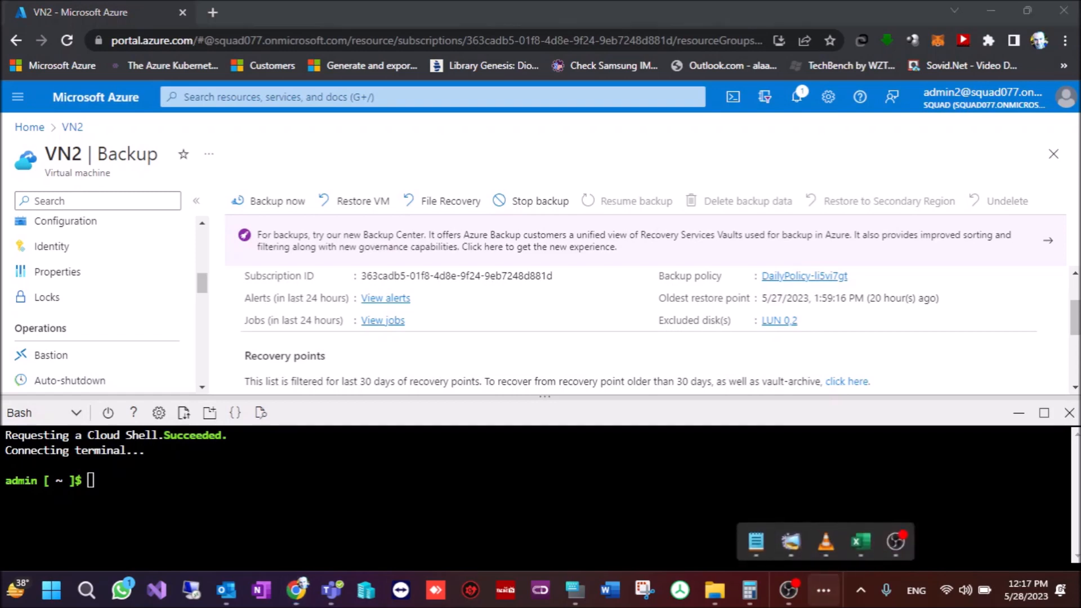
- Bring up Notepad with the saved az backup commands, including diskslist {0,1,2}
{"action": "left_click", "coordinate": [757, 538]}
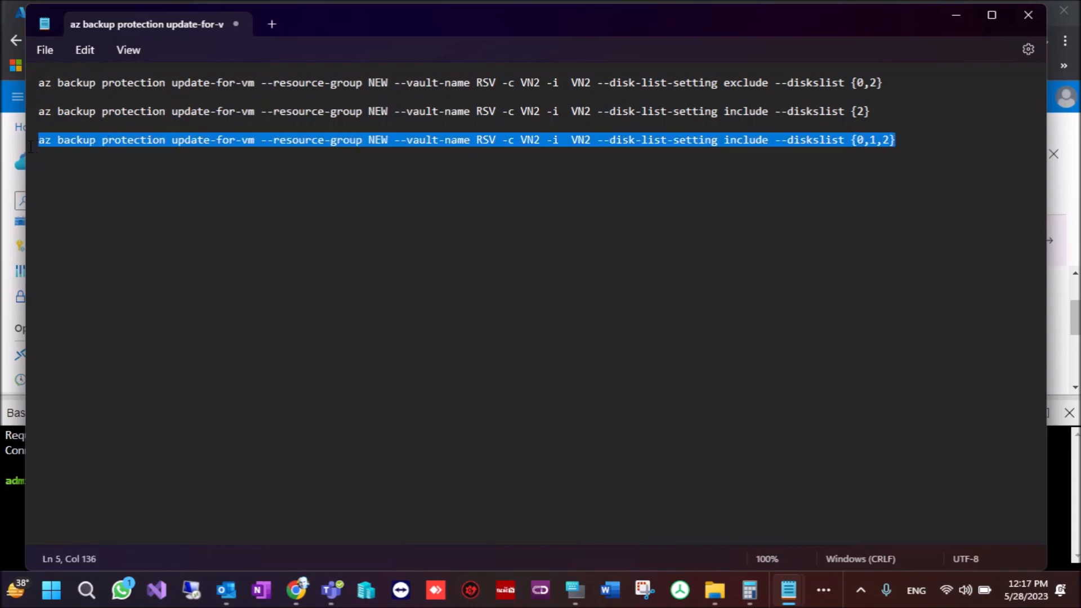
{"action": "mouse_move", "coordinate": [956, 16]}
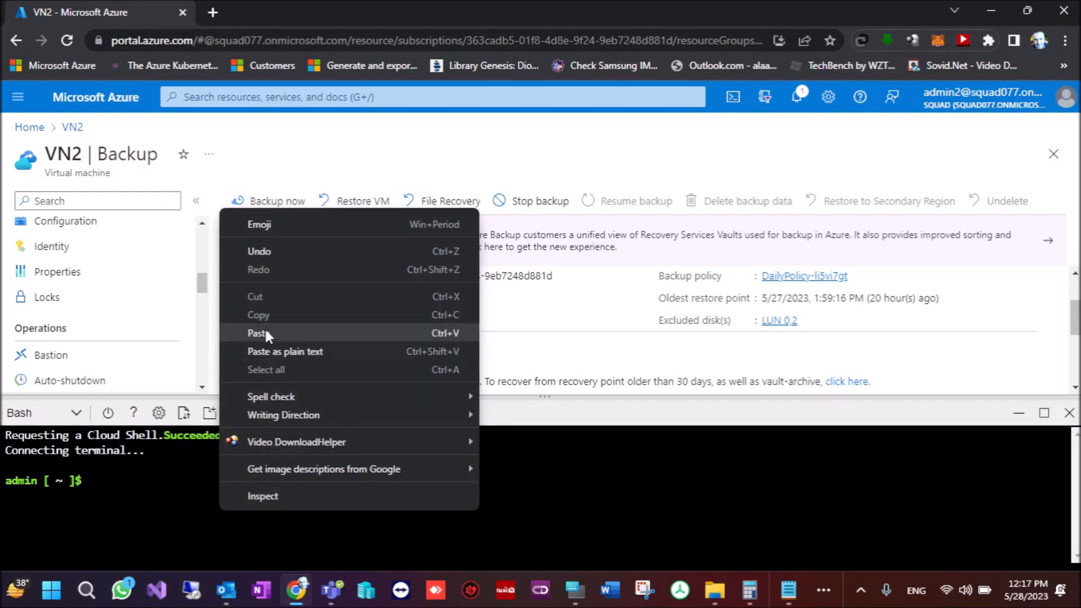
- Paste the include-disks command into Cloud Shell, then view VN2's Backup page
{"action": "left_click", "coordinate": [257, 333]}
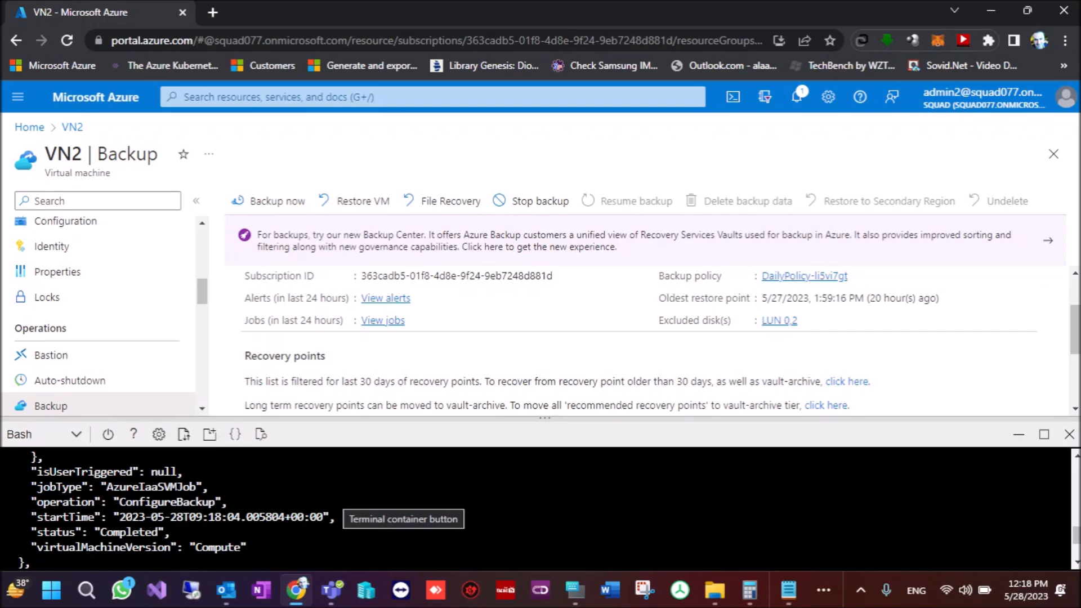
{"action": "mouse_move", "coordinate": [530, 307]}
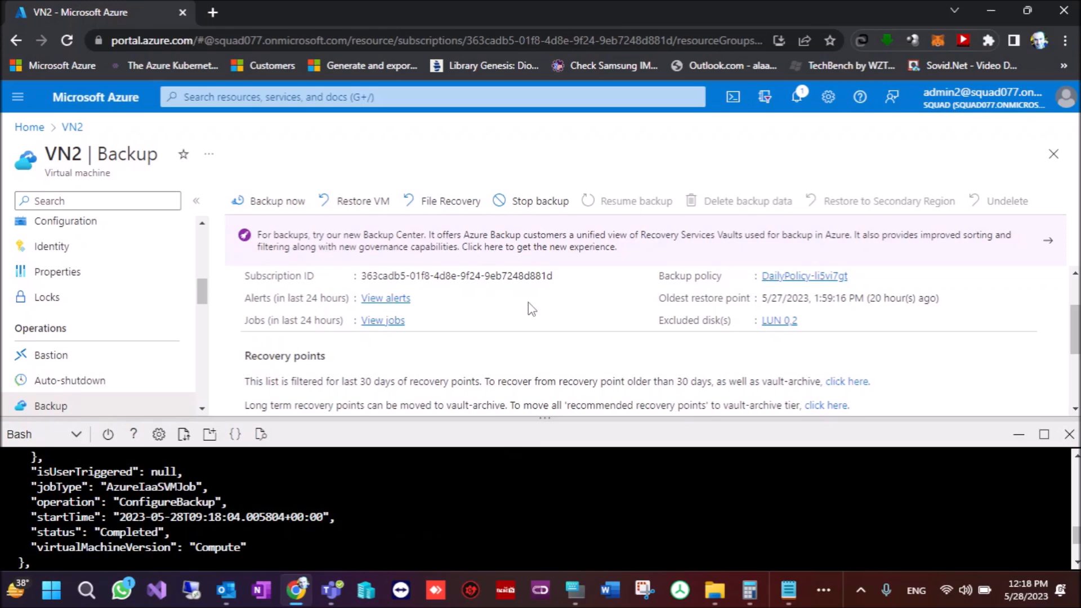
{"action": "mouse_move", "coordinate": [356, 312]}
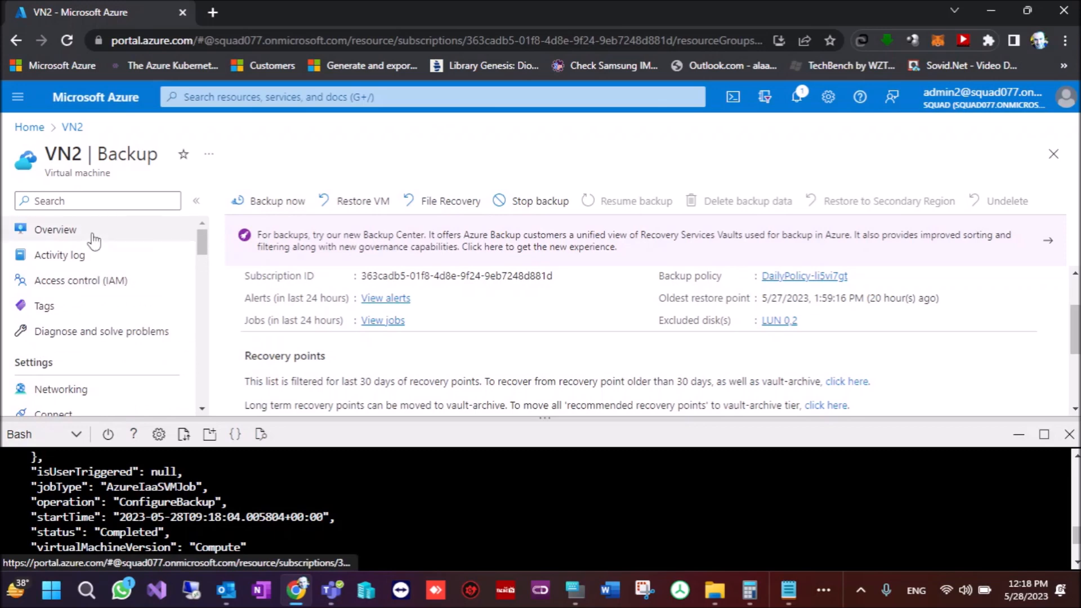
{"action": "left_click", "coordinate": [55, 229]}
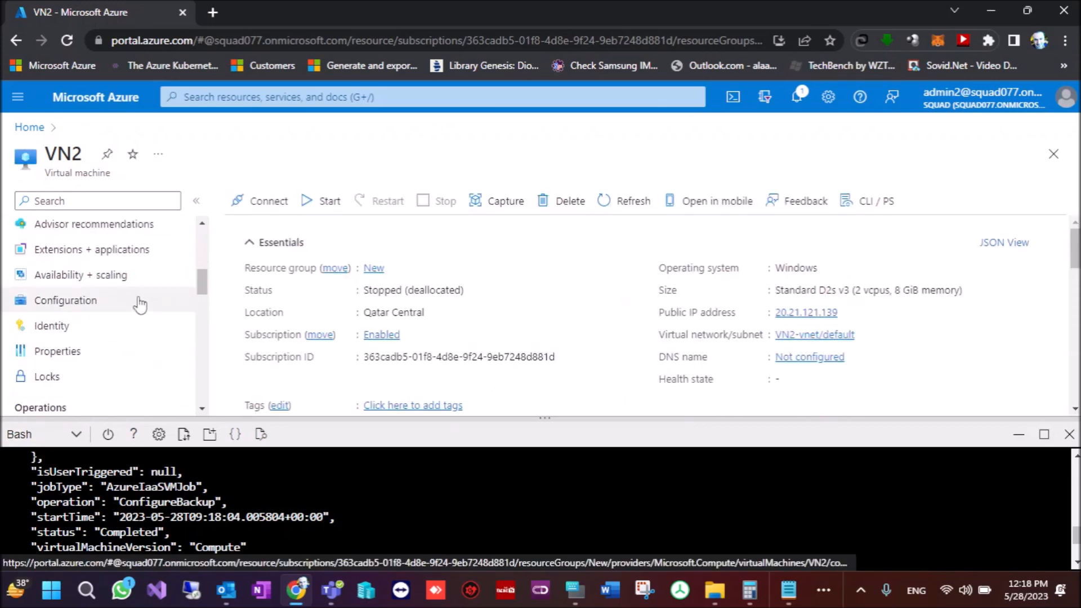
{"action": "left_click", "coordinate": [50, 326]}
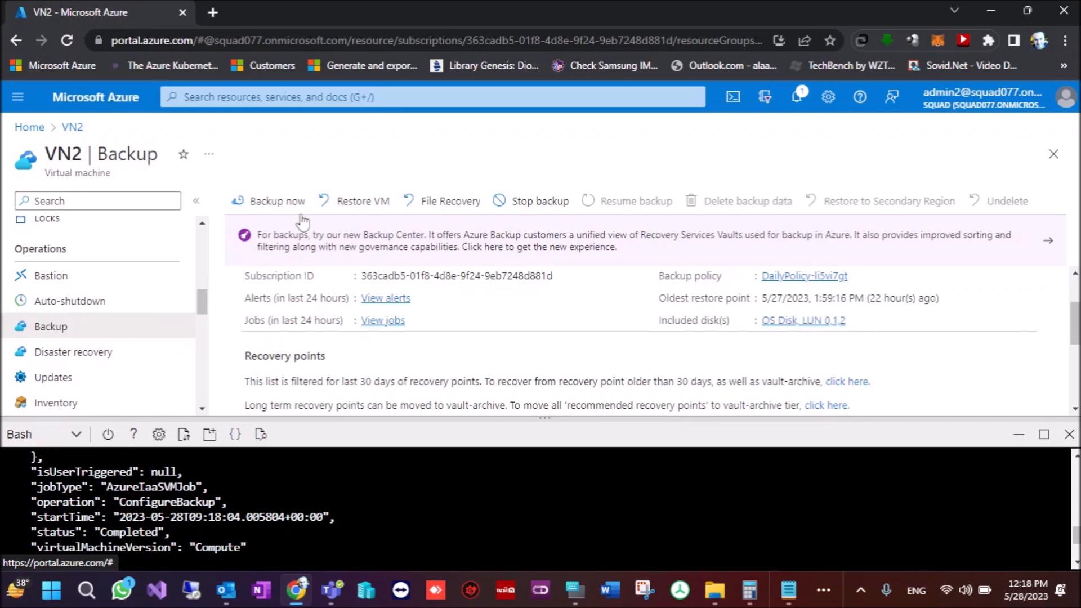
- Trigger an on-demand Backup now for VN2, keeping retention until 06/27/2023
{"action": "left_click", "coordinate": [276, 201]}
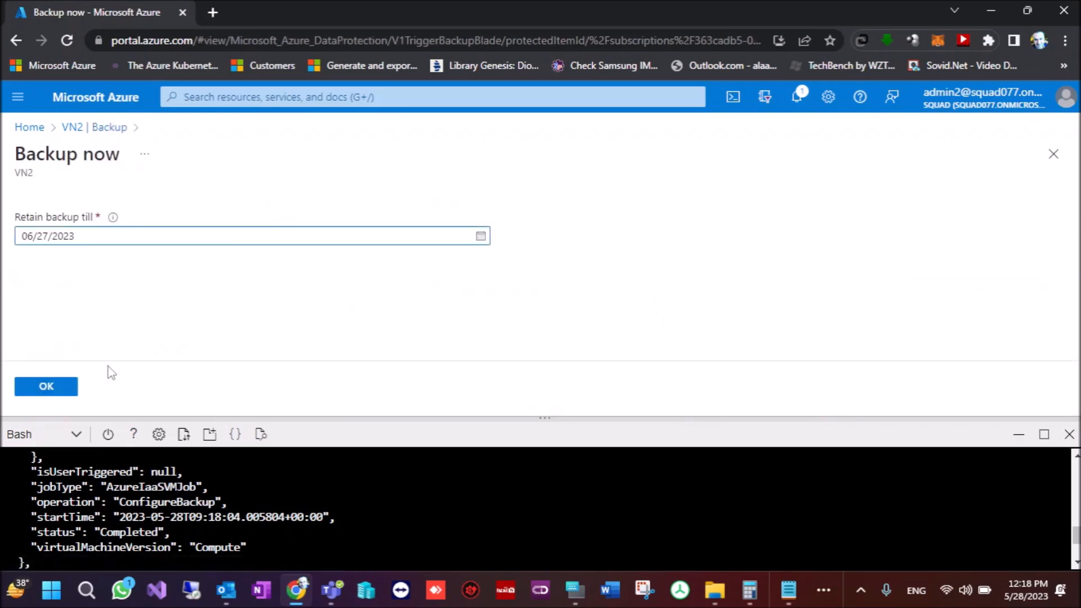
{"action": "mouse_move", "coordinate": [459, 306]}
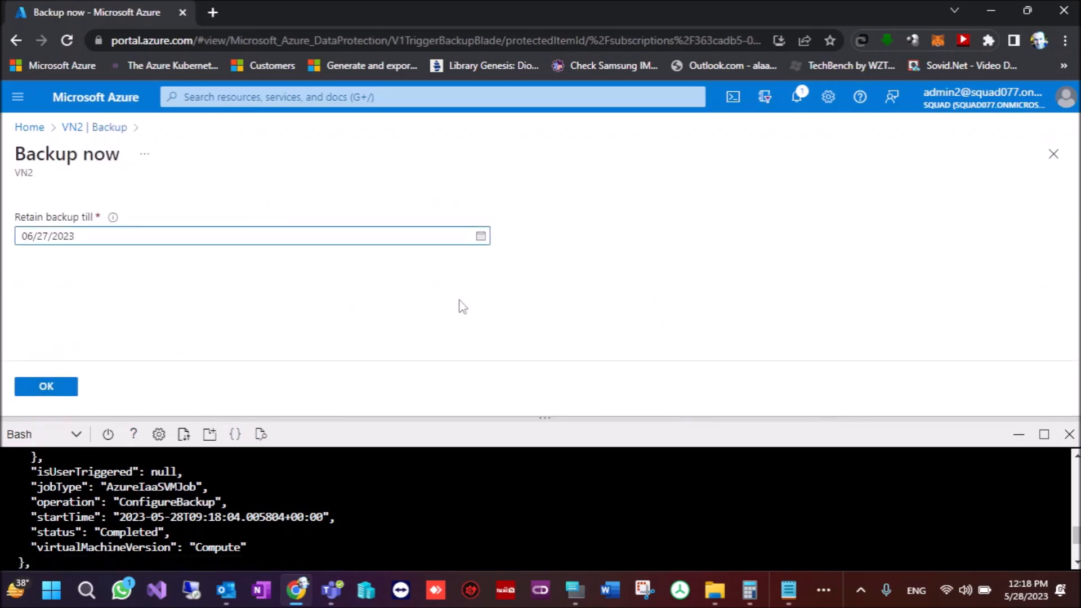
{"action": "left_click", "coordinate": [45, 386]}
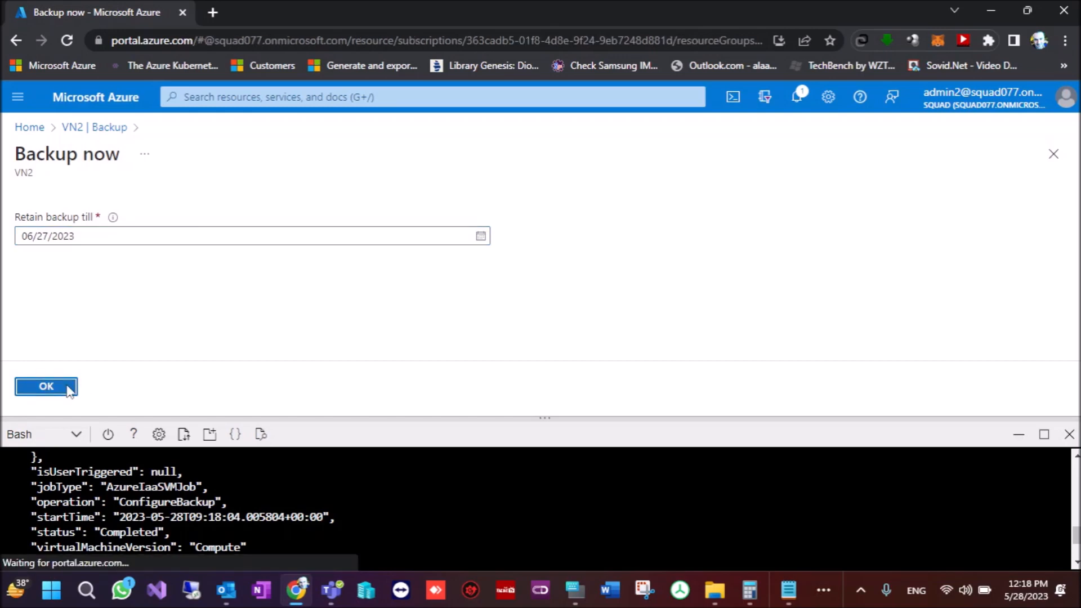
{"action": "left_click", "coordinate": [45, 387]}
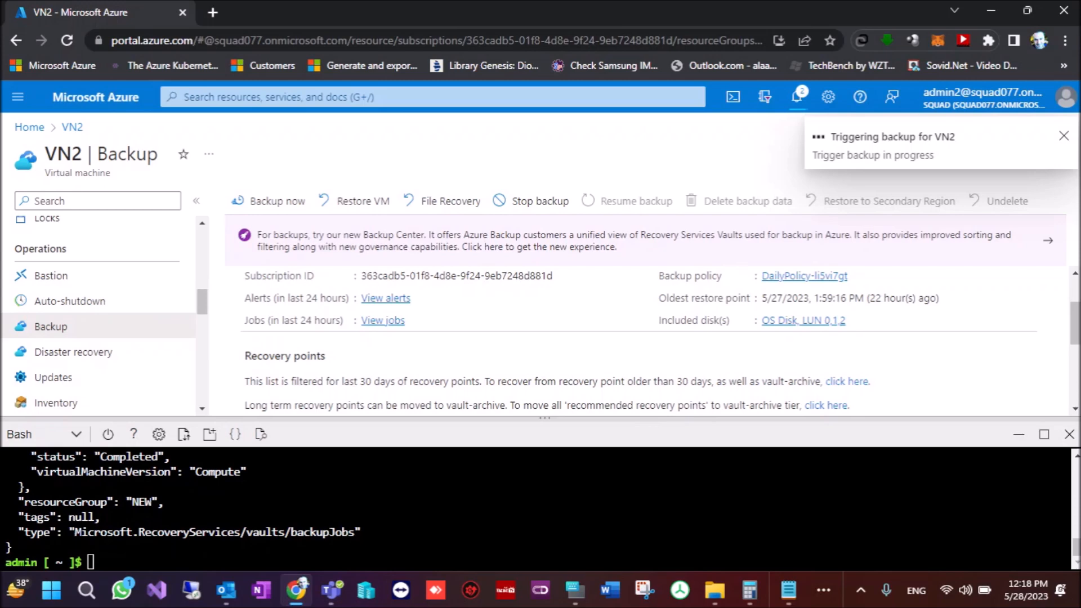
{"action": "left_click", "coordinate": [1064, 136]}
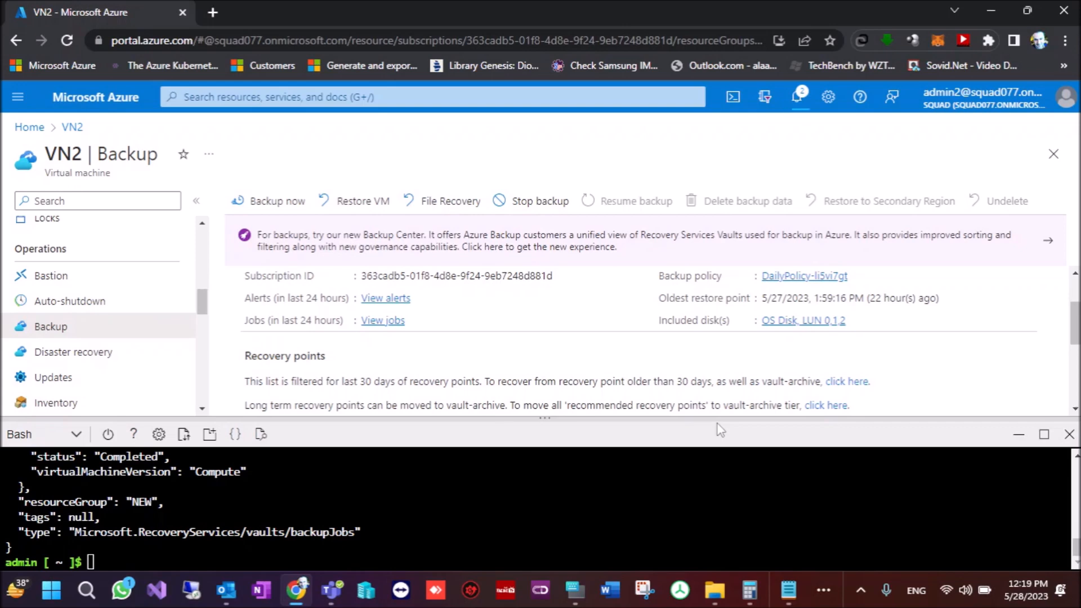
{"action": "mouse_move", "coordinate": [783, 66]}
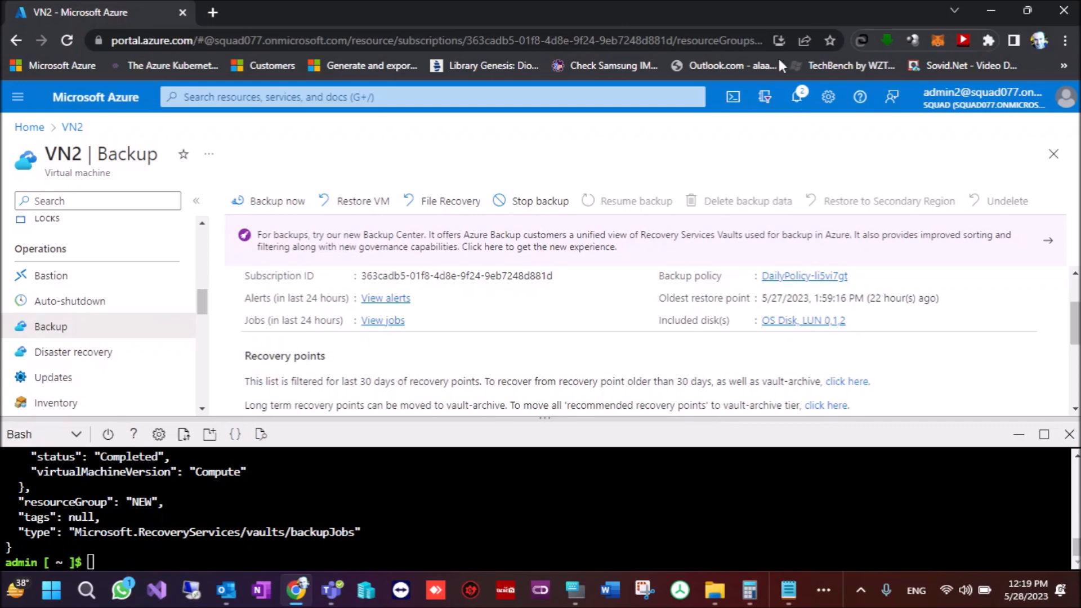
- Return Home, open the RSV vault from Recent resources, and view its Backup items
{"action": "left_click", "coordinate": [796, 97]}
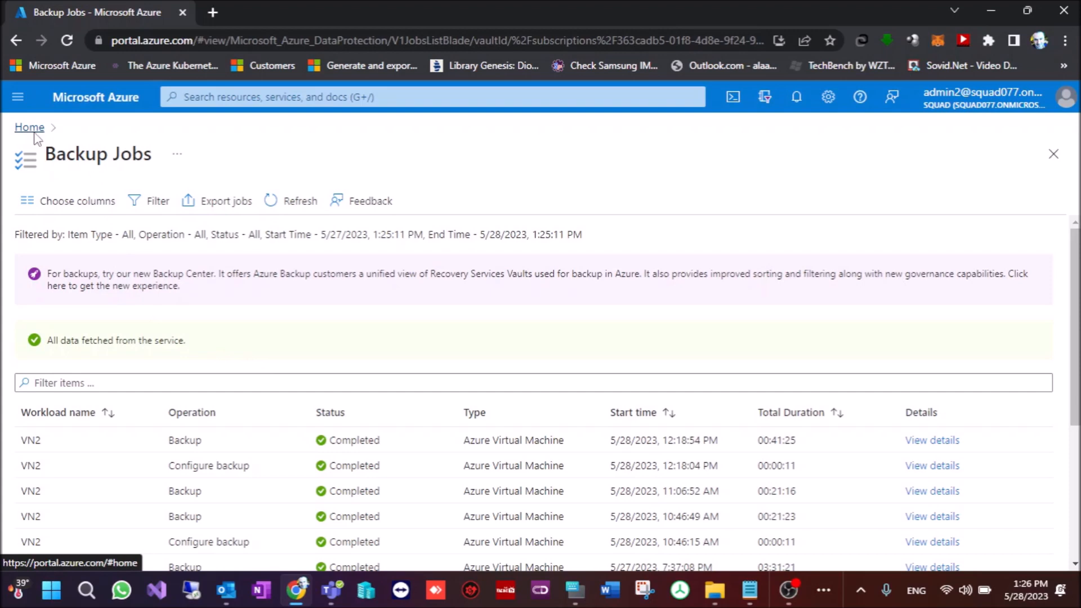
{"action": "left_click", "coordinate": [29, 127]}
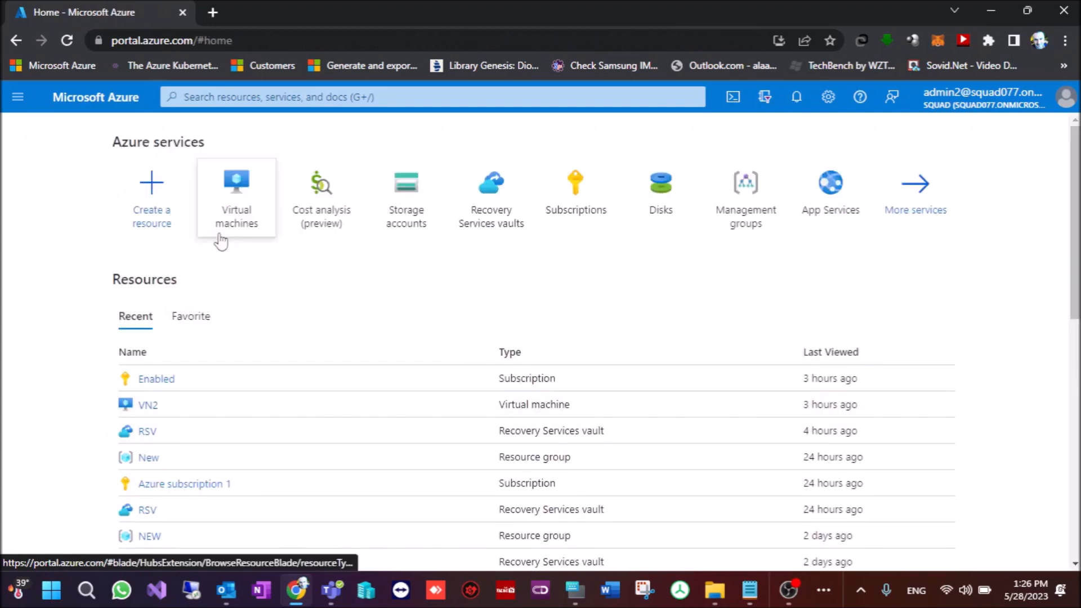
{"action": "mouse_move", "coordinate": [147, 440]}
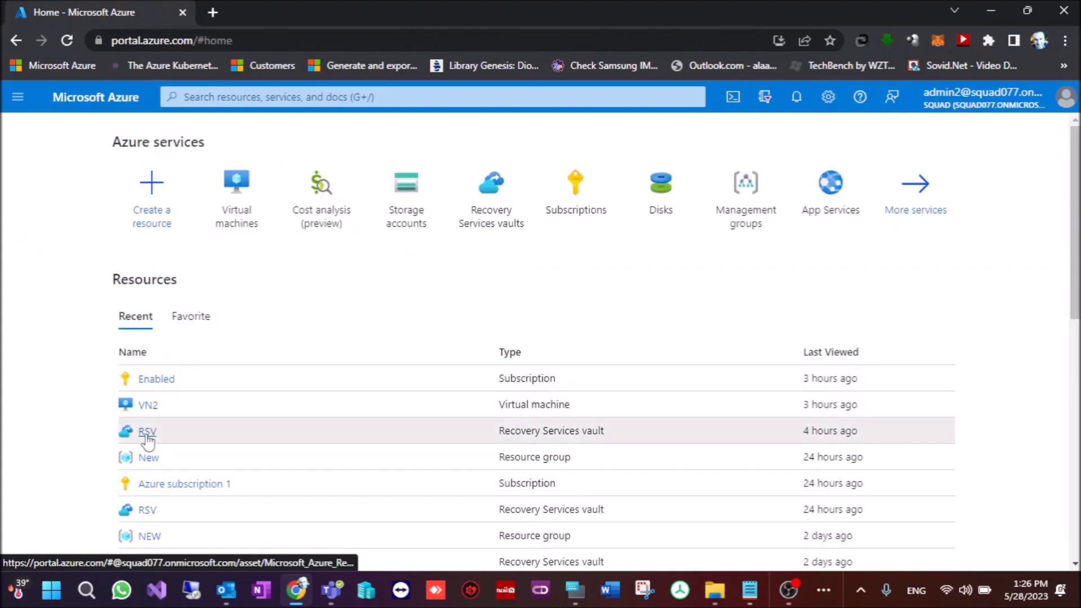
{"action": "left_click", "coordinate": [147, 432]}
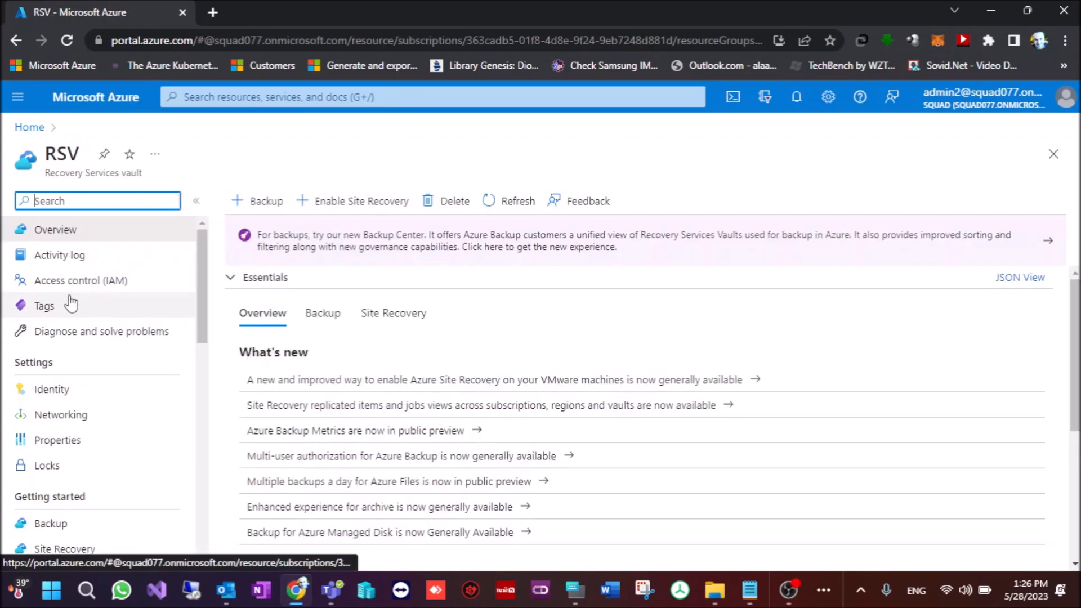
{"action": "scroll", "scroll_direction": "down", "scroll_amount": 3}
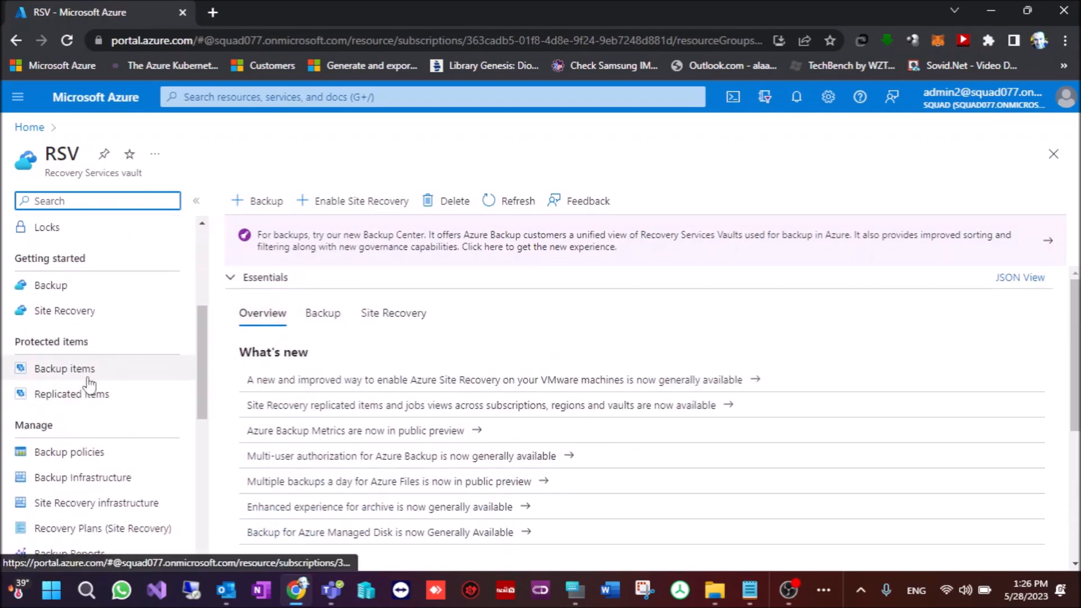
{"action": "left_click", "coordinate": [64, 368]}
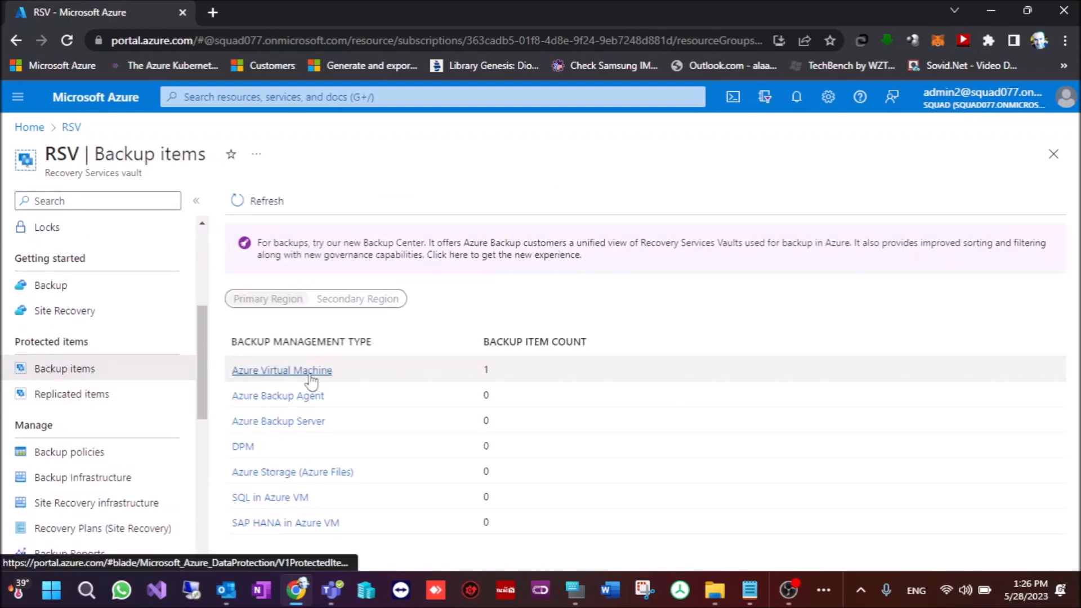
- Begin restoring VN2 from Azure Virtual Machine items using the 12:19:02 PM restore point
{"action": "left_click", "coordinate": [282, 370]}
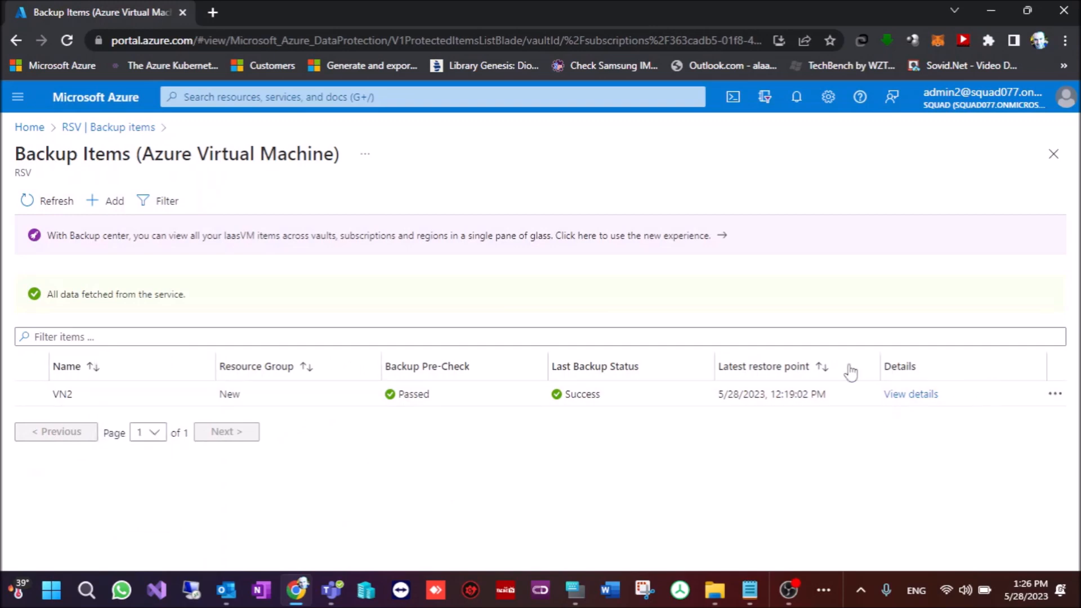
{"action": "left_click", "coordinate": [1055, 394]}
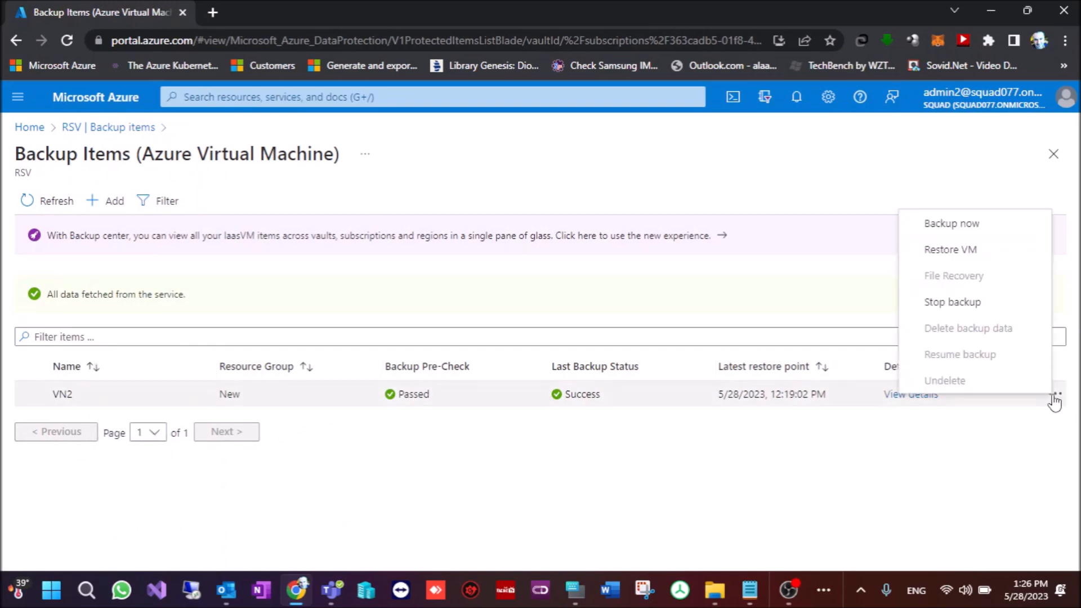
{"action": "left_click", "coordinate": [950, 249]}
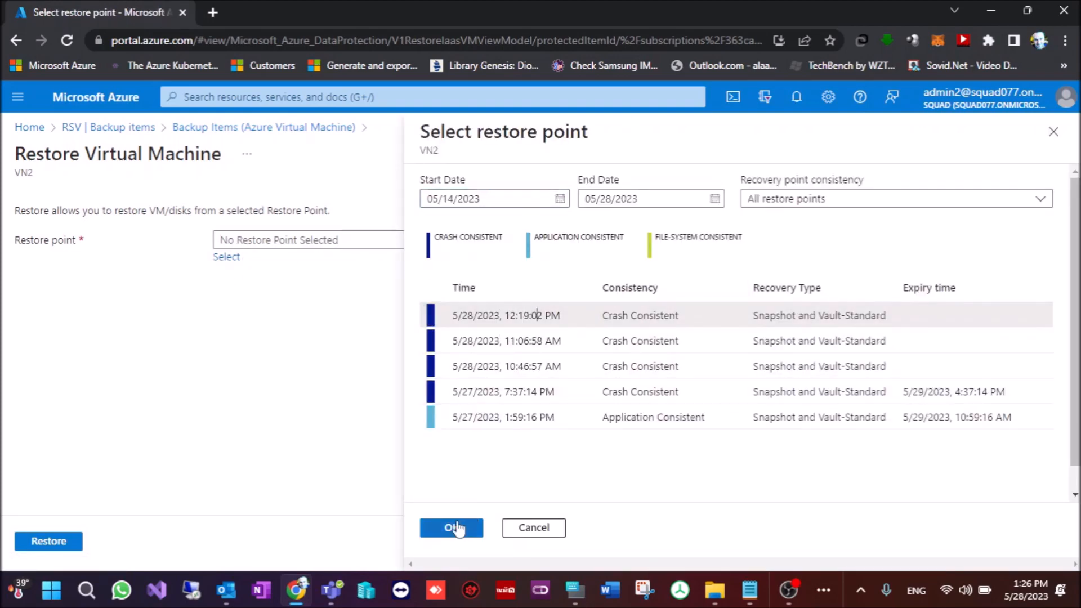
{"action": "left_click", "coordinate": [451, 527]}
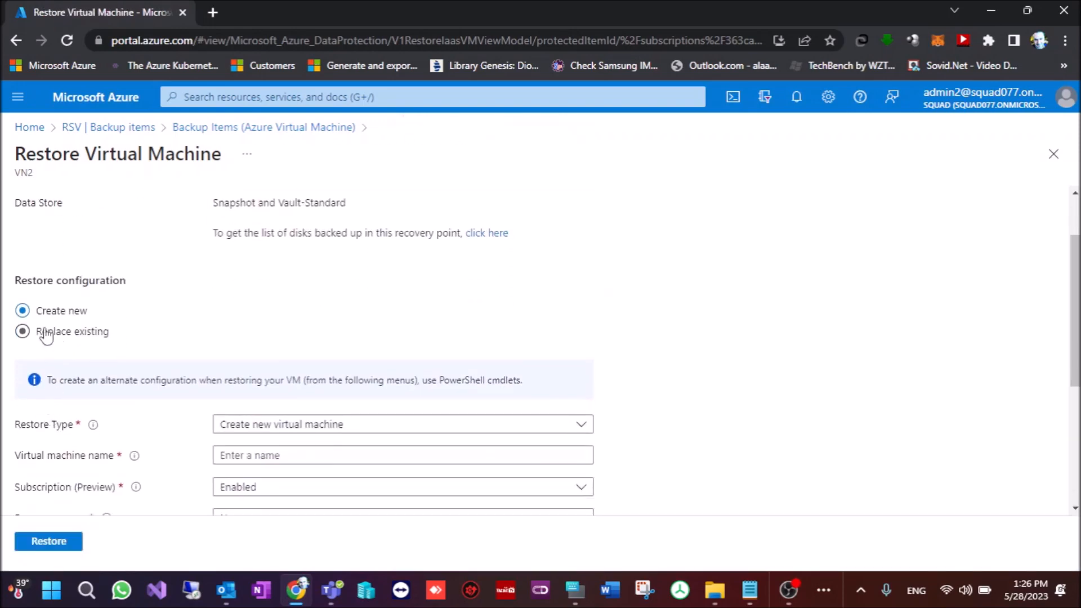
- Choose Replace existing, stage in storageaccount1wefs, and submit the restore
{"action": "left_click", "coordinate": [22, 331]}
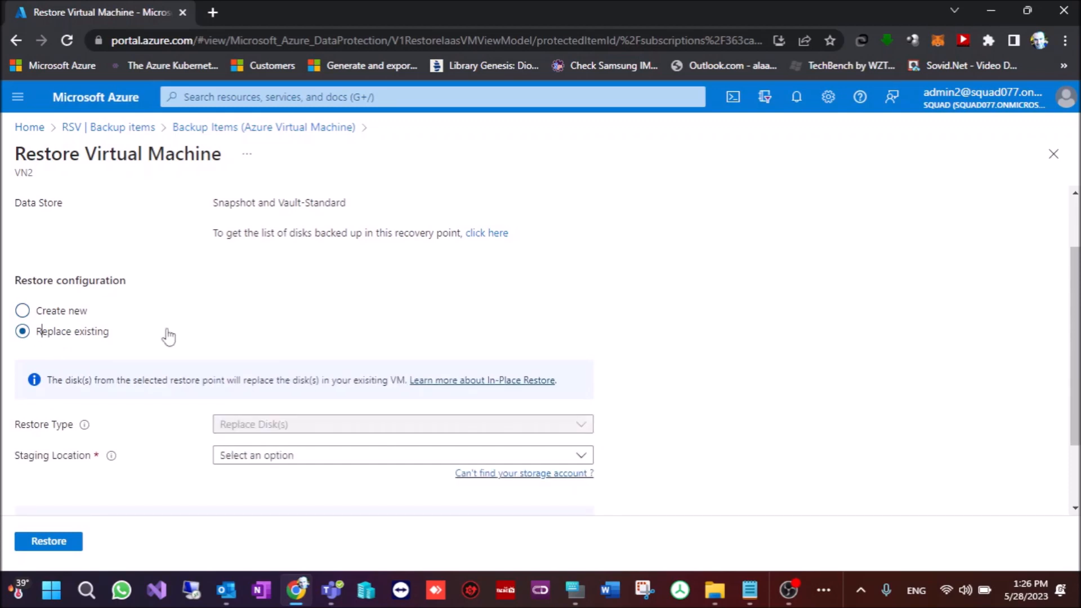
{"action": "left_click", "coordinate": [402, 455]}
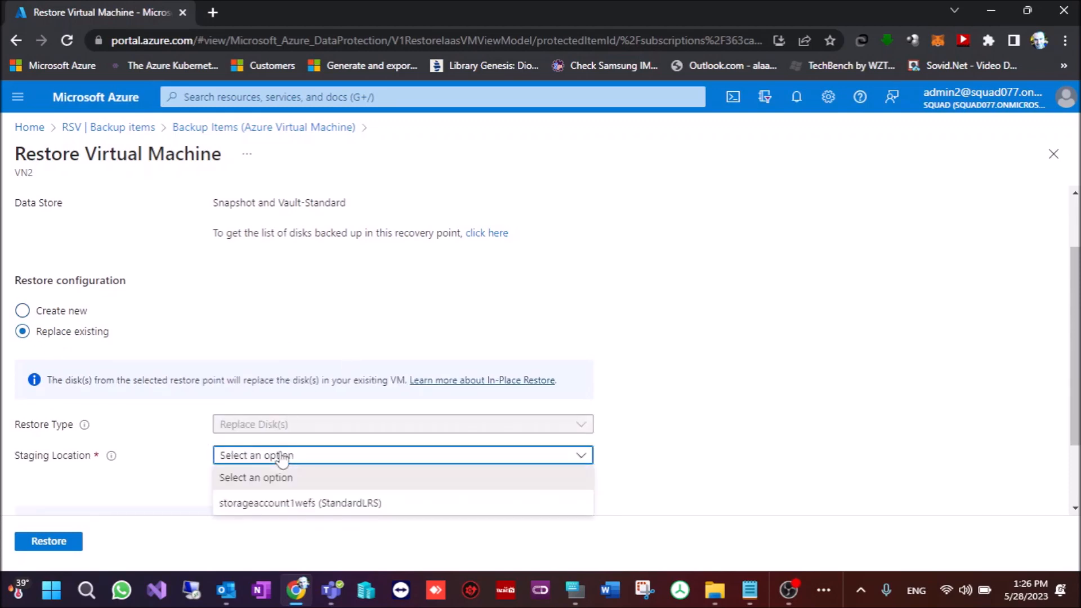
{"action": "left_click", "coordinate": [298, 503]}
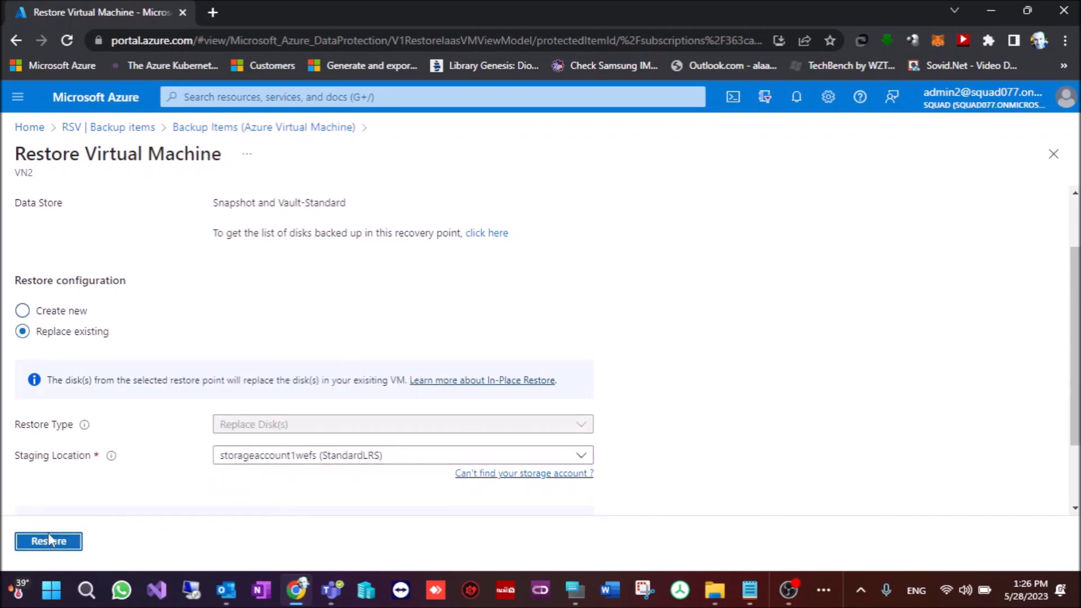
{"action": "left_click", "coordinate": [49, 542]}
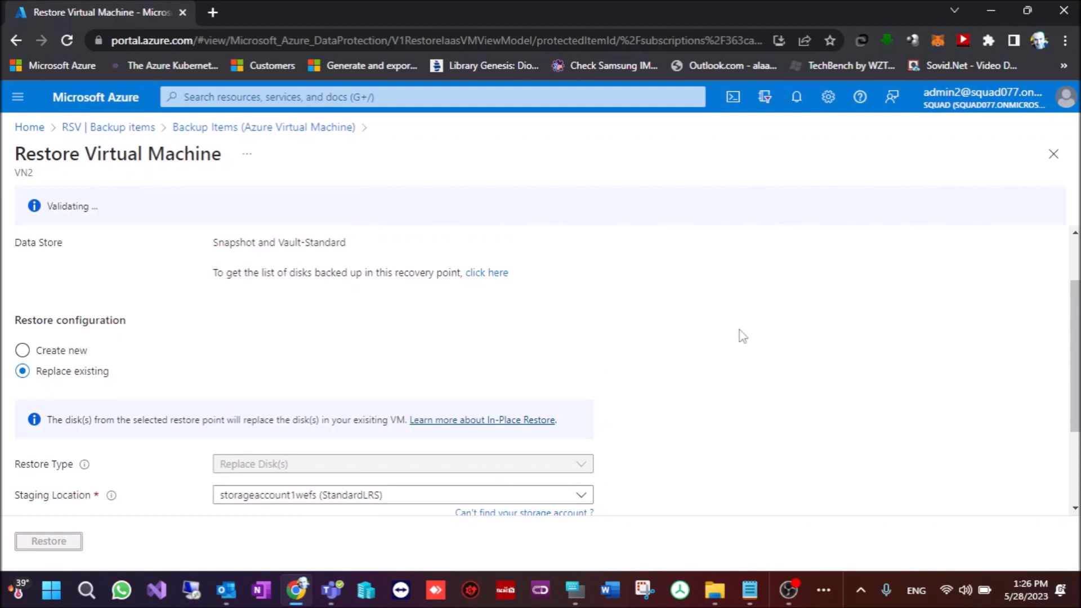
{"action": "mouse_move", "coordinate": [725, 327]}
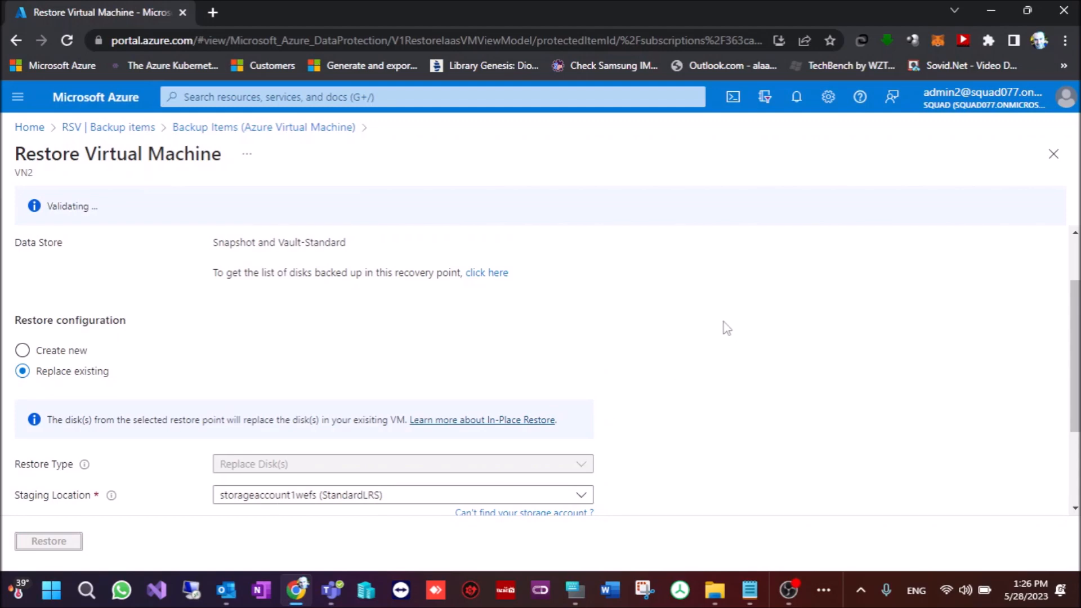
{"action": "mouse_move", "coordinate": [770, 125]}
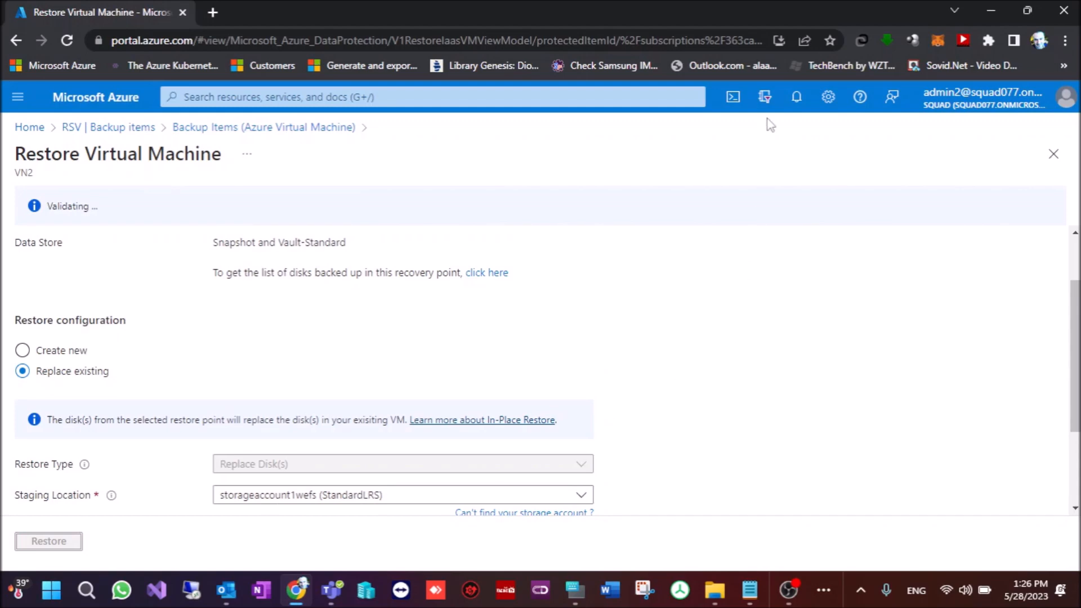
{"action": "left_click", "coordinate": [796, 97]}
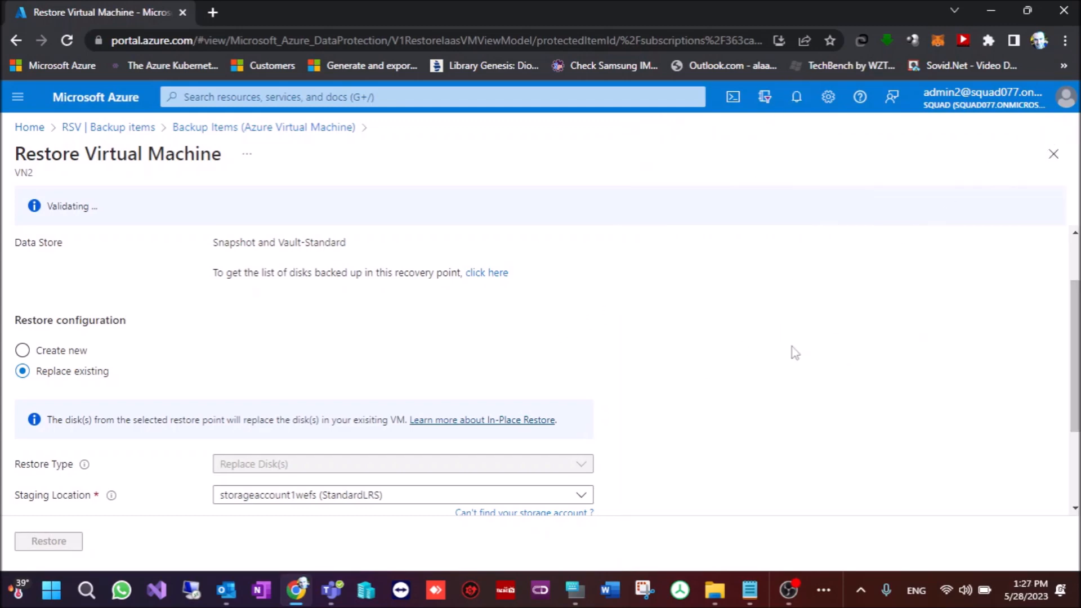
{"action": "mouse_move", "coordinate": [568, 289]}
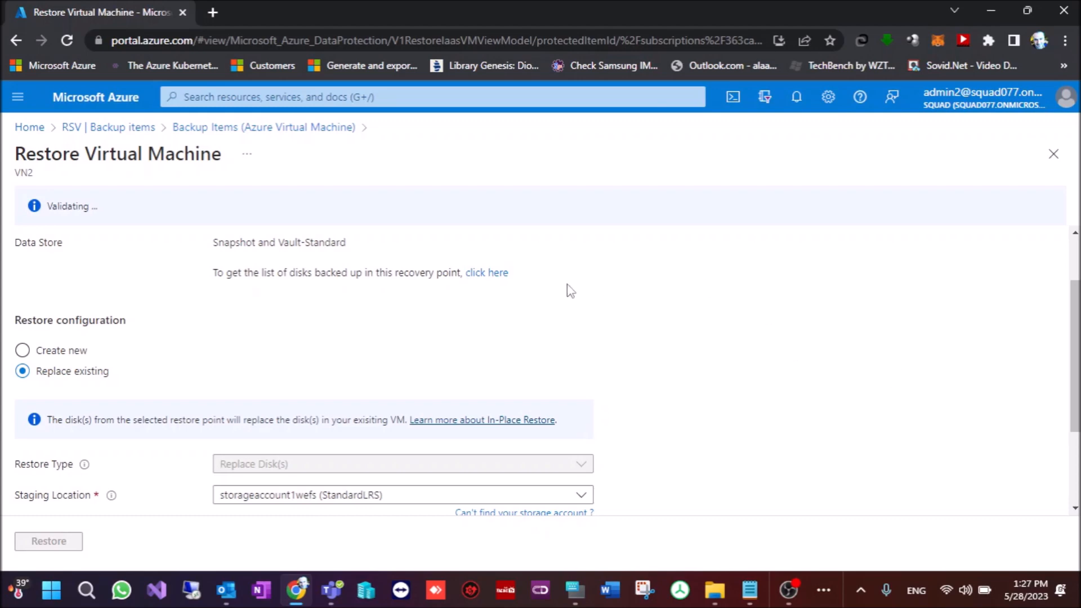
{"action": "left_click", "coordinate": [48, 541]}
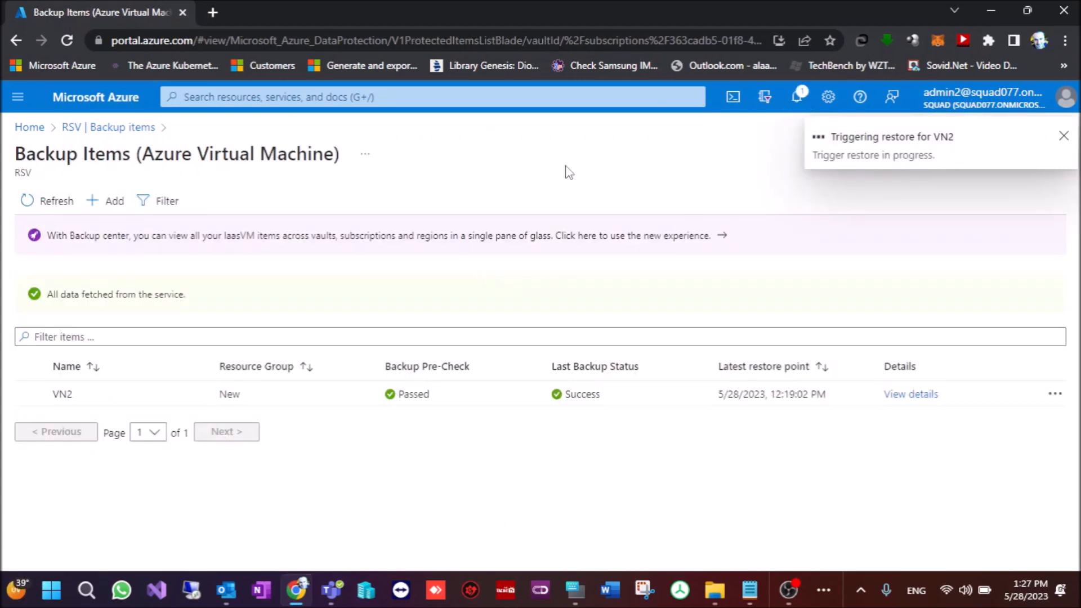
{"action": "left_click", "coordinate": [1064, 135]}
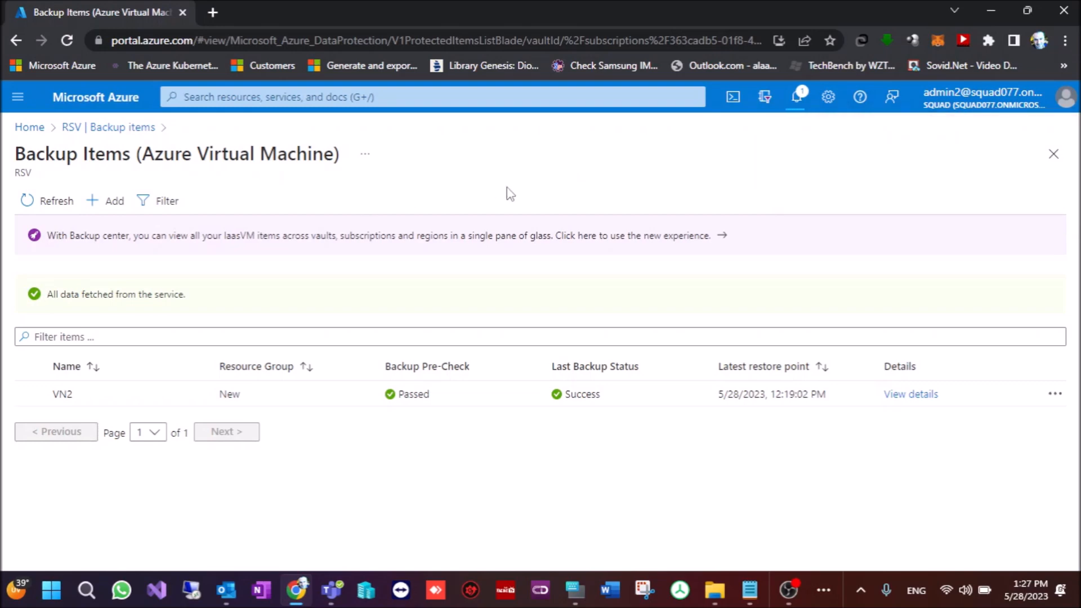
{"action": "mouse_move", "coordinate": [770, 290]}
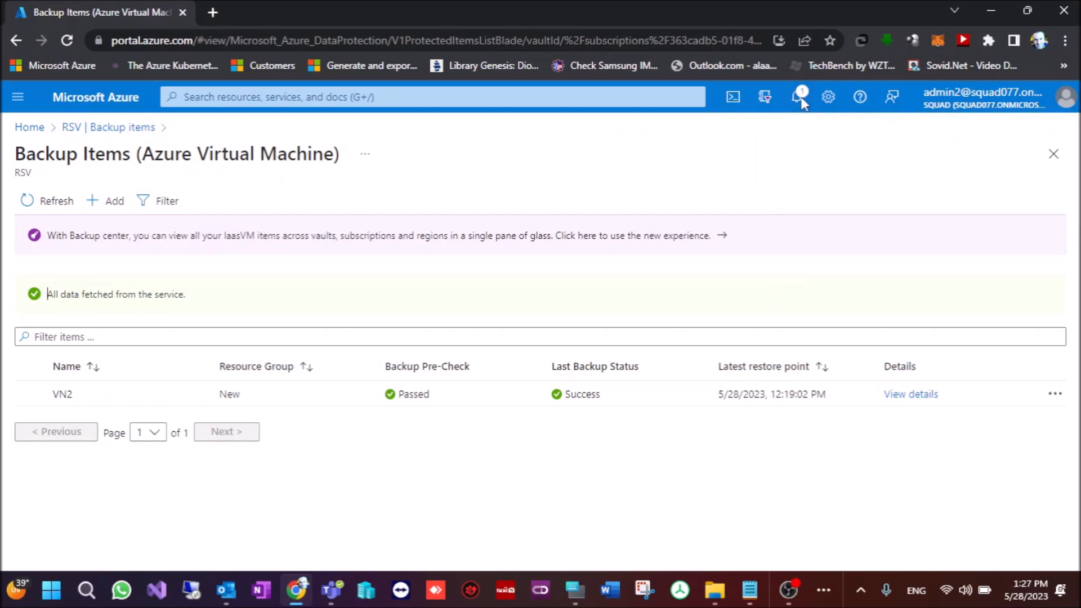
{"action": "left_click", "coordinate": [795, 97]}
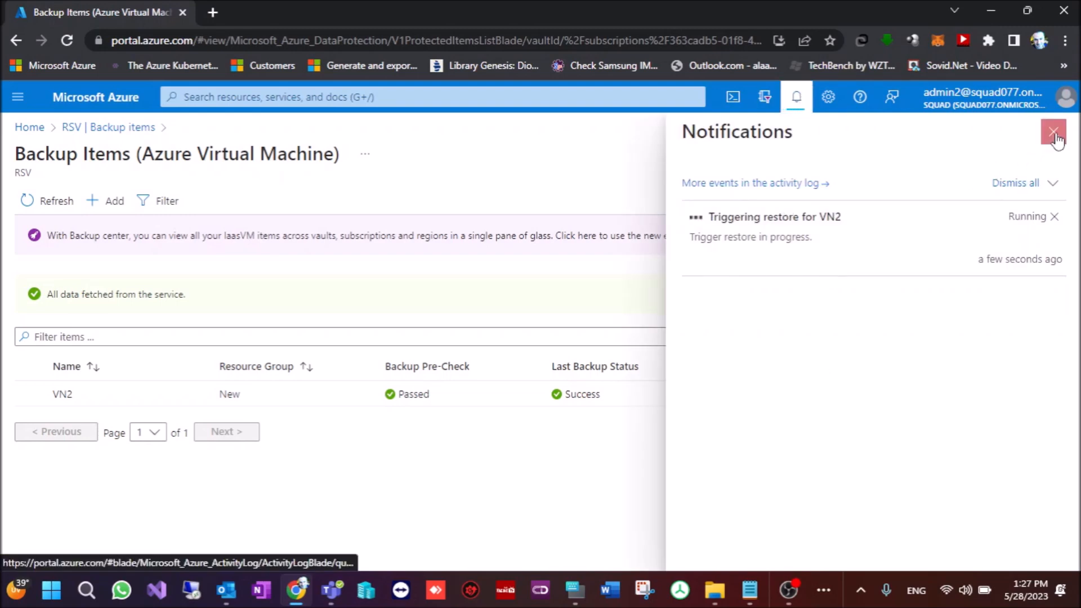
{"action": "left_click", "coordinate": [1053, 137]}
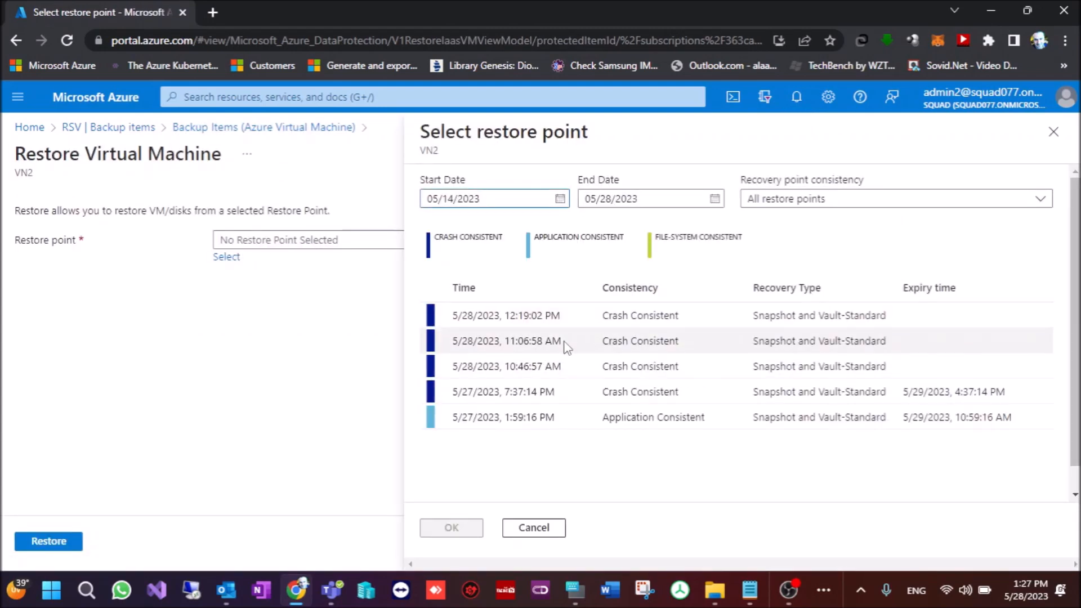
- Select the 11:06:58 AM restore point and review which disks it backed up
{"action": "left_click", "coordinate": [503, 417]}
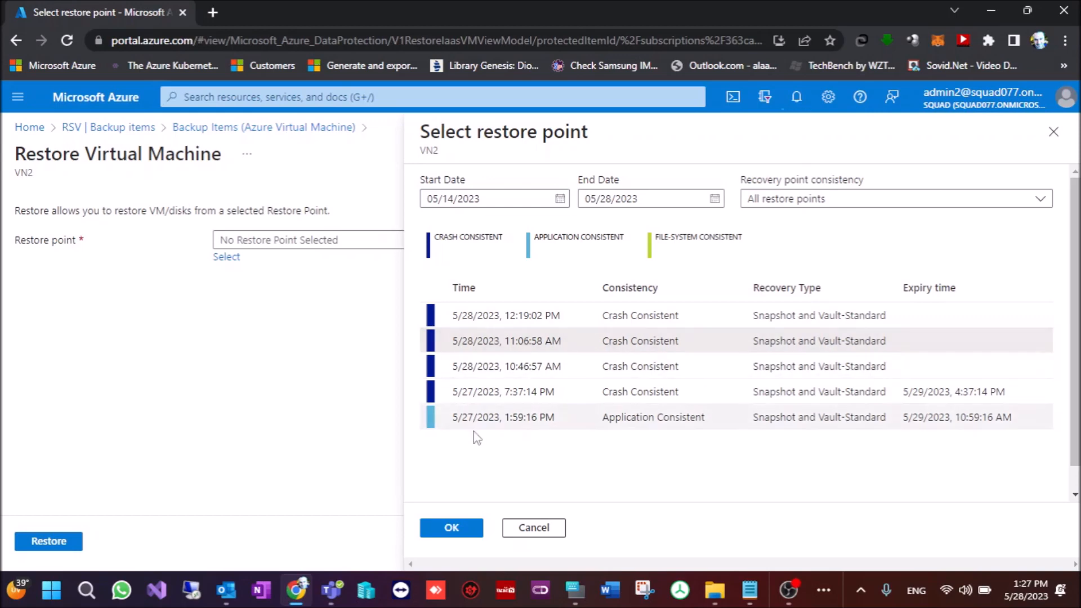
{"action": "left_click", "coordinate": [451, 528]}
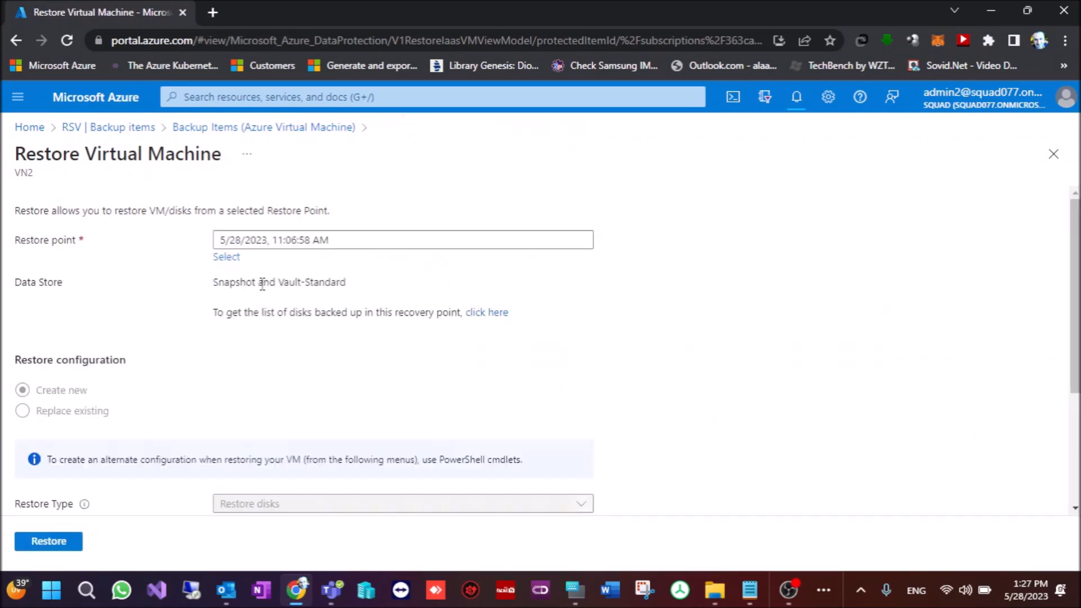
{"action": "left_click", "coordinate": [486, 312]}
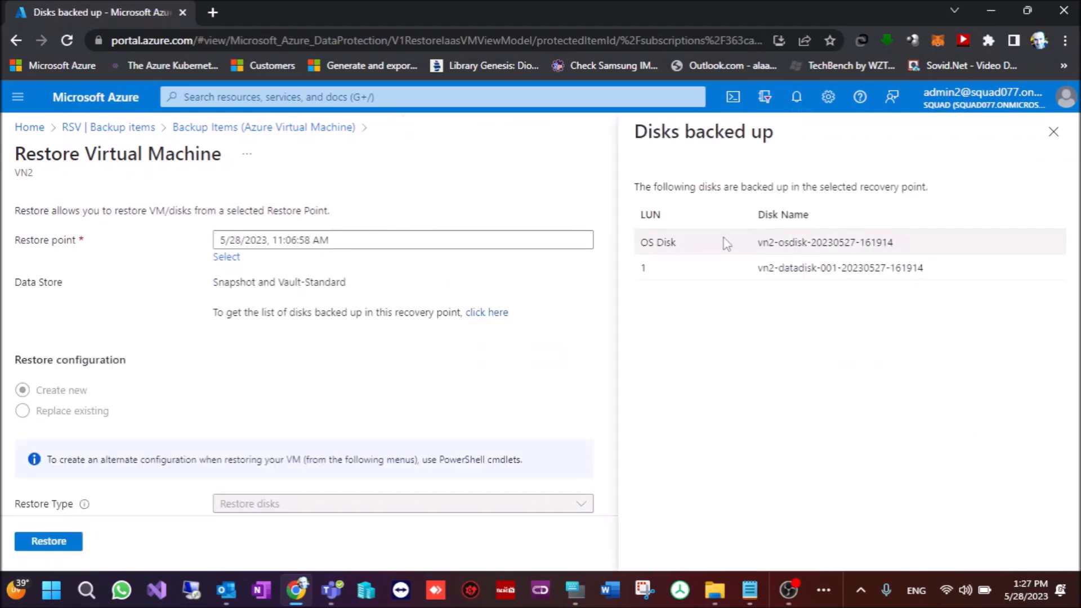
{"action": "left_click", "coordinate": [1053, 132]}
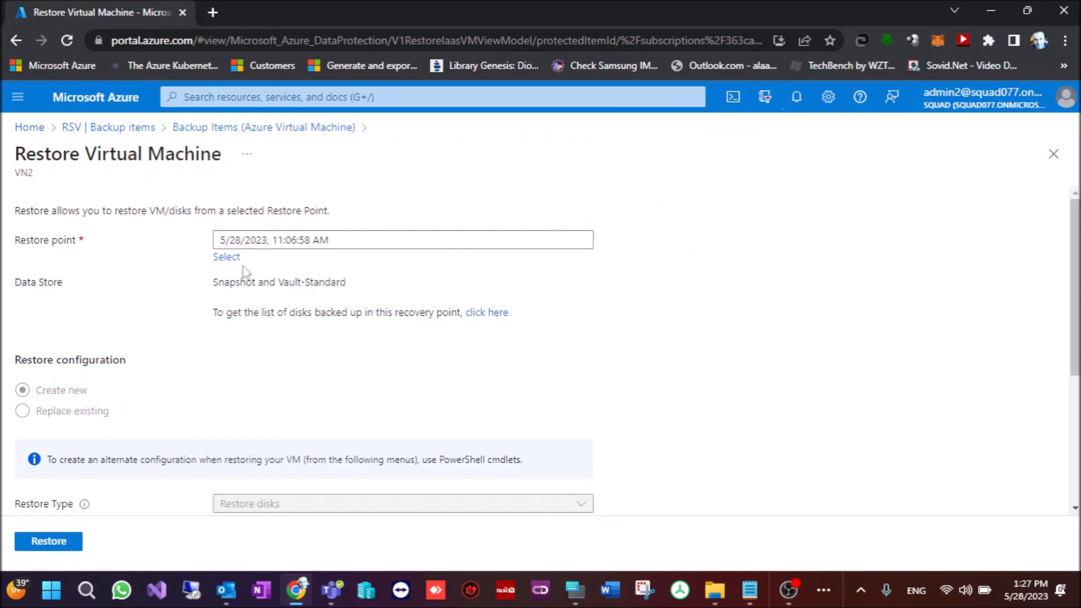
- Switch to the 12:19:02 PM restore point, check its disks, and pick a point again
{"action": "left_click", "coordinate": [227, 257]}
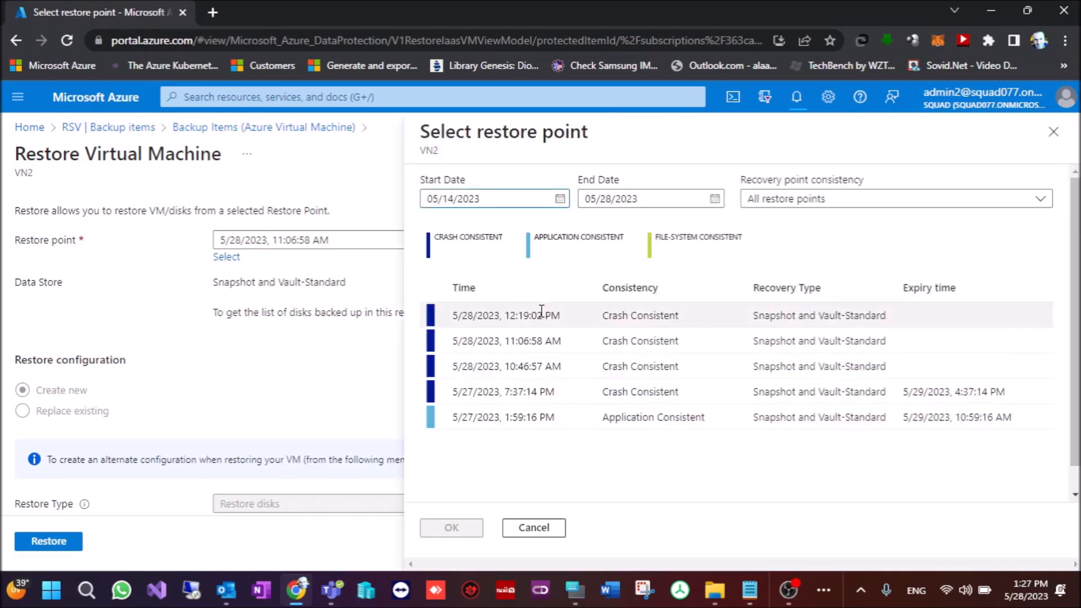
{"action": "left_click", "coordinate": [451, 527]}
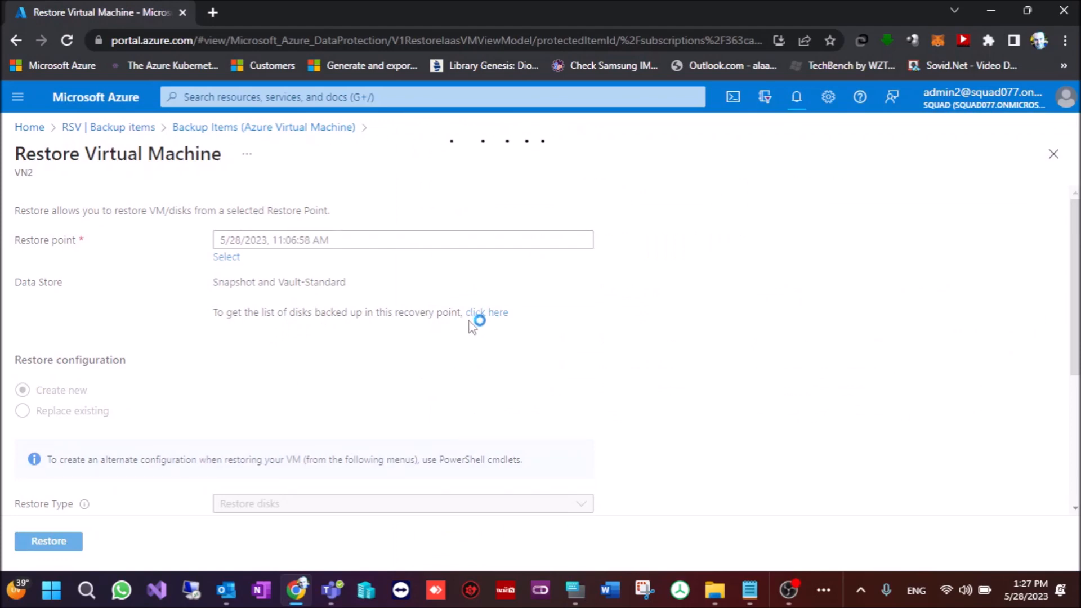
{"action": "left_click", "coordinate": [487, 312]}
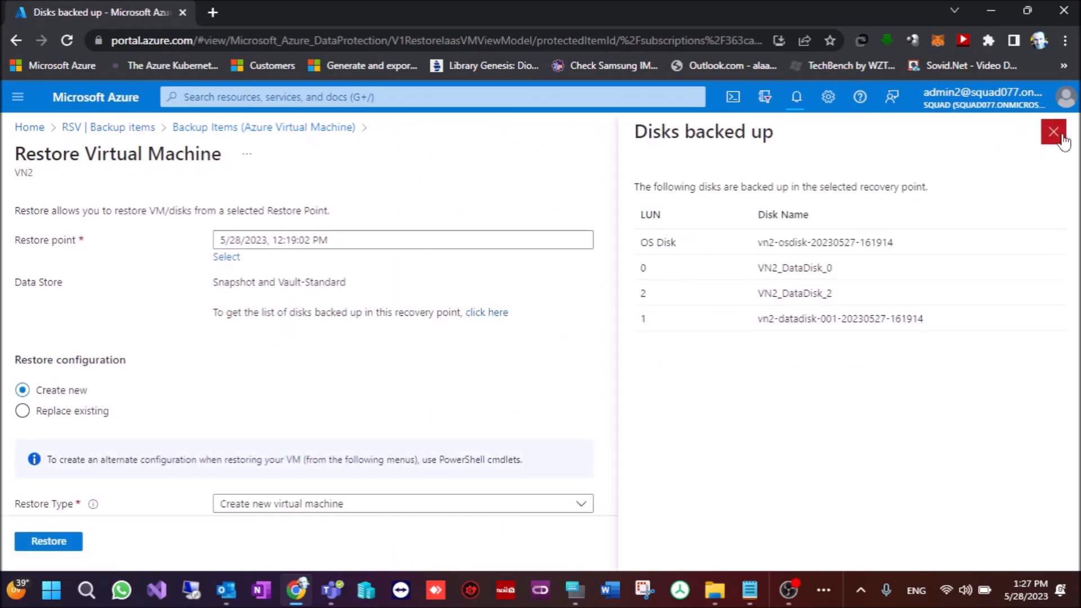
{"action": "left_click", "coordinate": [1052, 131]}
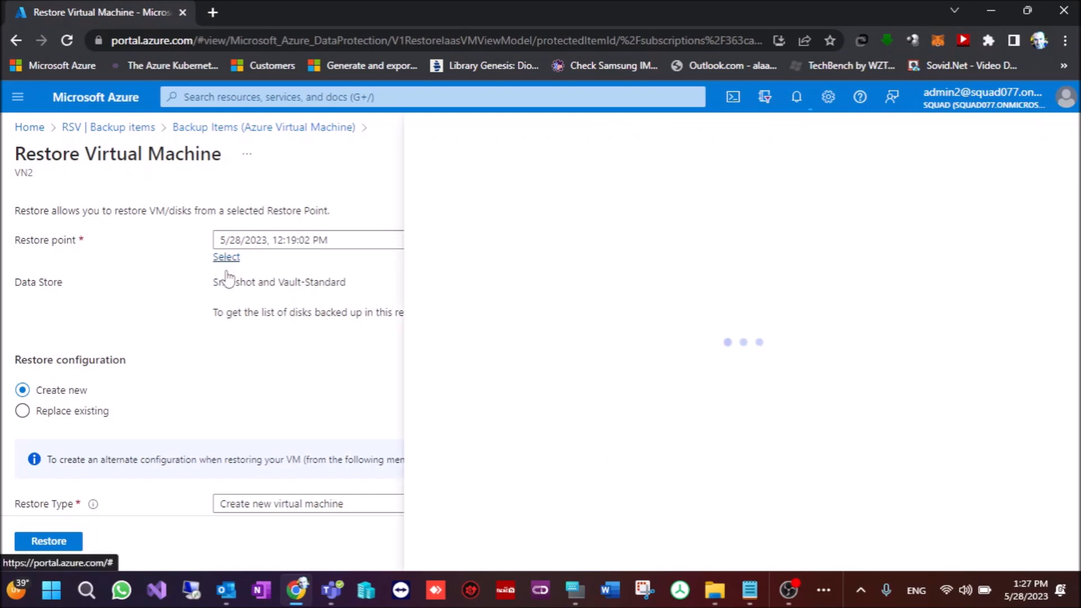
{"action": "left_click", "coordinate": [226, 257]}
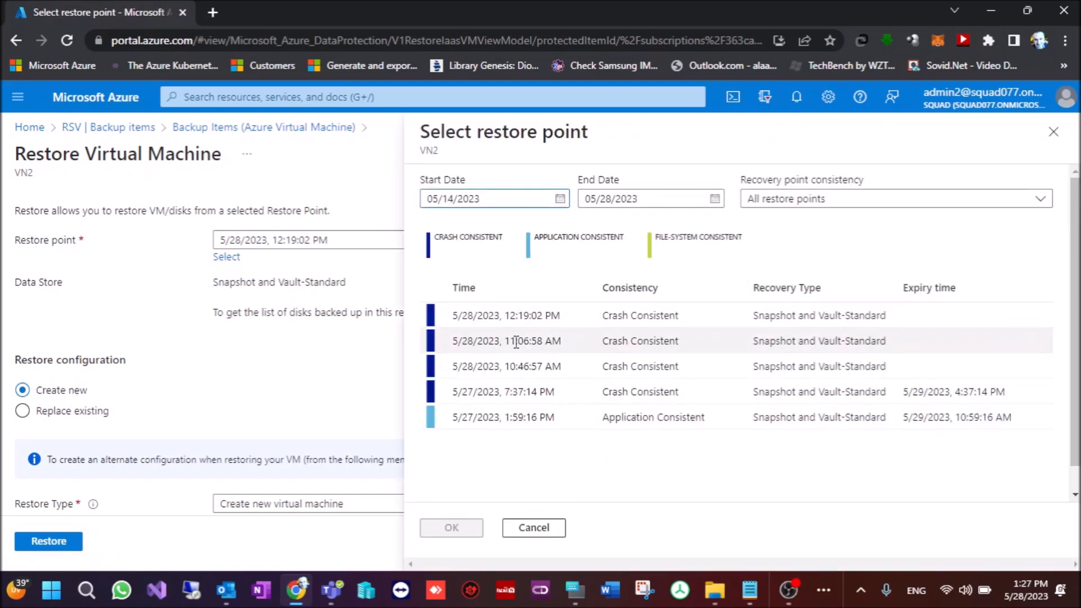
{"action": "left_click", "coordinate": [452, 527]}
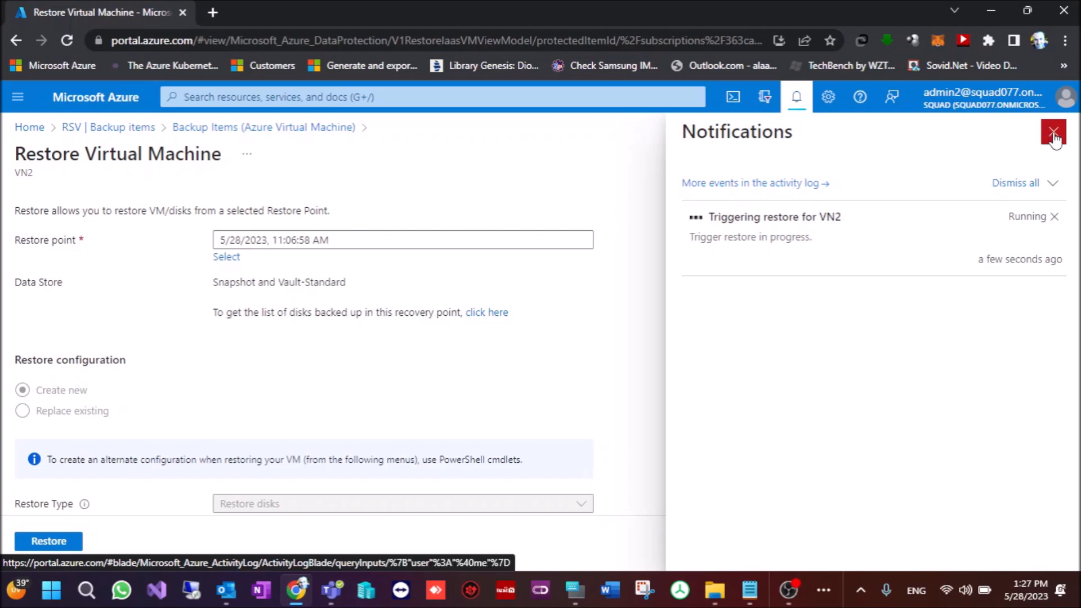
{"action": "mouse_move", "coordinate": [1052, 132]}
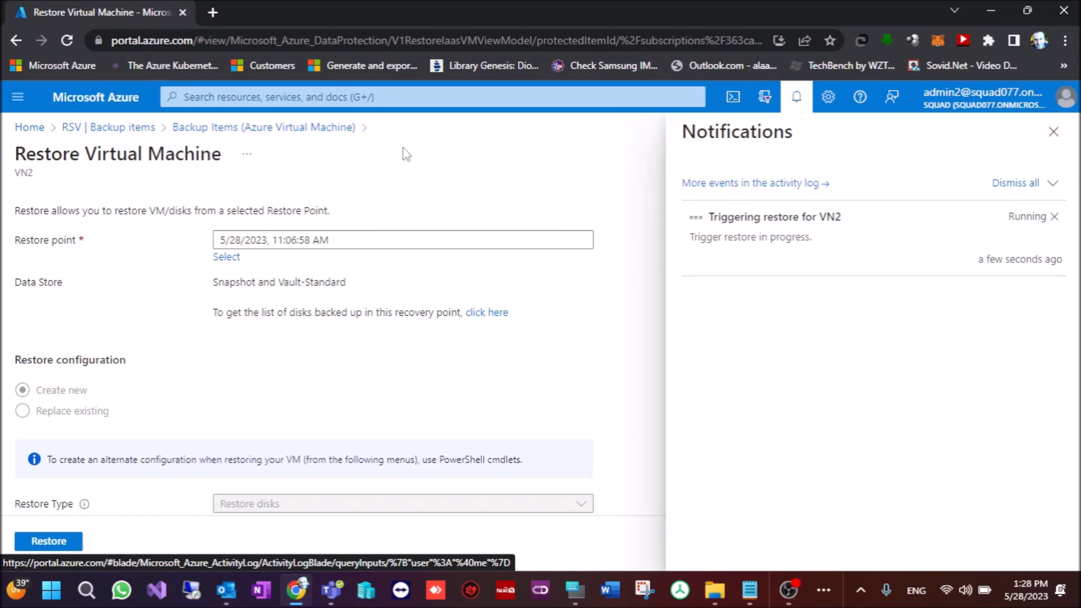
{"action": "mouse_move", "coordinate": [503, 160]}
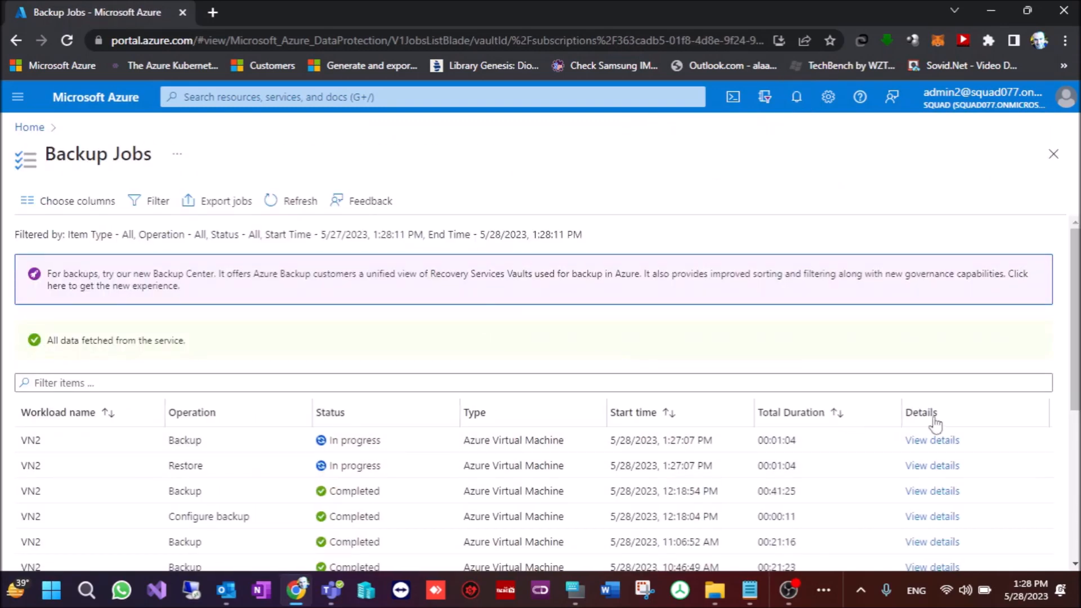
- Open the VN2 restore job's details and scroll through Job status and Sub tasks
{"action": "scroll", "scroll_direction": "down", "scroll_amount": 3}
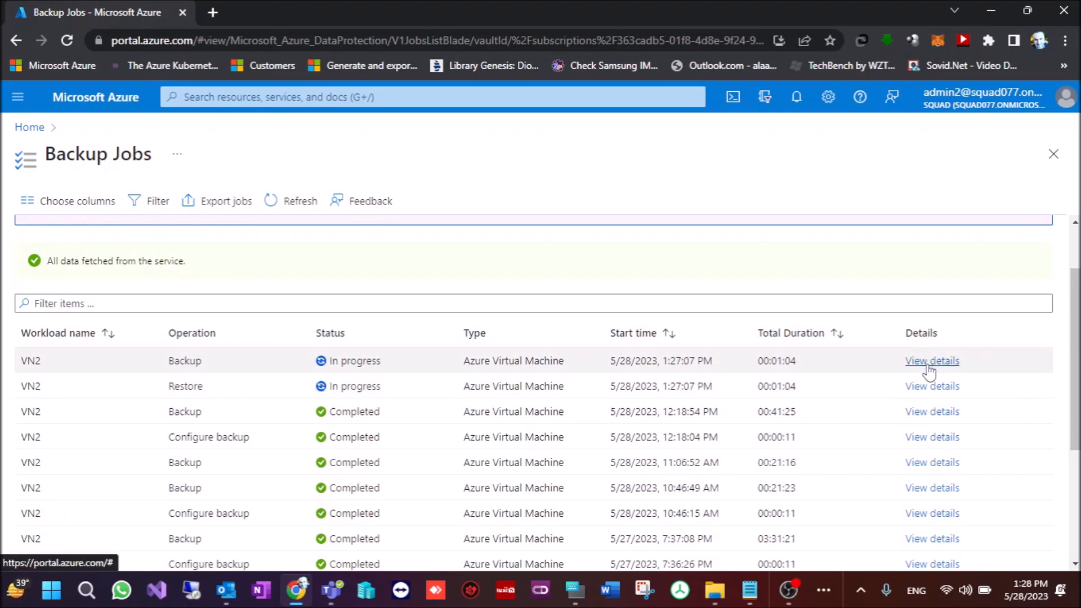
{"action": "left_click", "coordinate": [932, 386]}
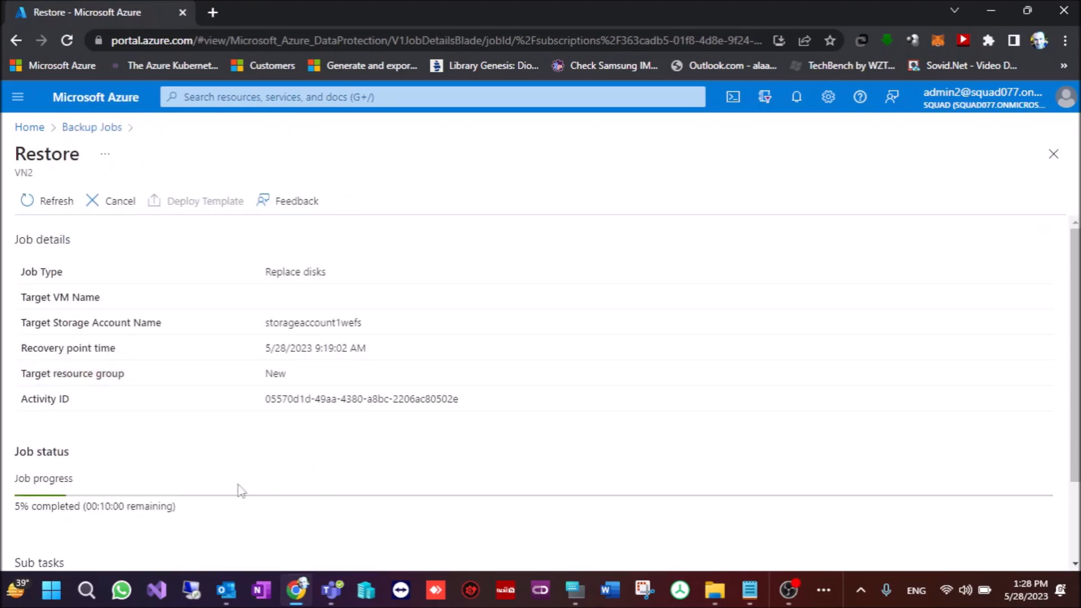
{"action": "scroll", "scroll_direction": "down", "scroll_amount": 3}
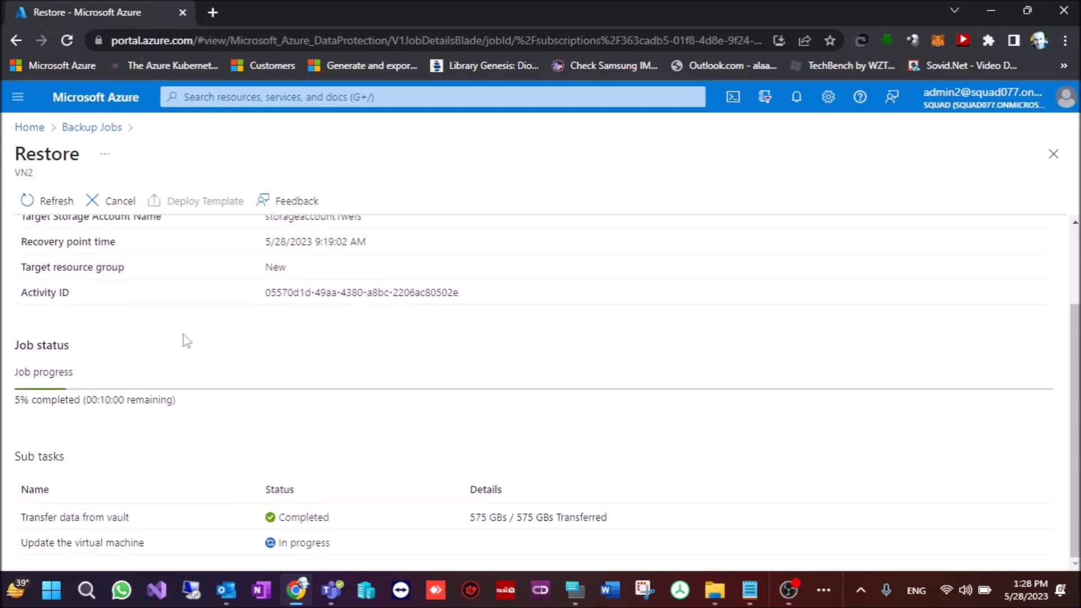
{"action": "scroll", "scroll_direction": "up", "scroll_amount": 3}
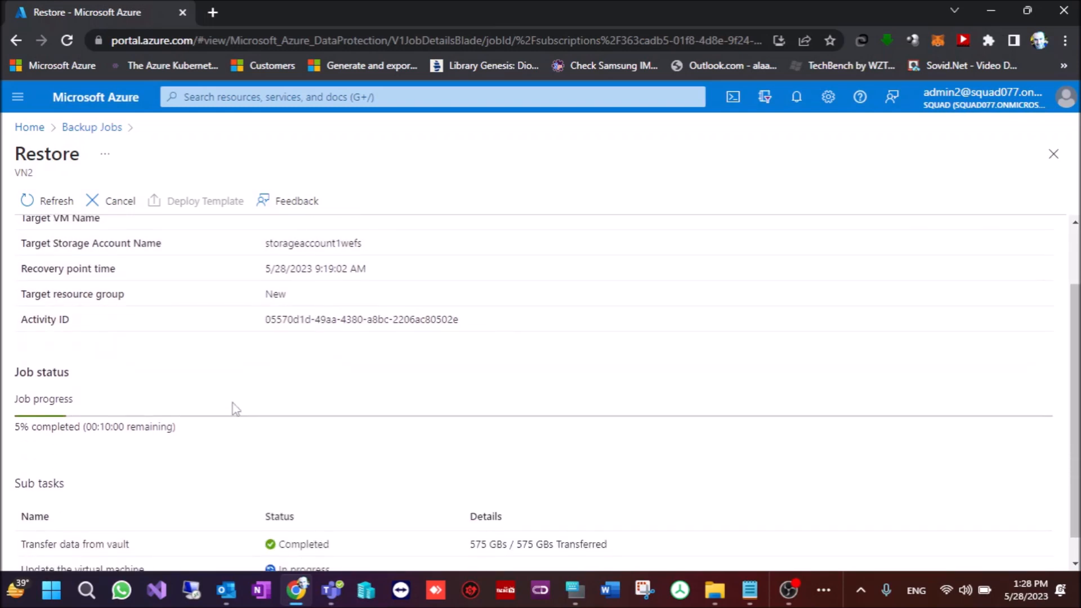
{"action": "scroll", "scroll_direction": "down", "scroll_amount": 3}
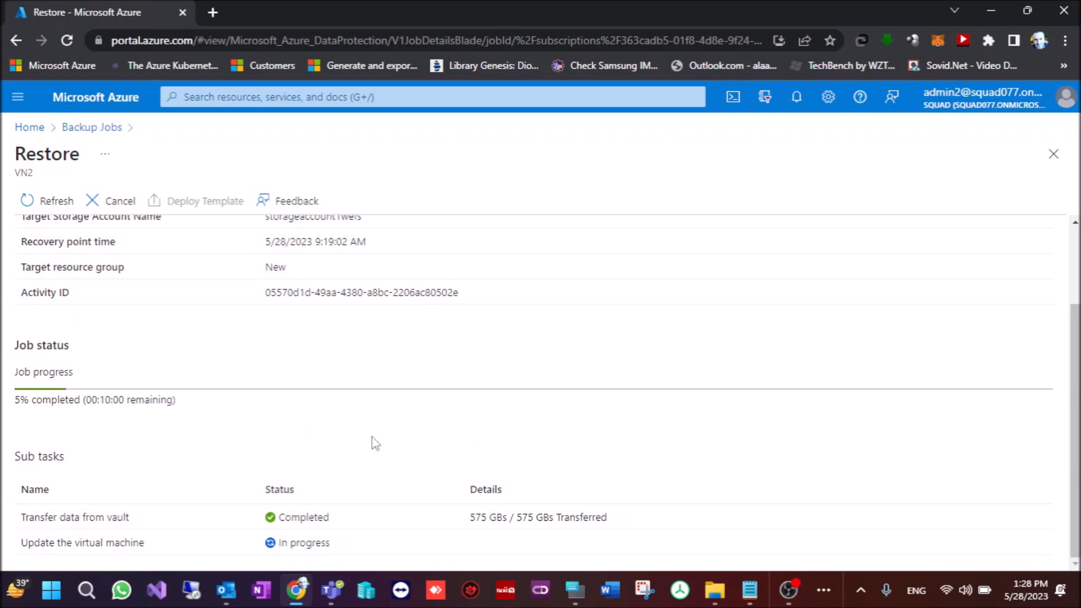
{"action": "scroll", "scroll_direction": "up", "scroll_amount": 3}
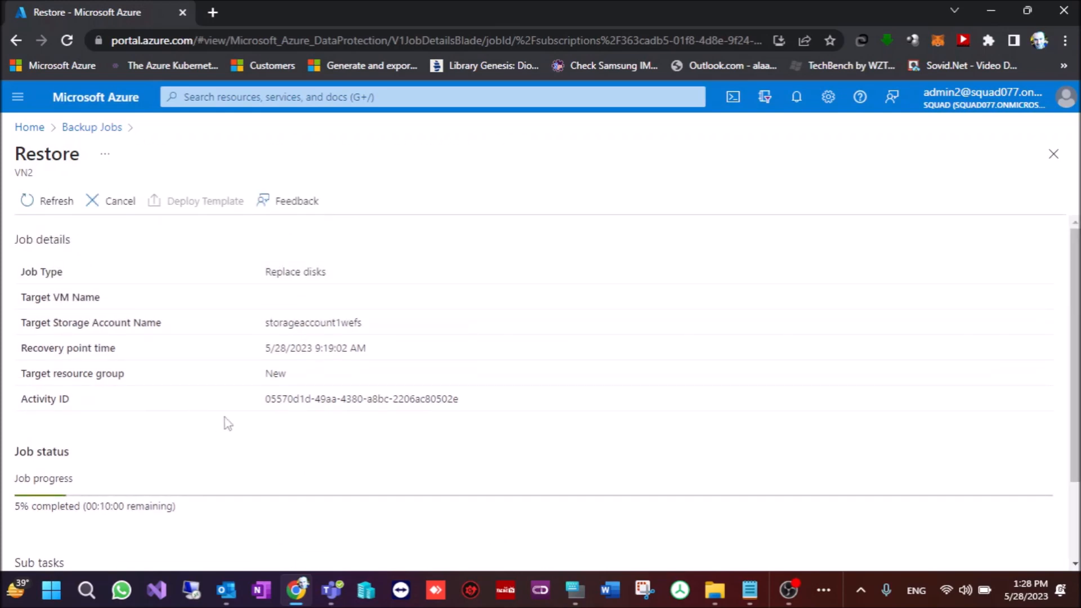
{"action": "scroll", "scroll_direction": "down", "scroll_amount": 3}
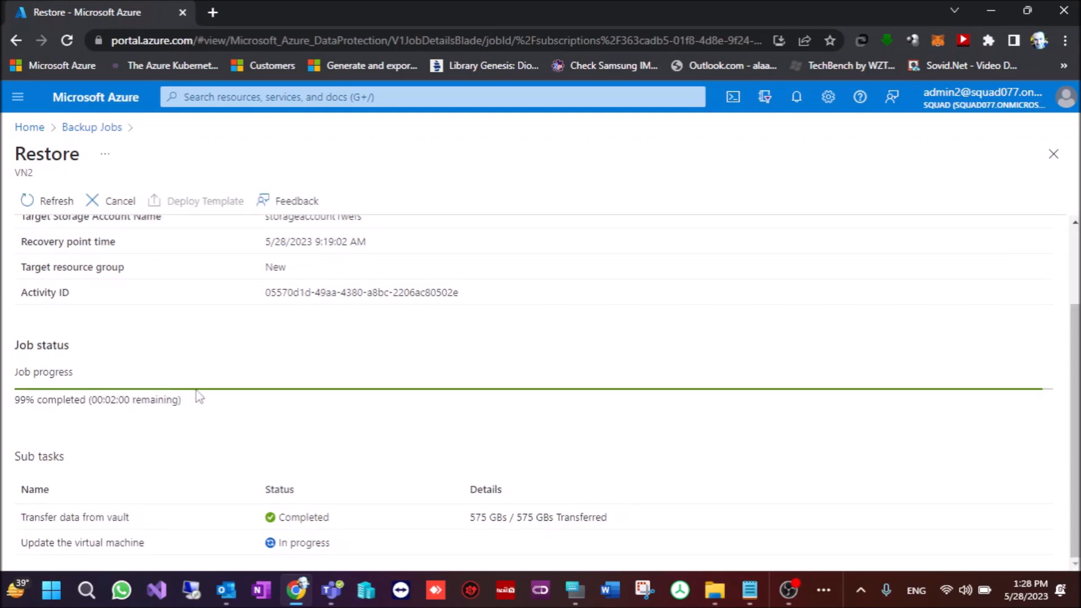
{"action": "mouse_move", "coordinate": [383, 385]}
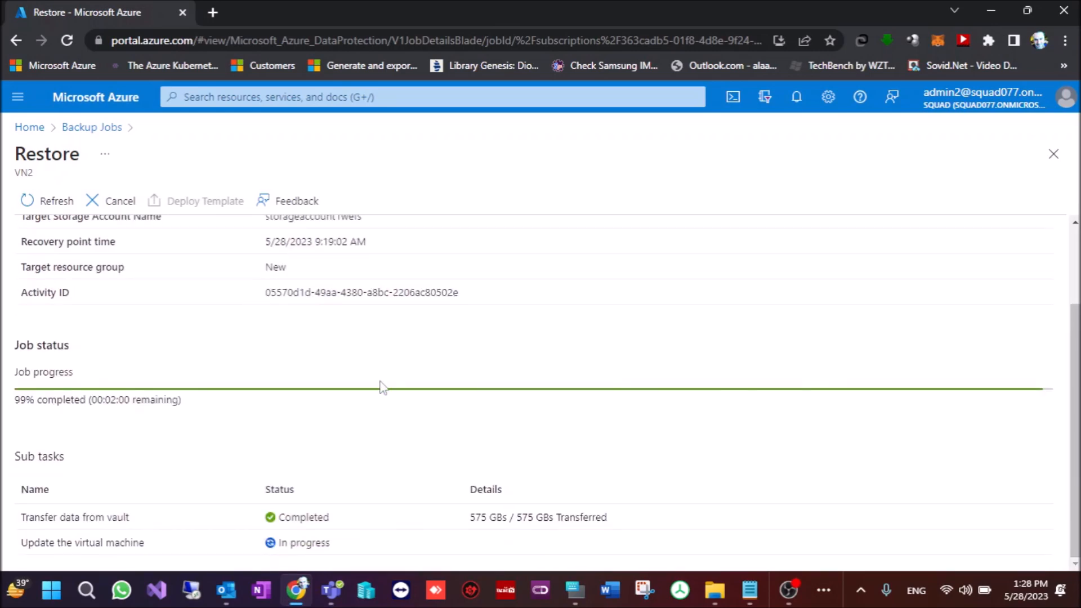
{"action": "mouse_move", "coordinate": [453, 390]}
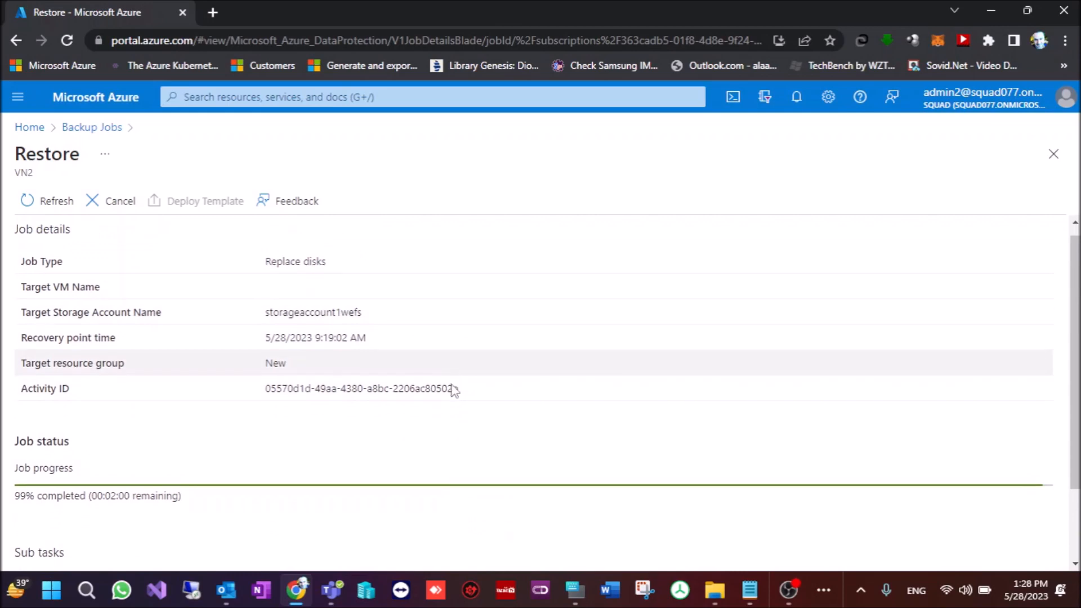
{"action": "scroll", "scroll_direction": "down", "scroll_amount": 3}
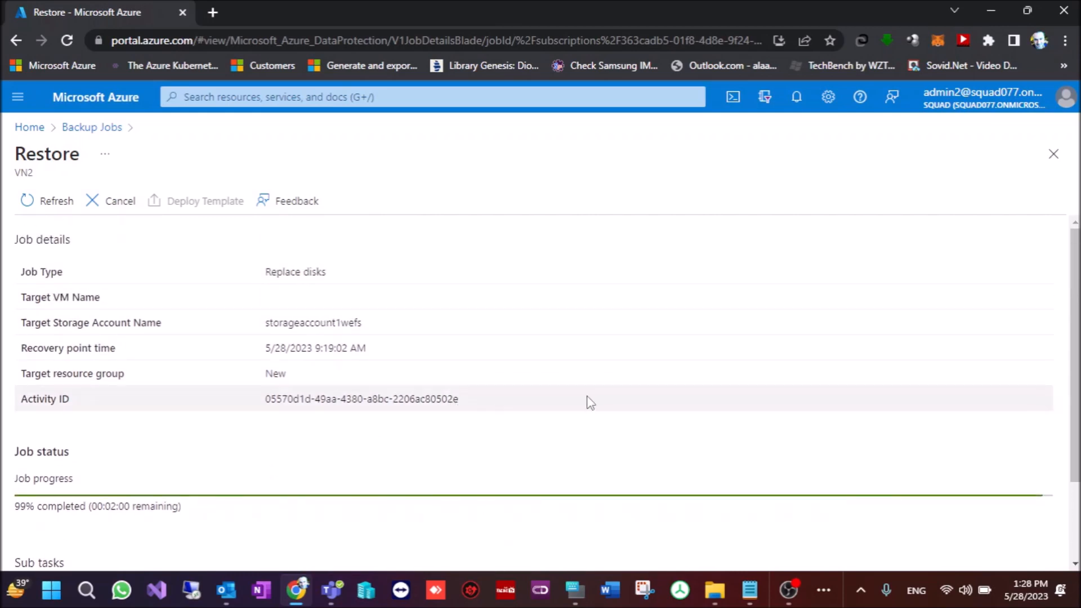
{"action": "scroll", "scroll_direction": "down", "scroll_amount": 3}
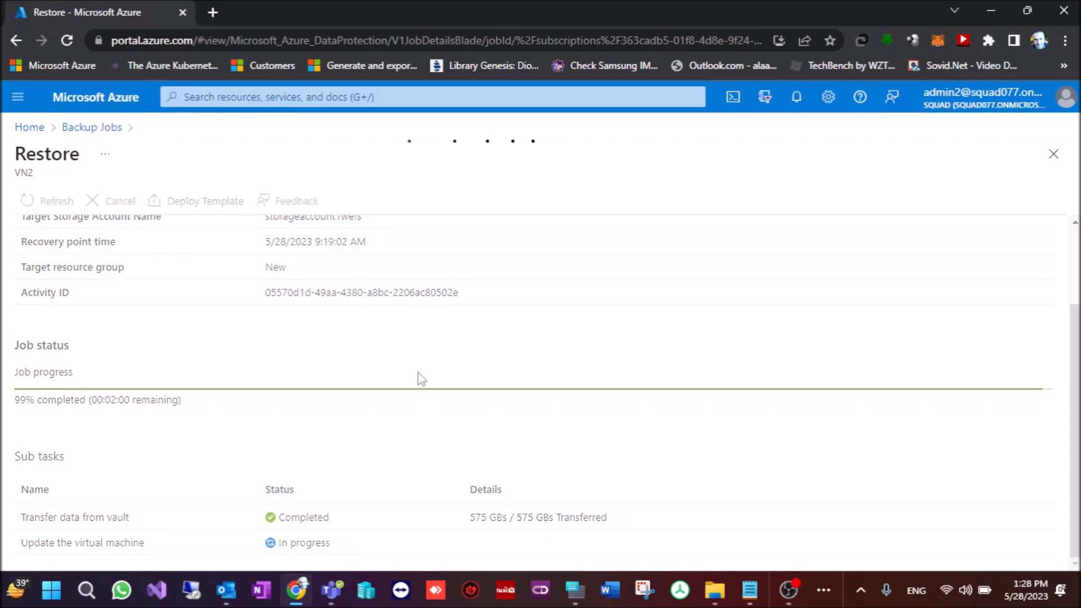
{"action": "mouse_move", "coordinate": [634, 364]}
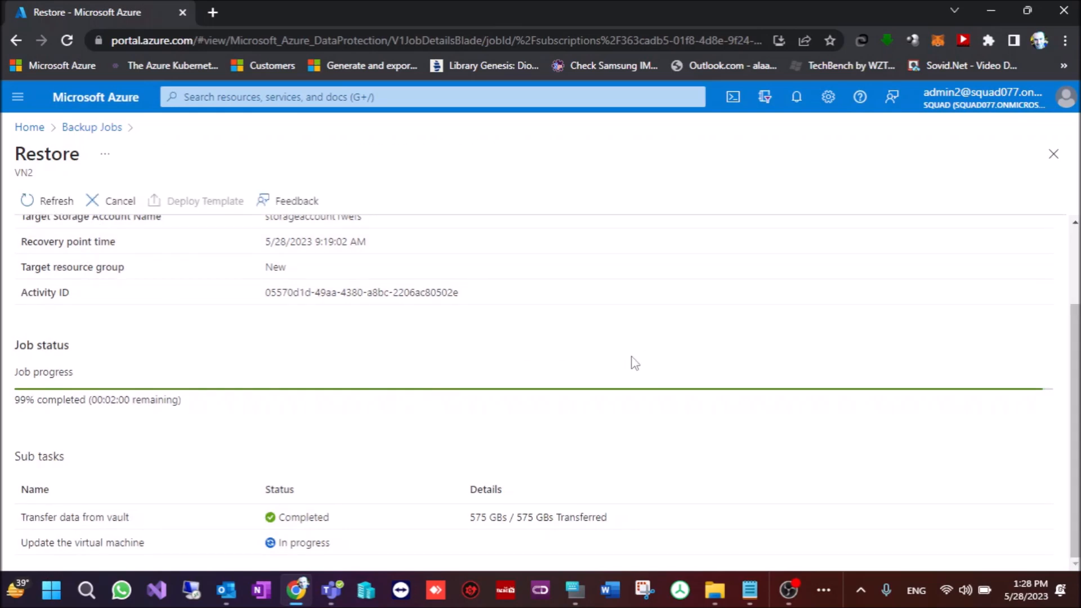
{"action": "mouse_move", "coordinate": [627, 406]}
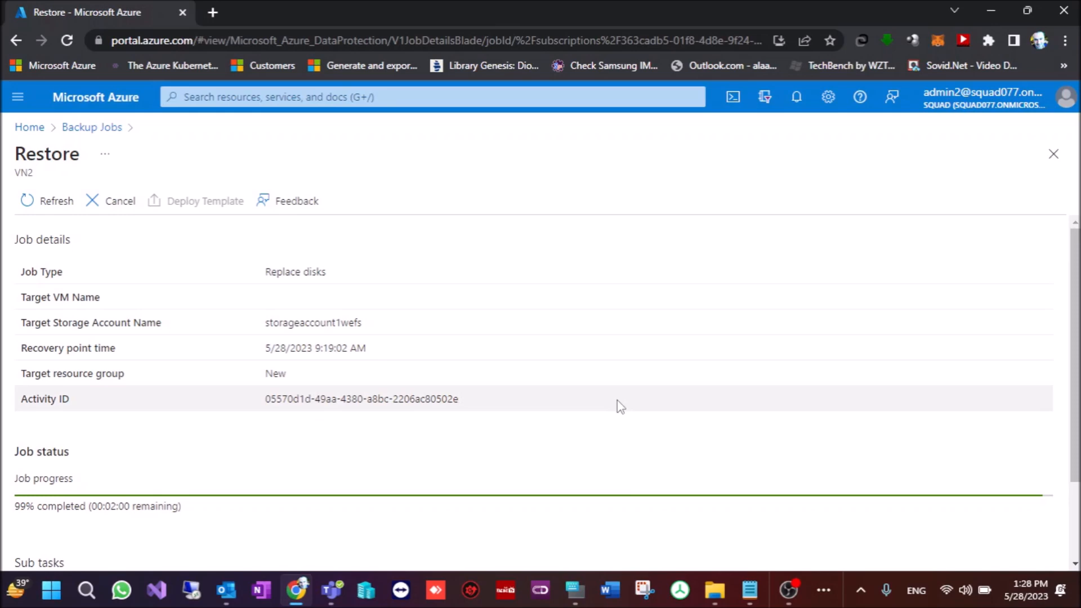
{"action": "mouse_move", "coordinate": [615, 415]}
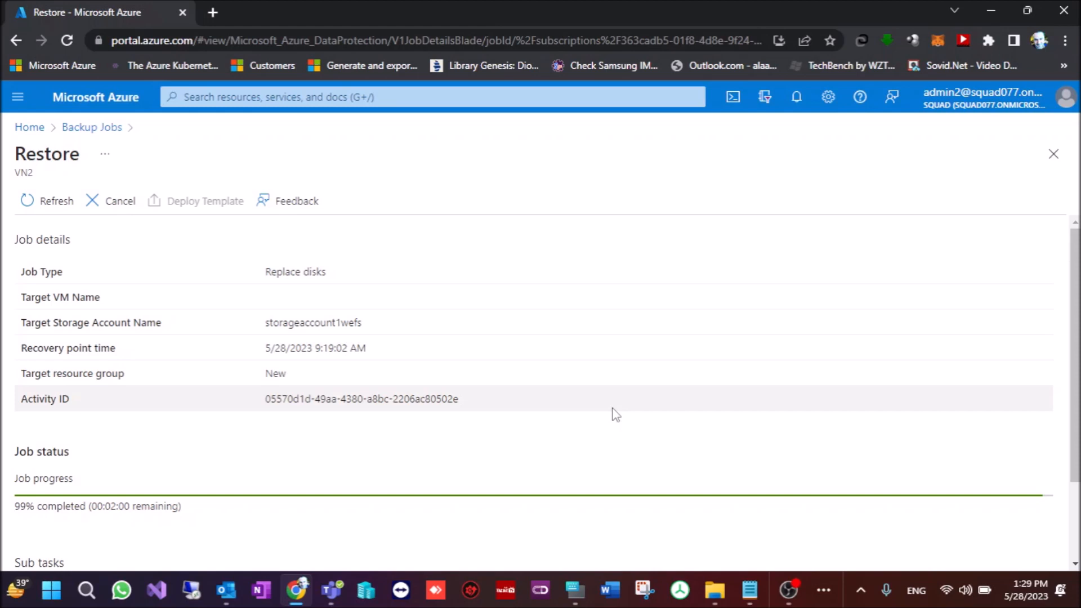
{"action": "scroll", "scroll_direction": "down", "scroll_amount": 3}
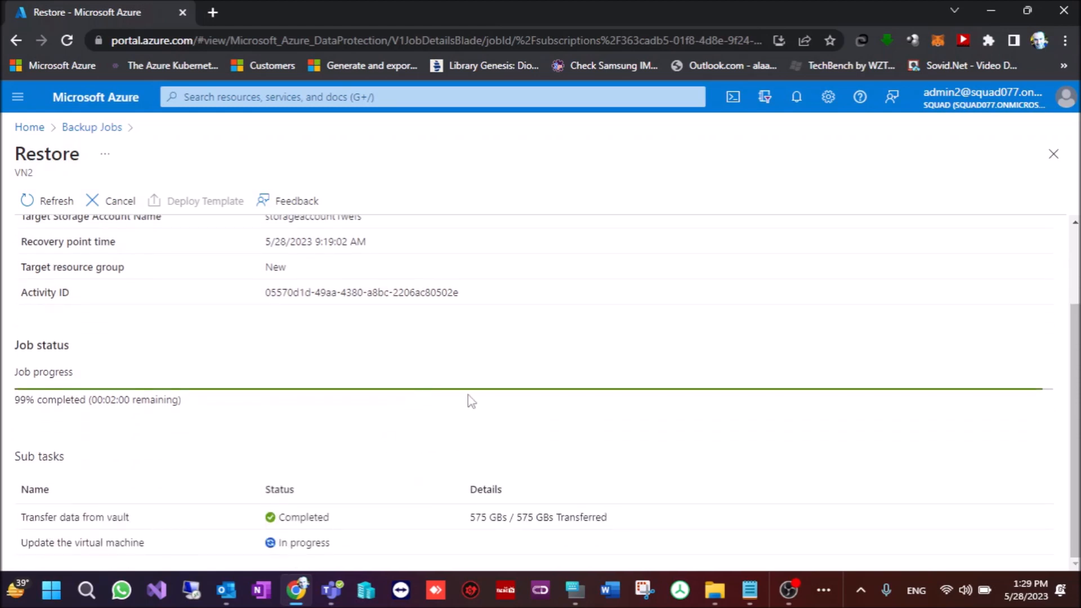